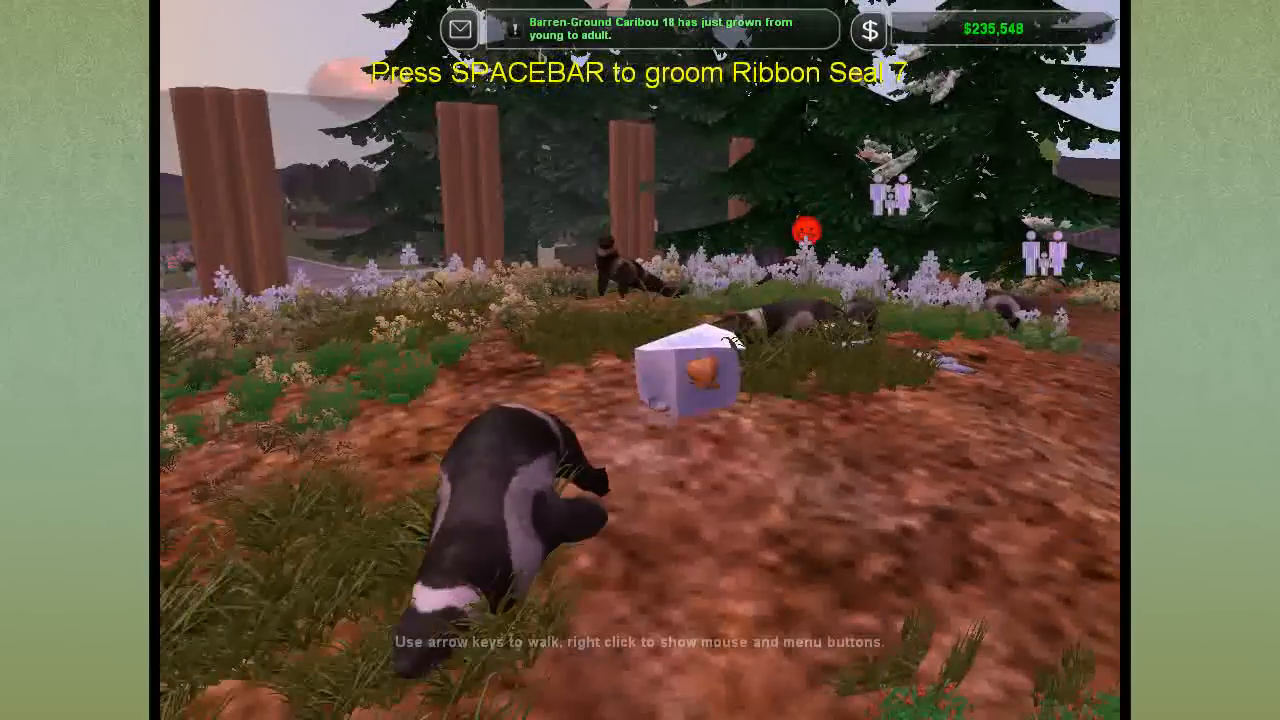
Groom two ribbon seals with Spacebar while walking among them in Zoo Cam
key("space")
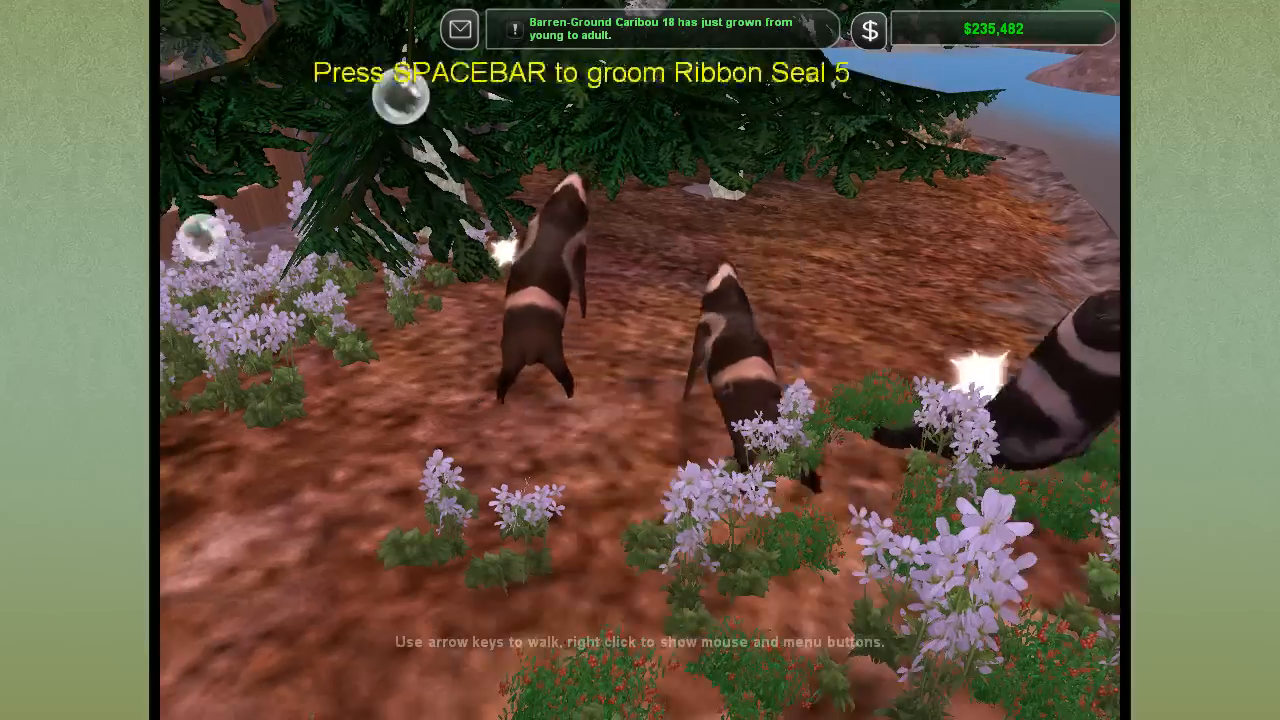
key("space")
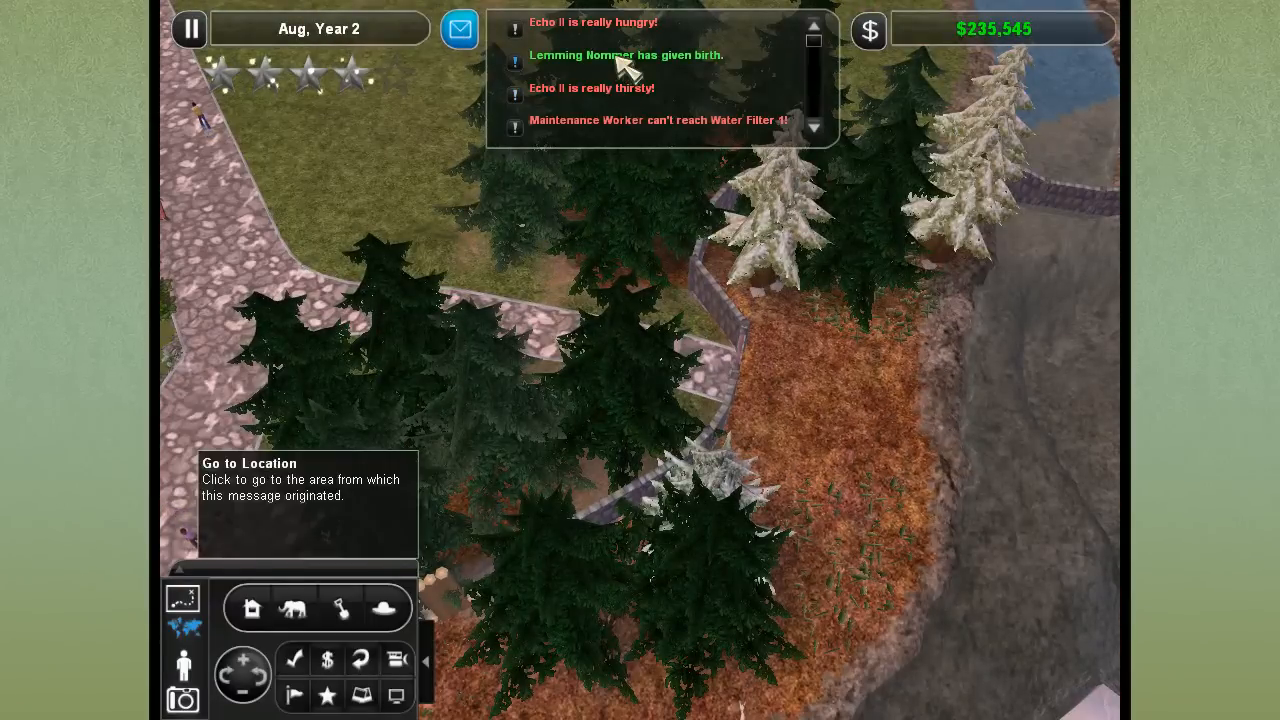
Jump to the message location and bring up the full zoo message queue for Echo II
left_click(626, 56)
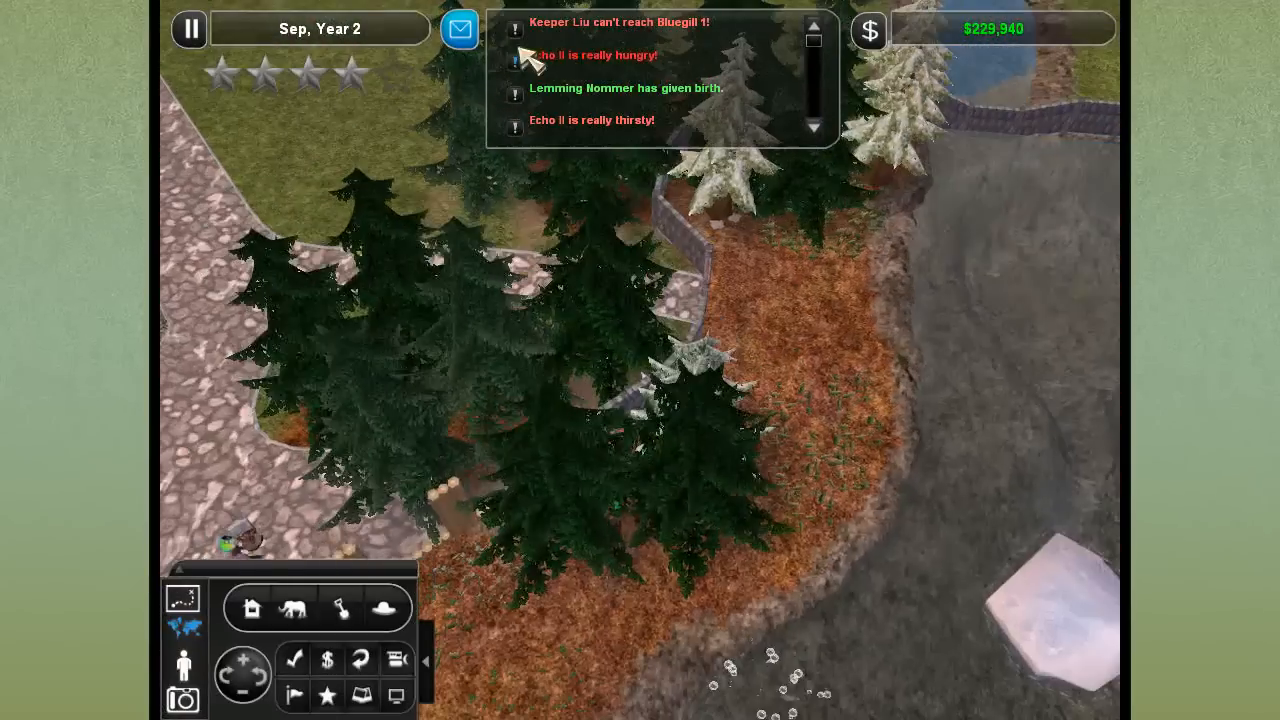
left_click(460, 32)
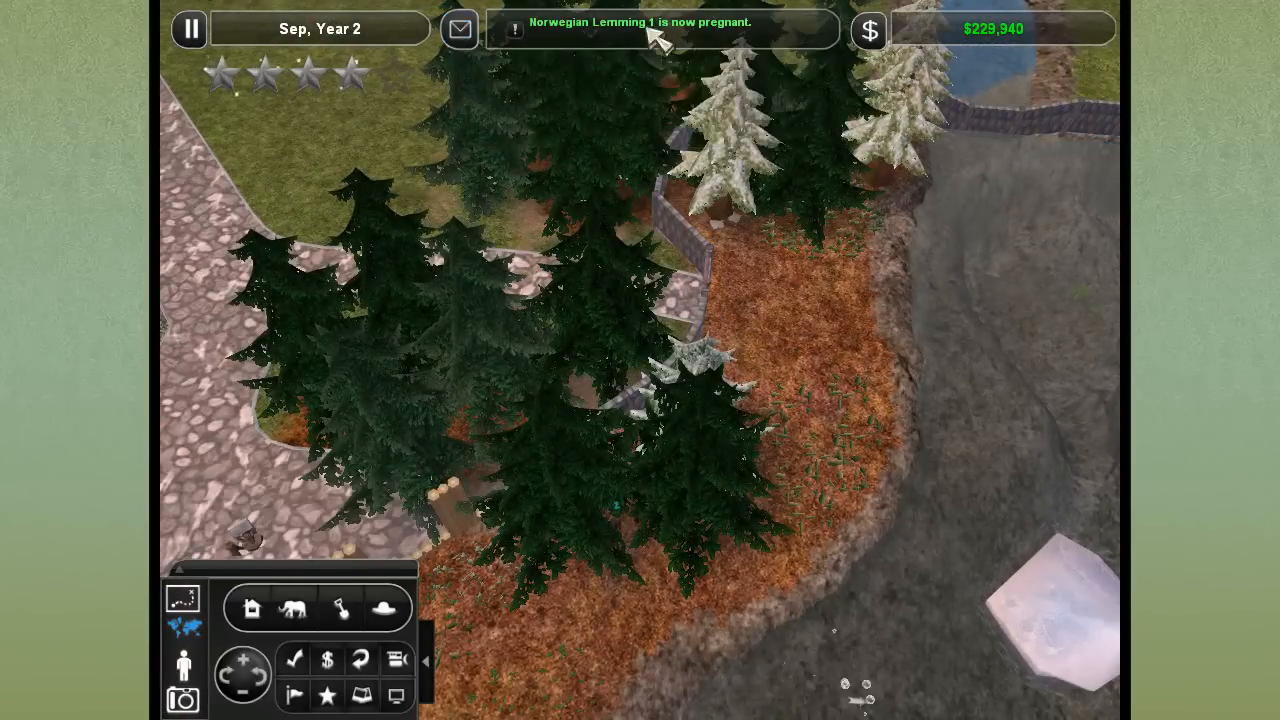
mouse_move(460, 30)
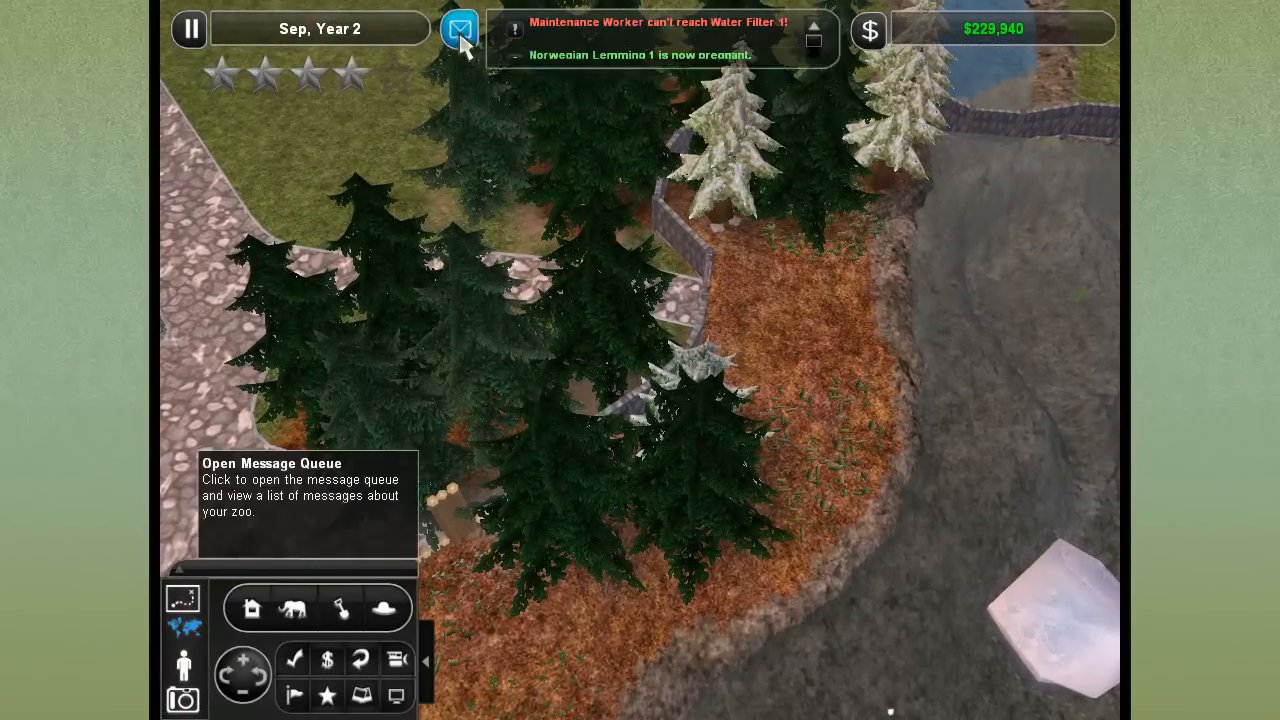
left_click(460, 28)
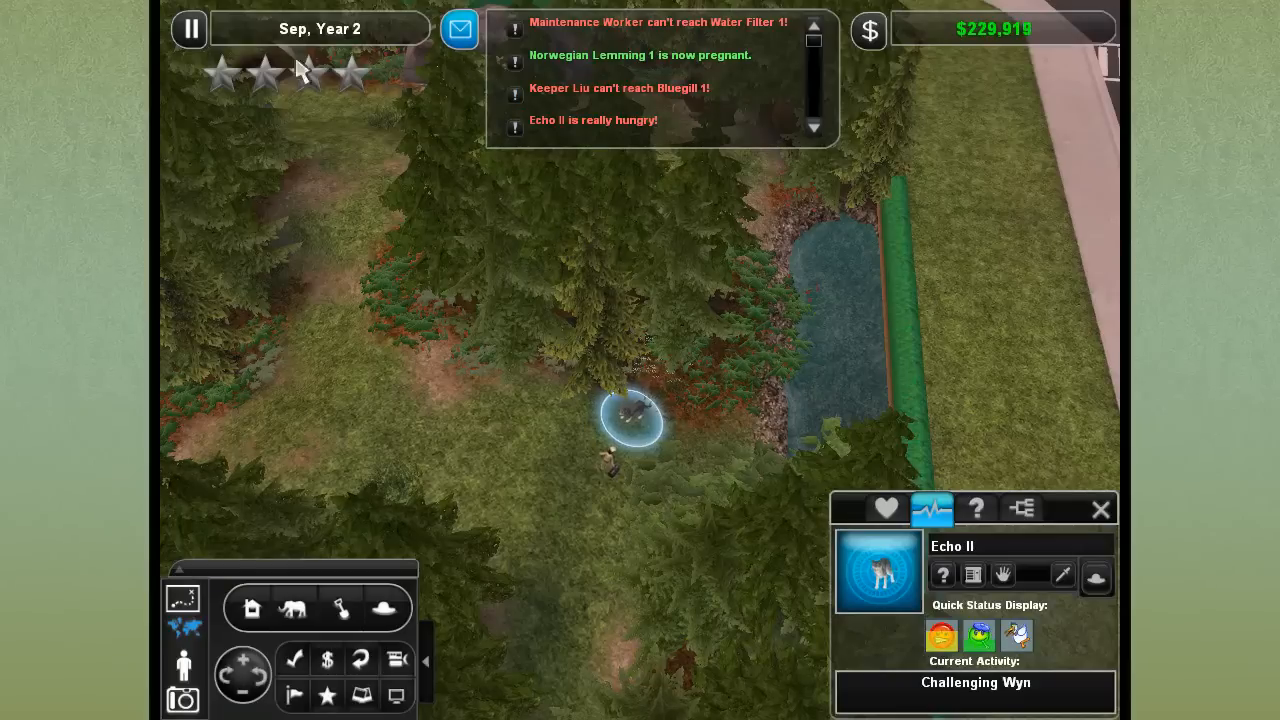
Pause, review Echo II's Family Tree and Animal Needs, then resume after adopting Echo II out
left_click(190, 28)
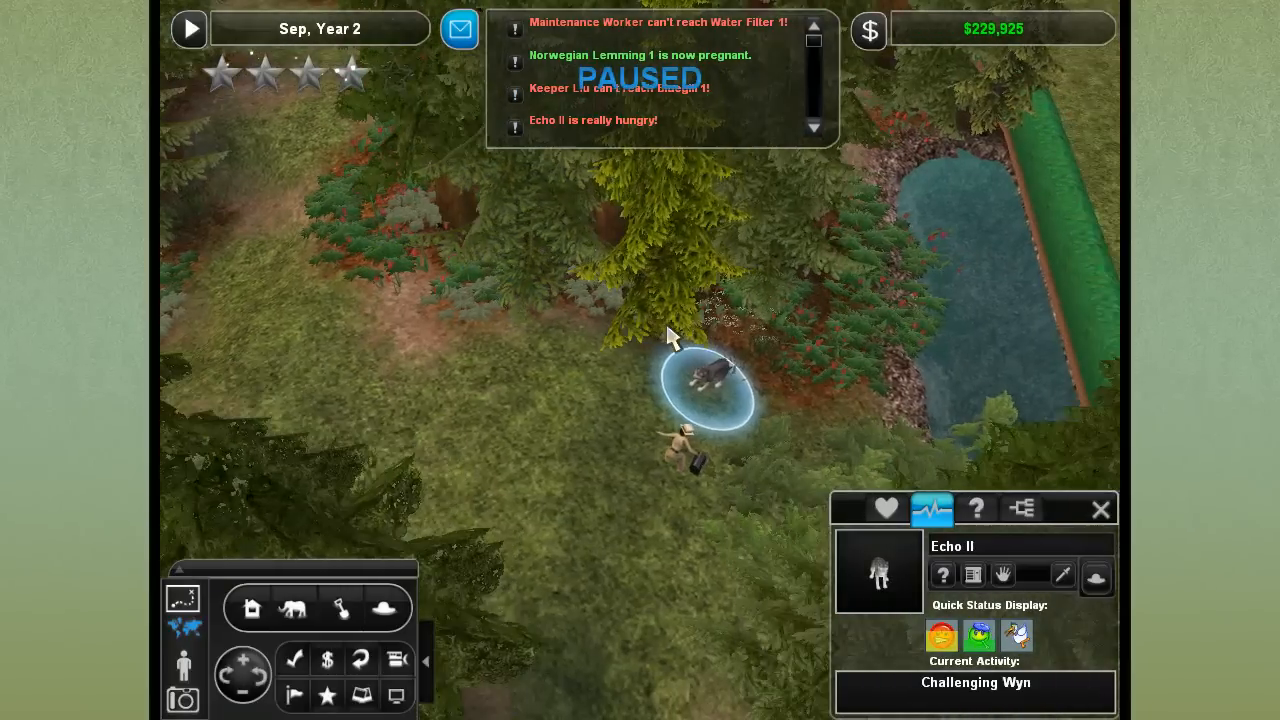
left_click(1020, 508)
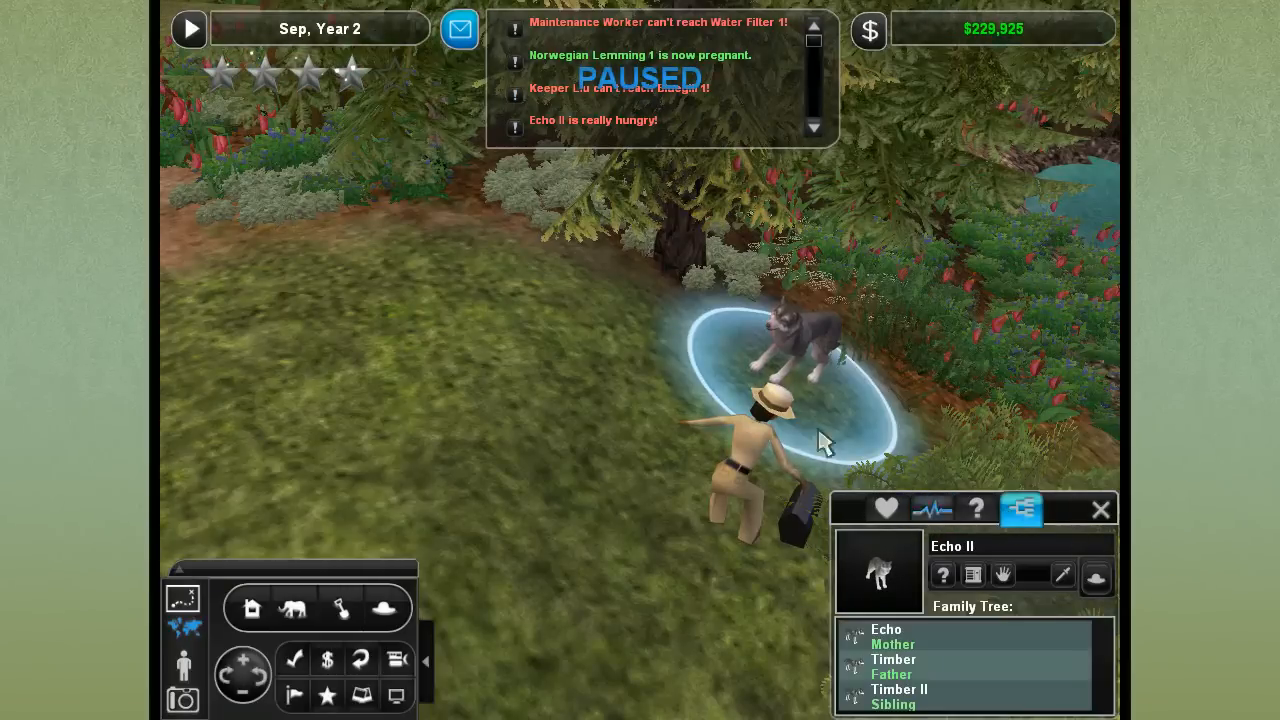
left_click(886, 508)
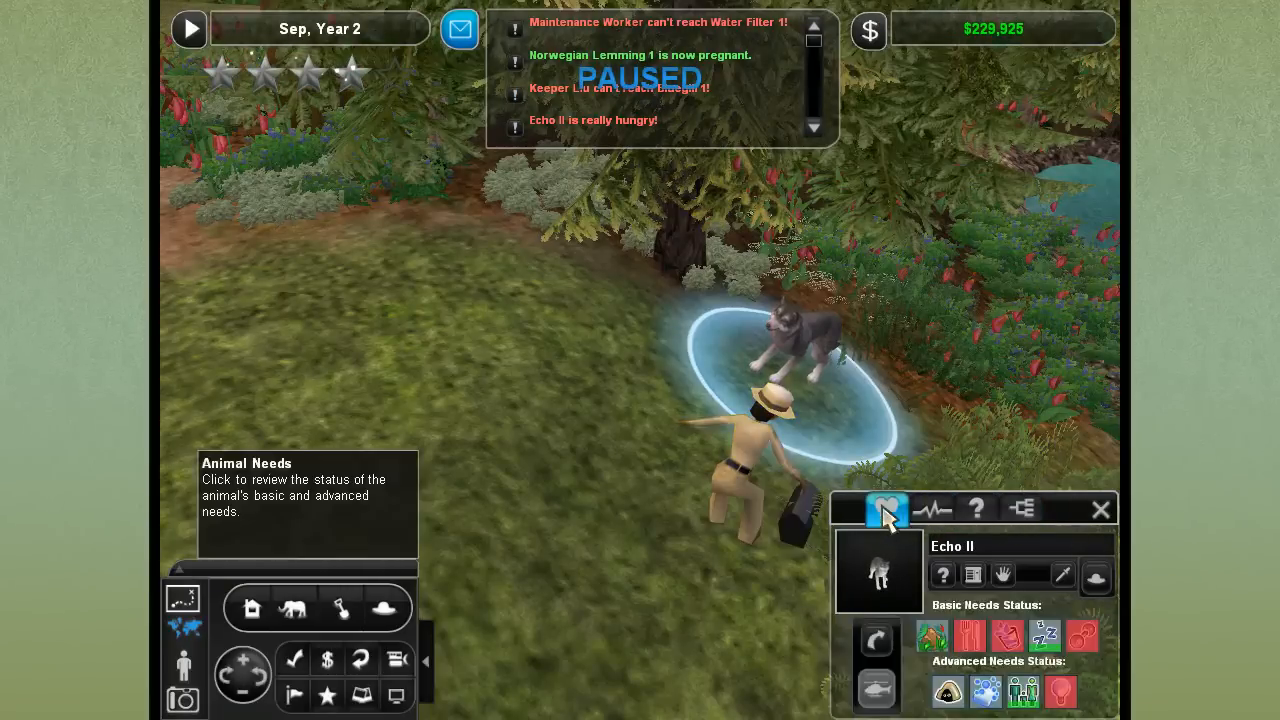
mouse_move(622, 356)
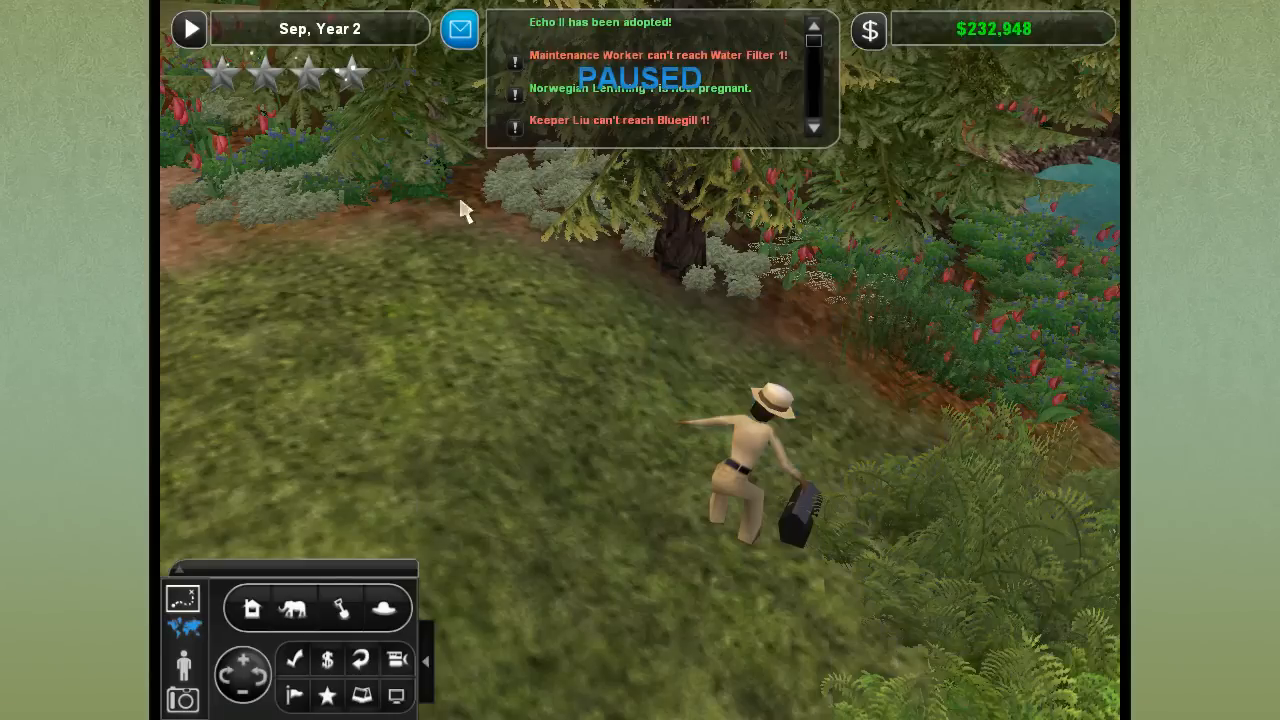
left_click(190, 28)
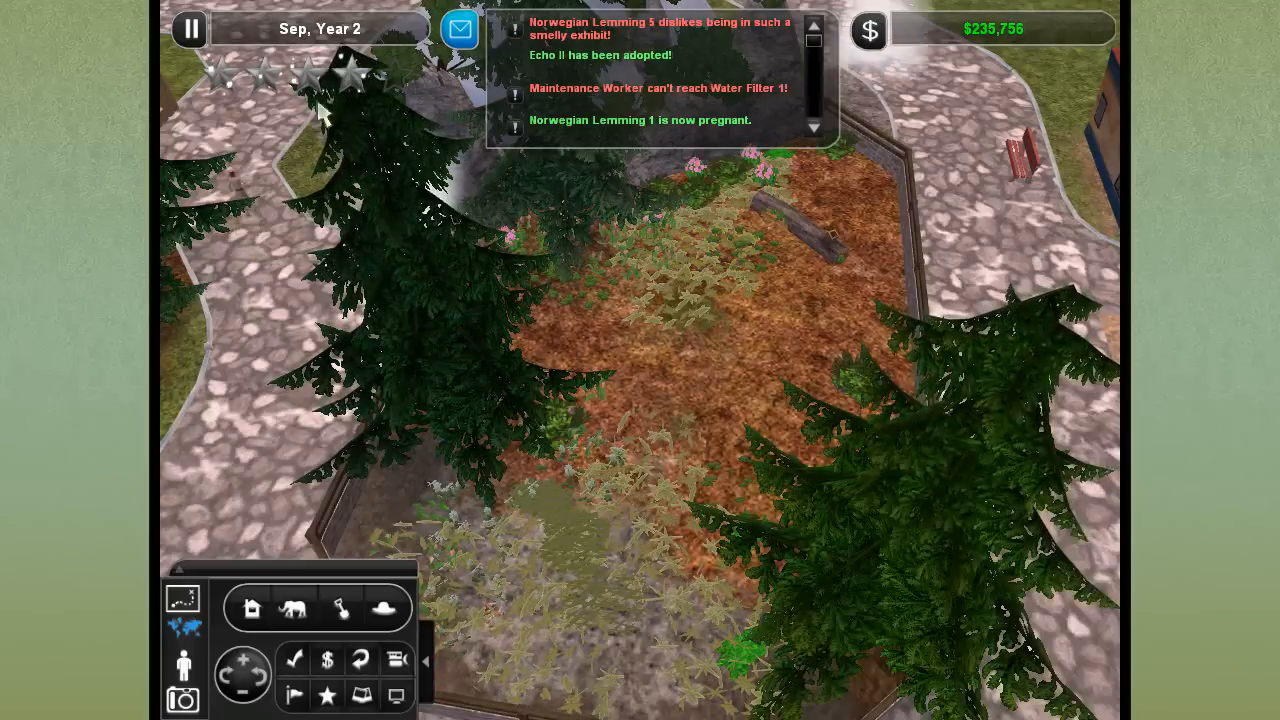
Pause to review Keeper Hanson's Assignments, resume, and walk into the lemming exhibit in Zoo Cam
left_click(190, 28)
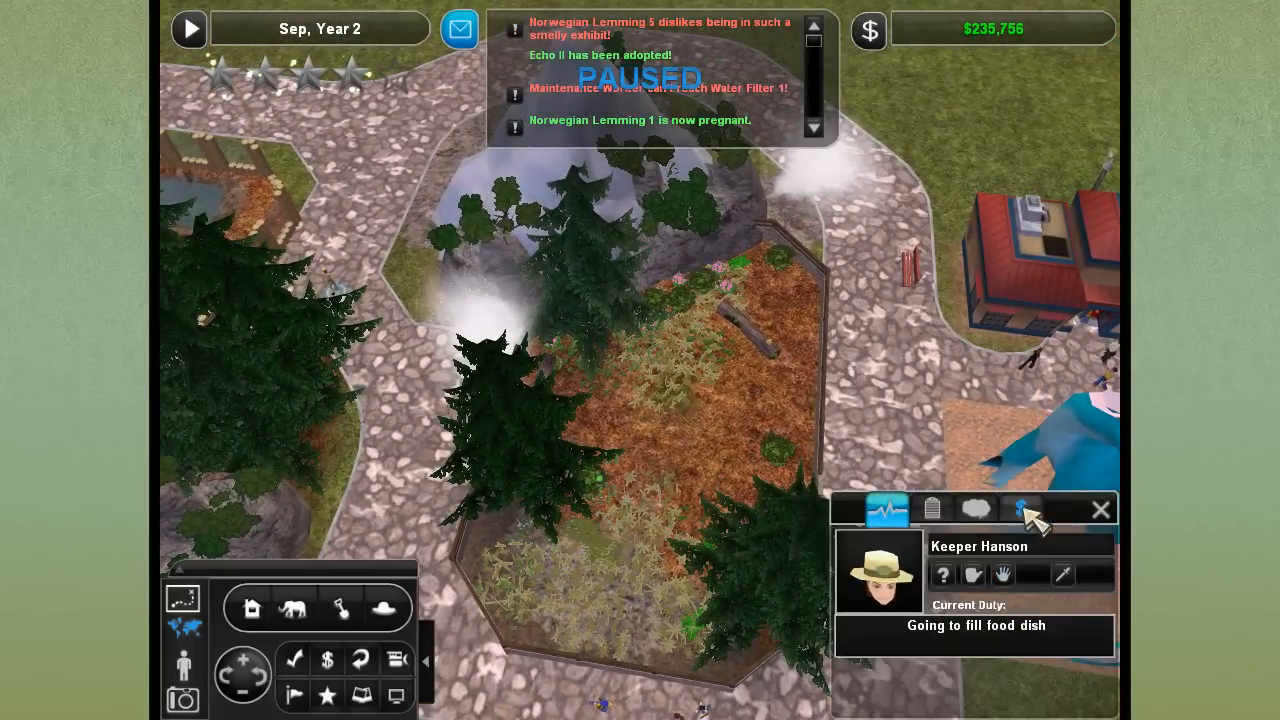
left_click(932, 510)
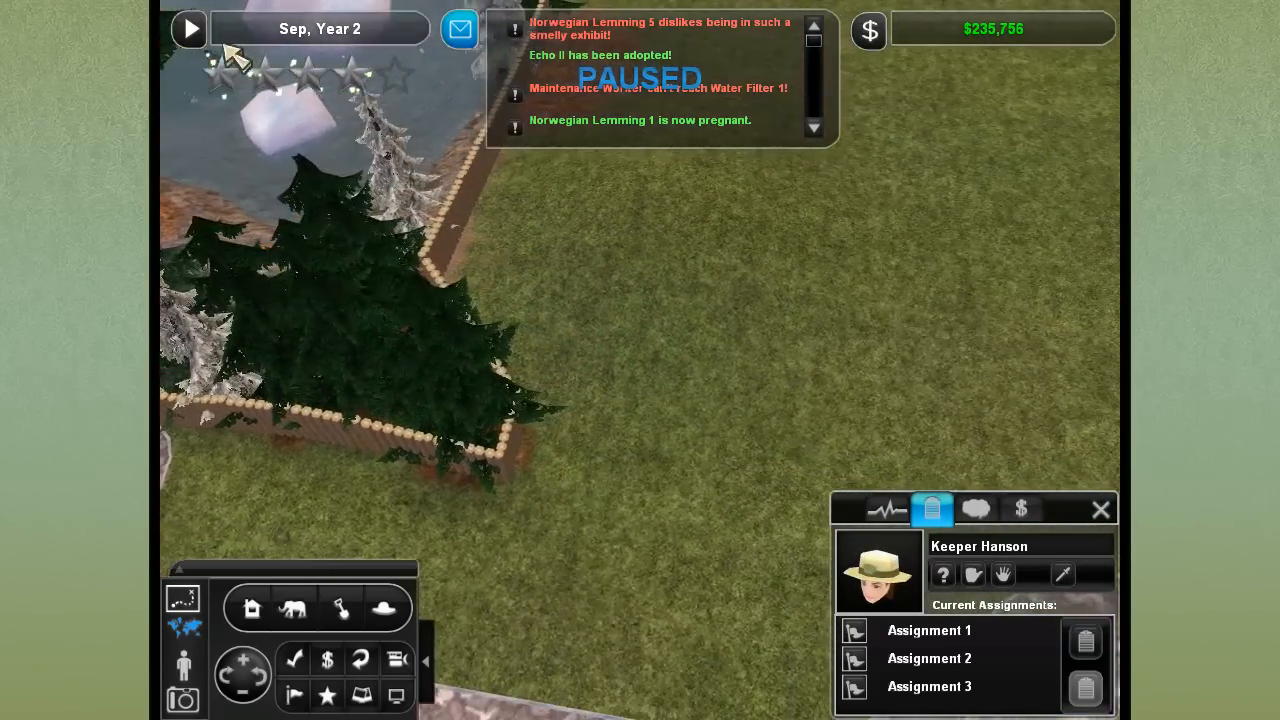
left_click(192, 28)
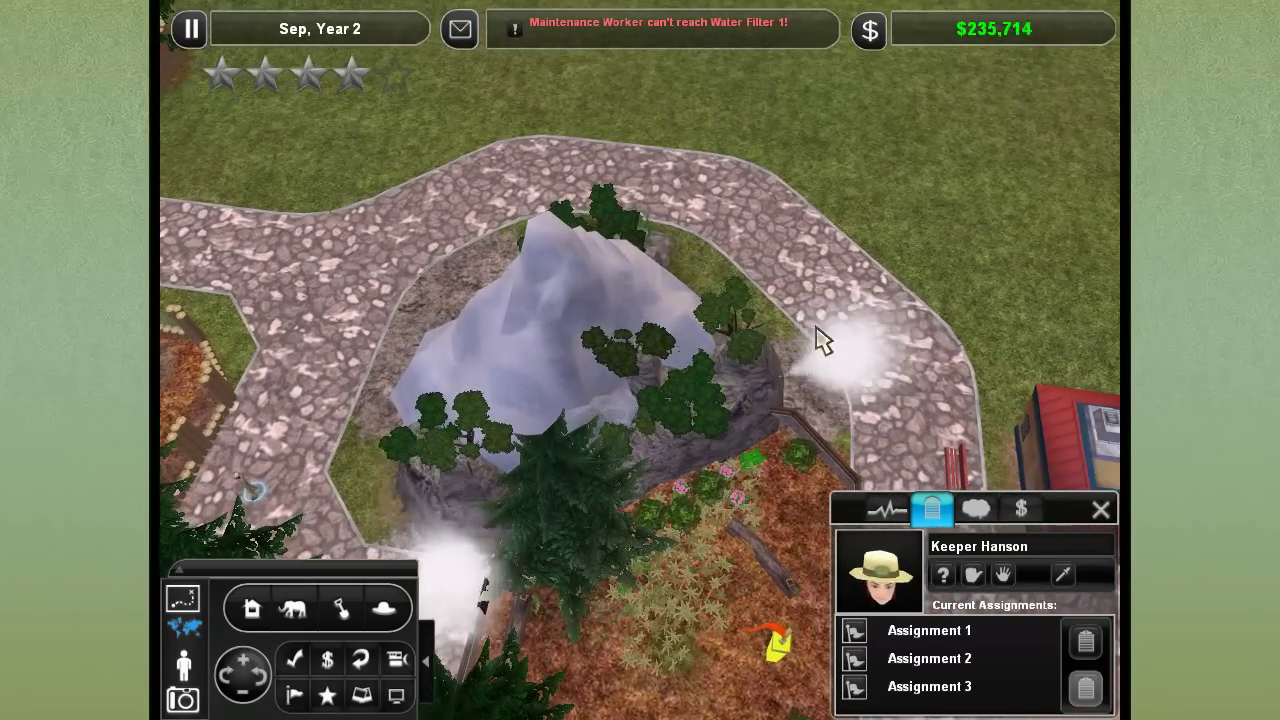
left_click(1100, 510)
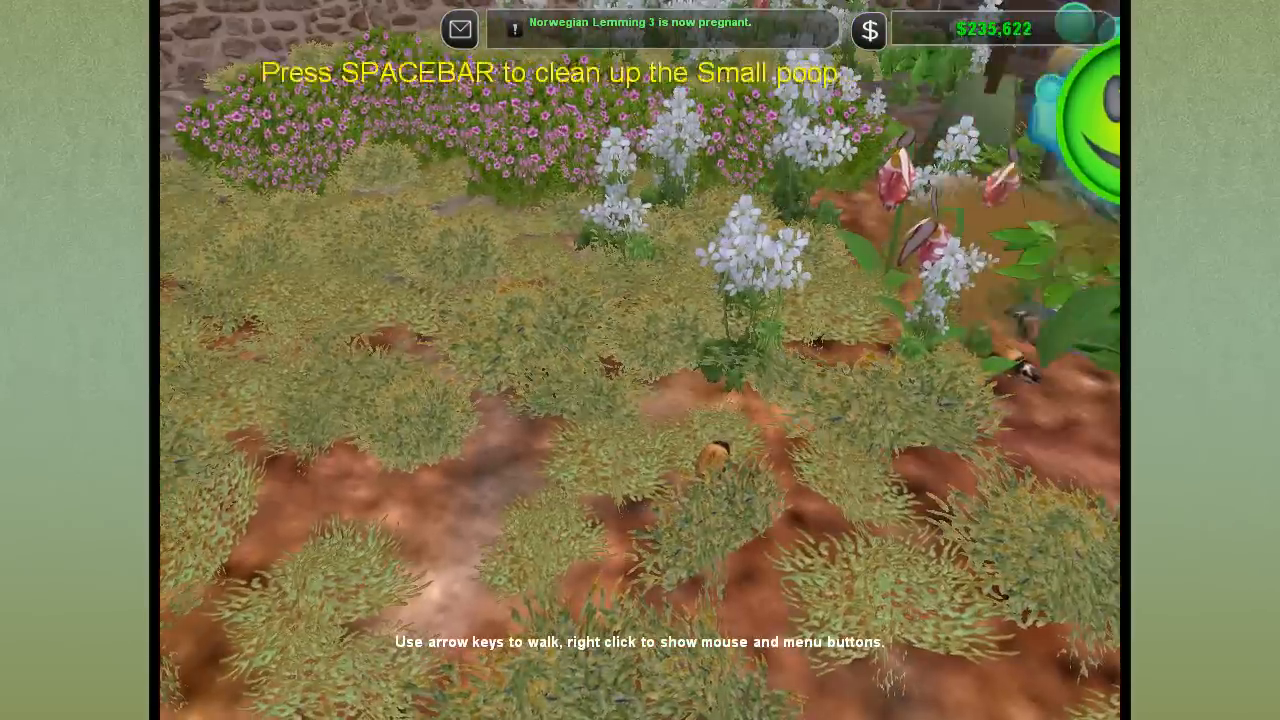
Clean the small poop with Spacebar, close the lemming info panel and rotate the exhibit view
key("space")
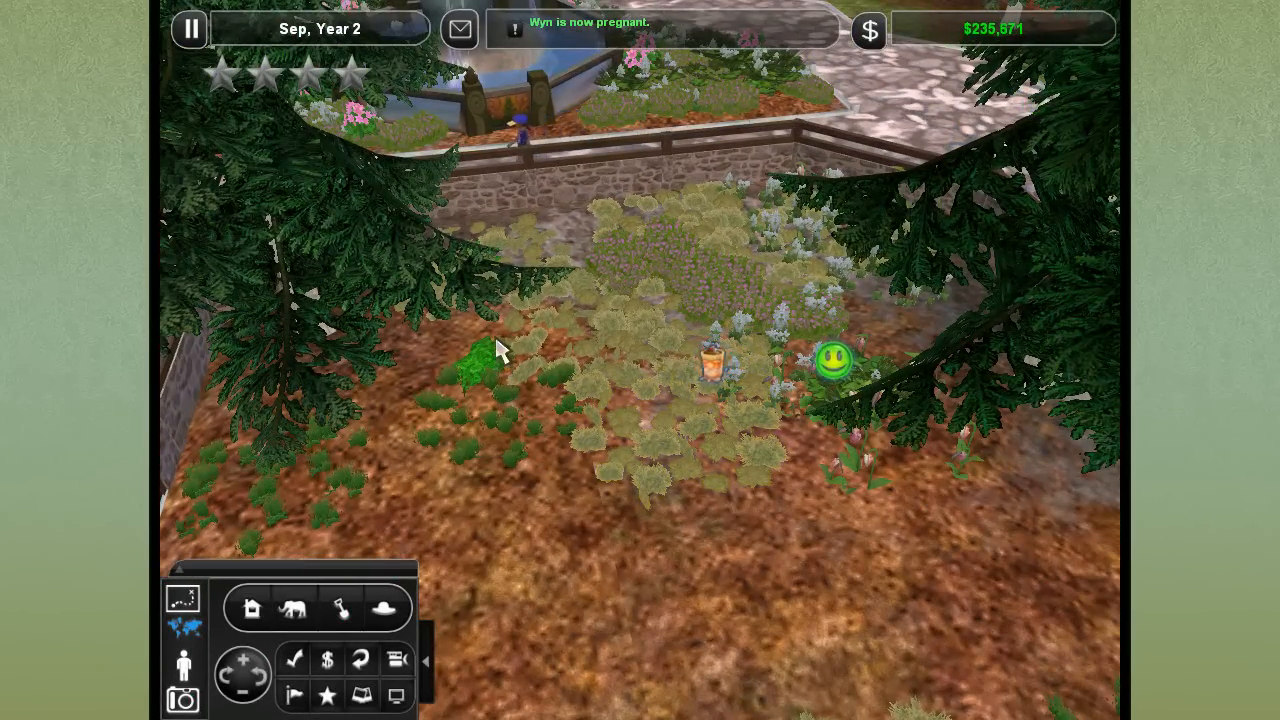
mouse_move(492, 352)
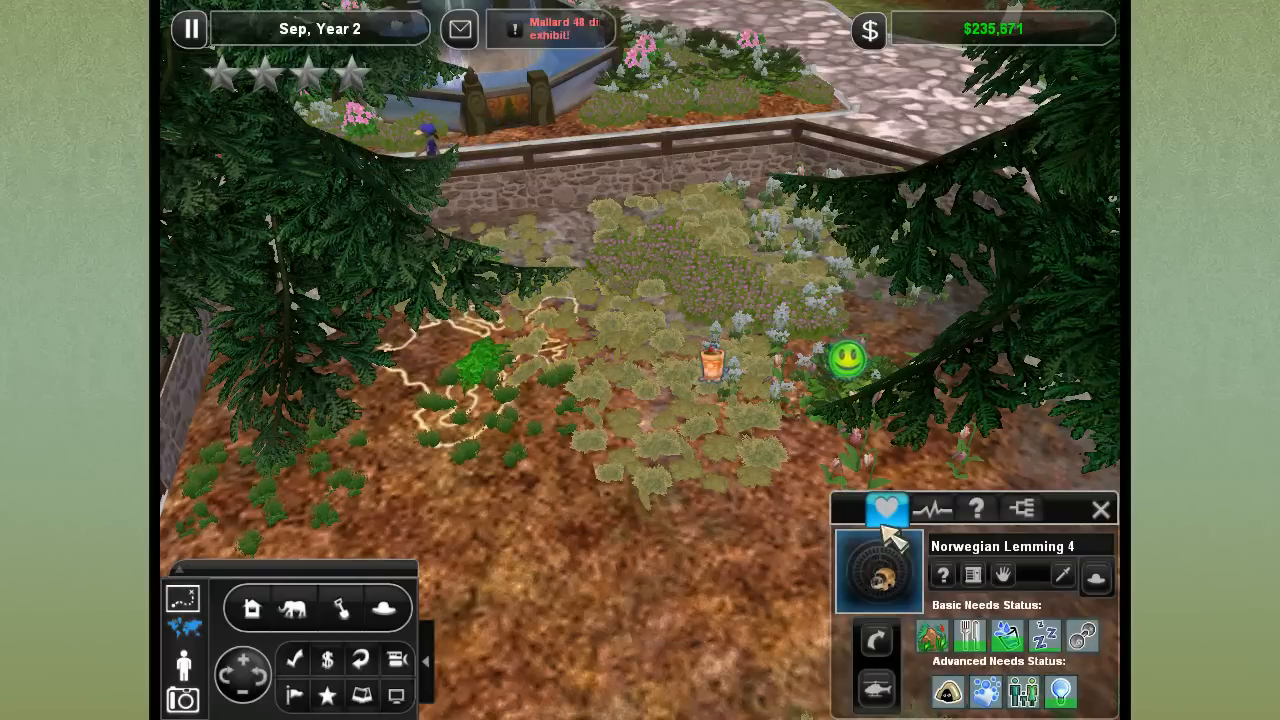
mouse_move(886, 510)
type("Lemon")
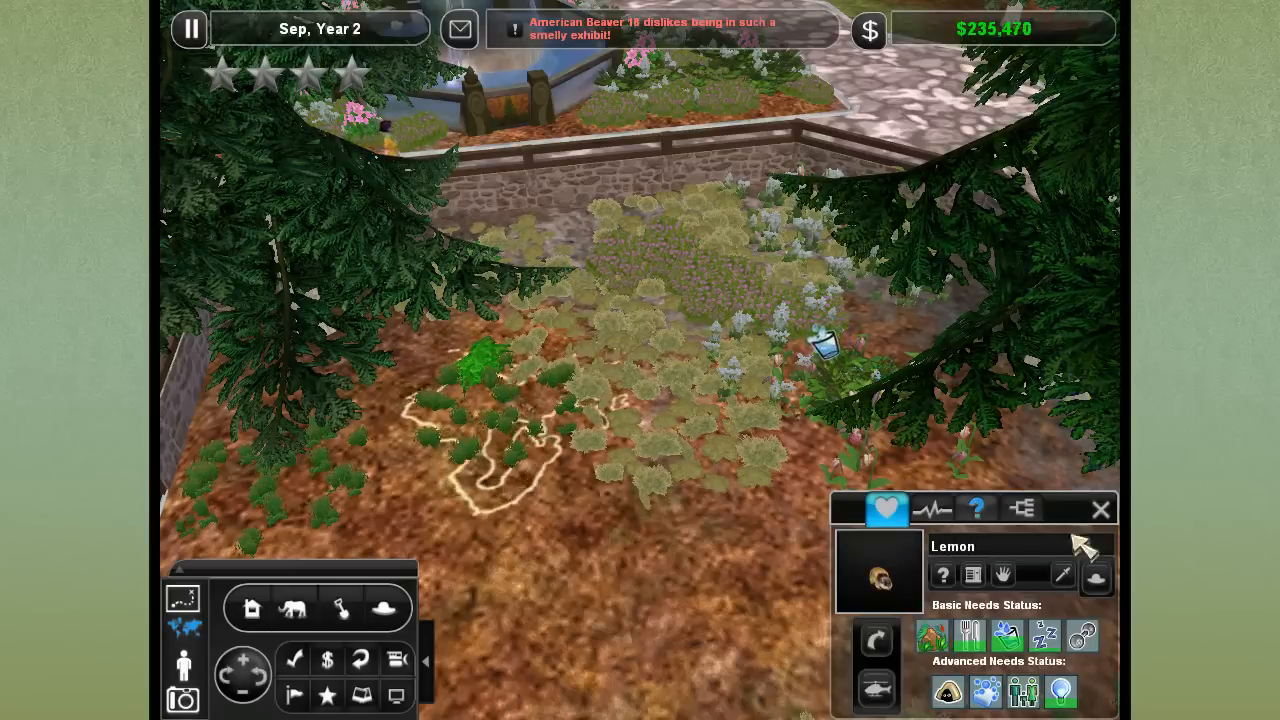
left_click(1100, 510)
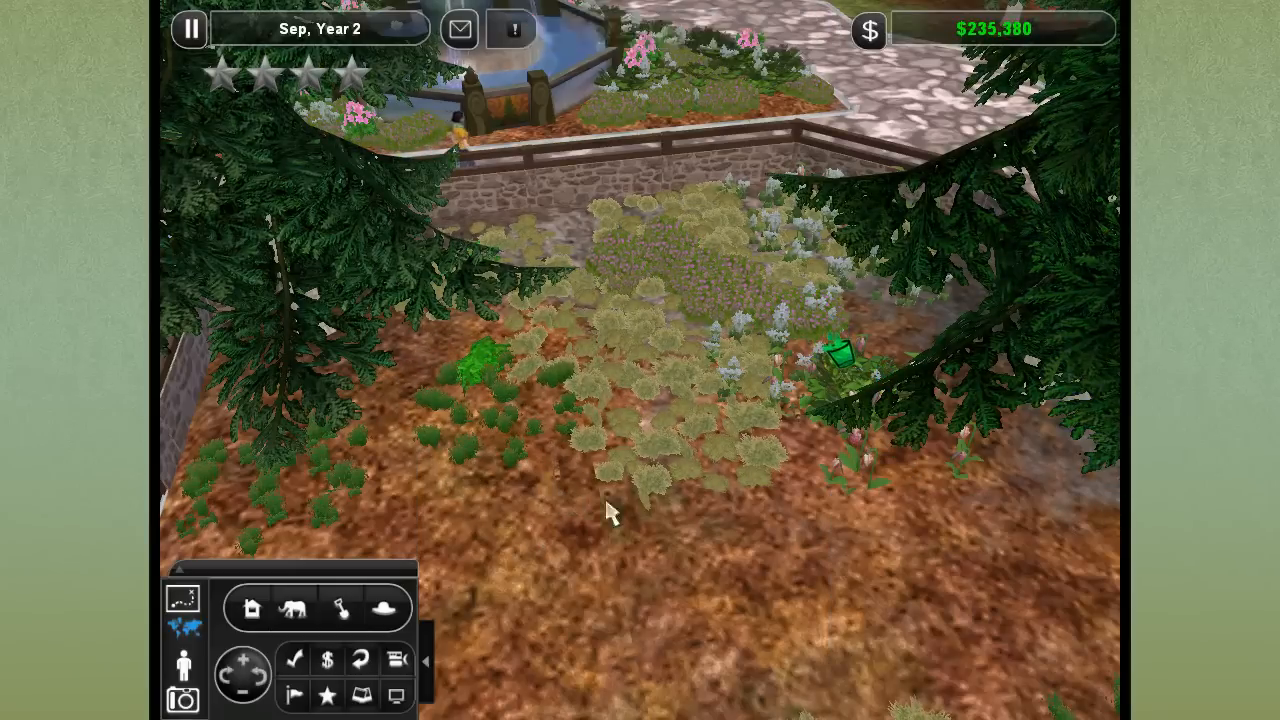
left_click(264, 676)
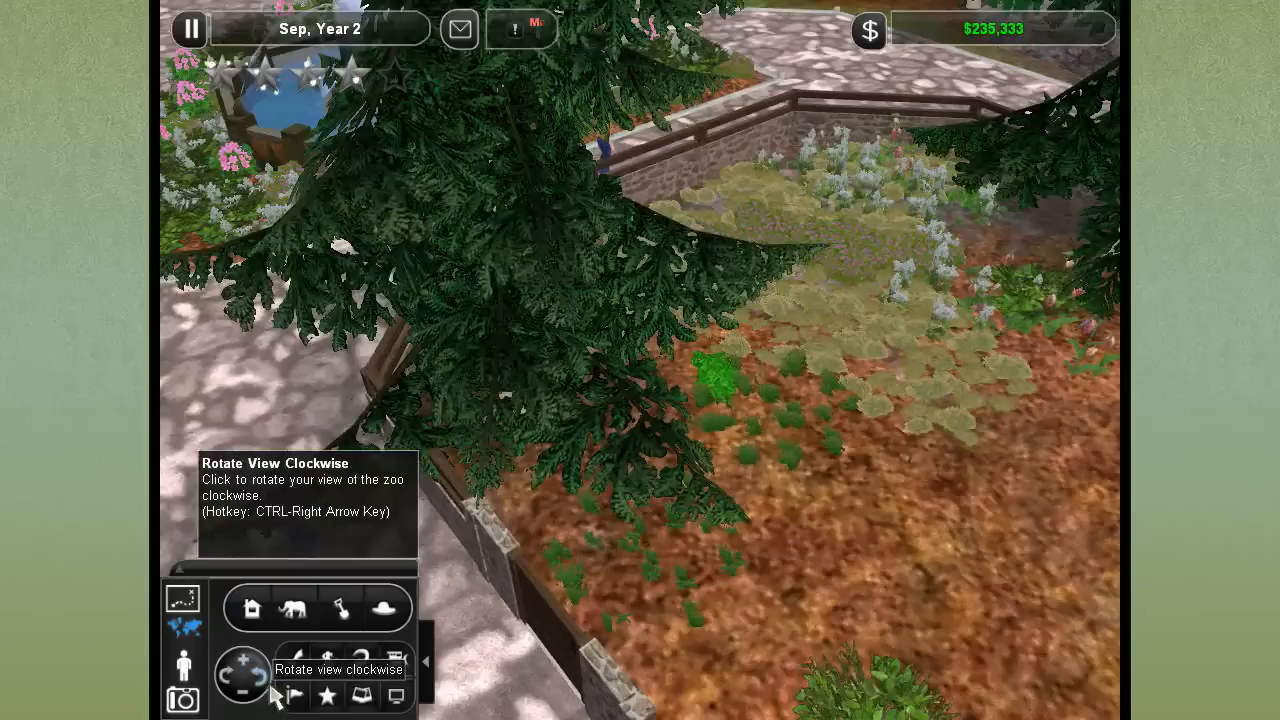
Rotate the camera clockwise for a wider overhead angle over the lemming exhibit and fountain plaza
left_click(256, 680)
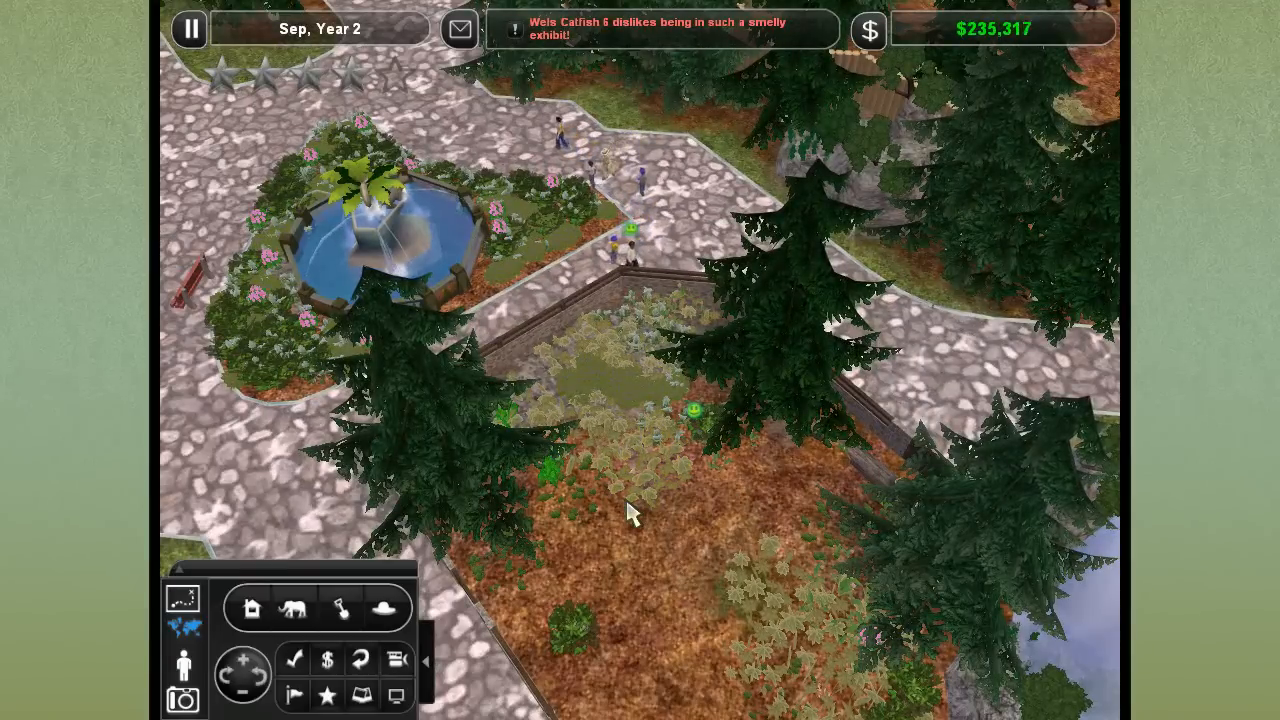
mouse_move(636, 470)
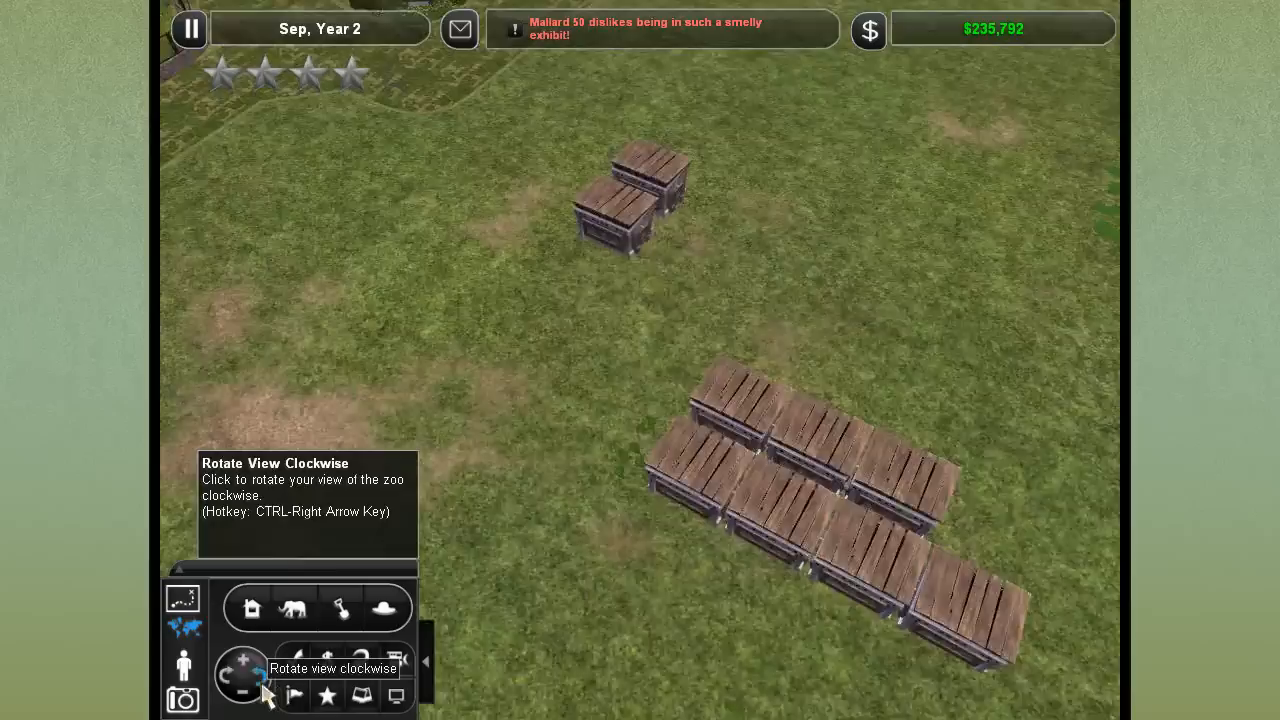
Rotate the camera clockwise twice to face the empty grass lot with wooden crates
left_click(258, 694)
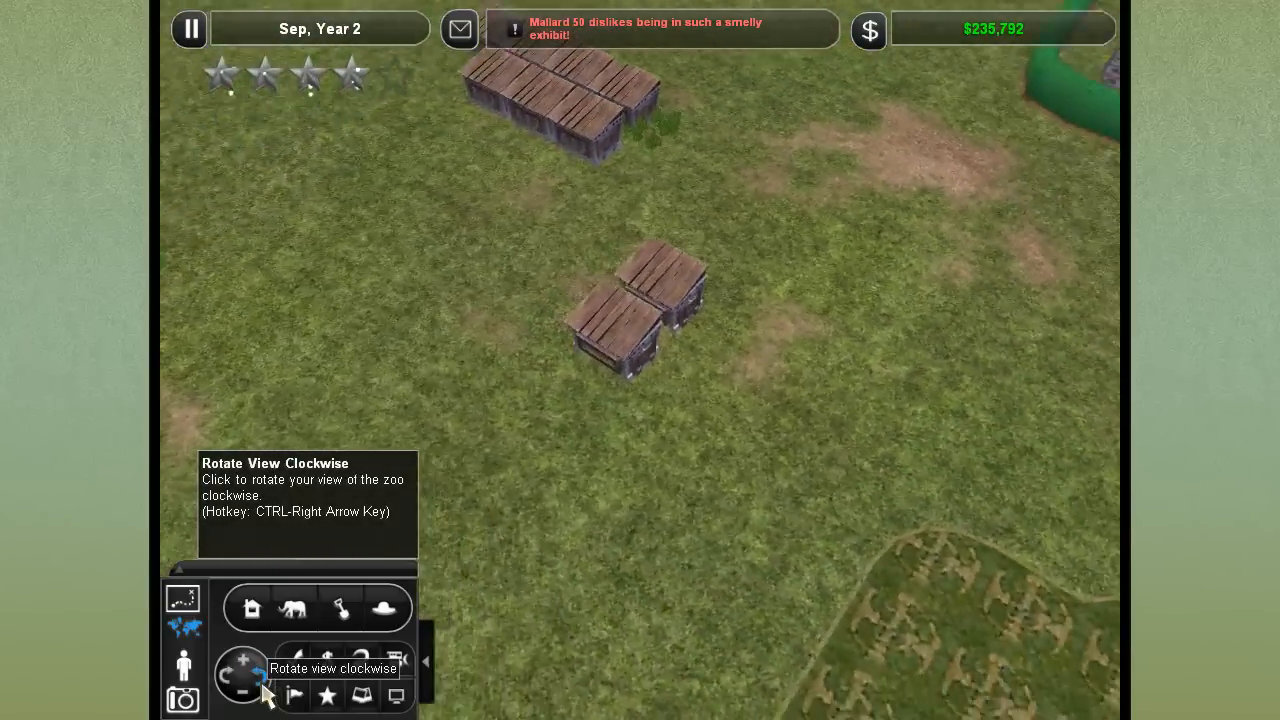
left_click(262, 692)
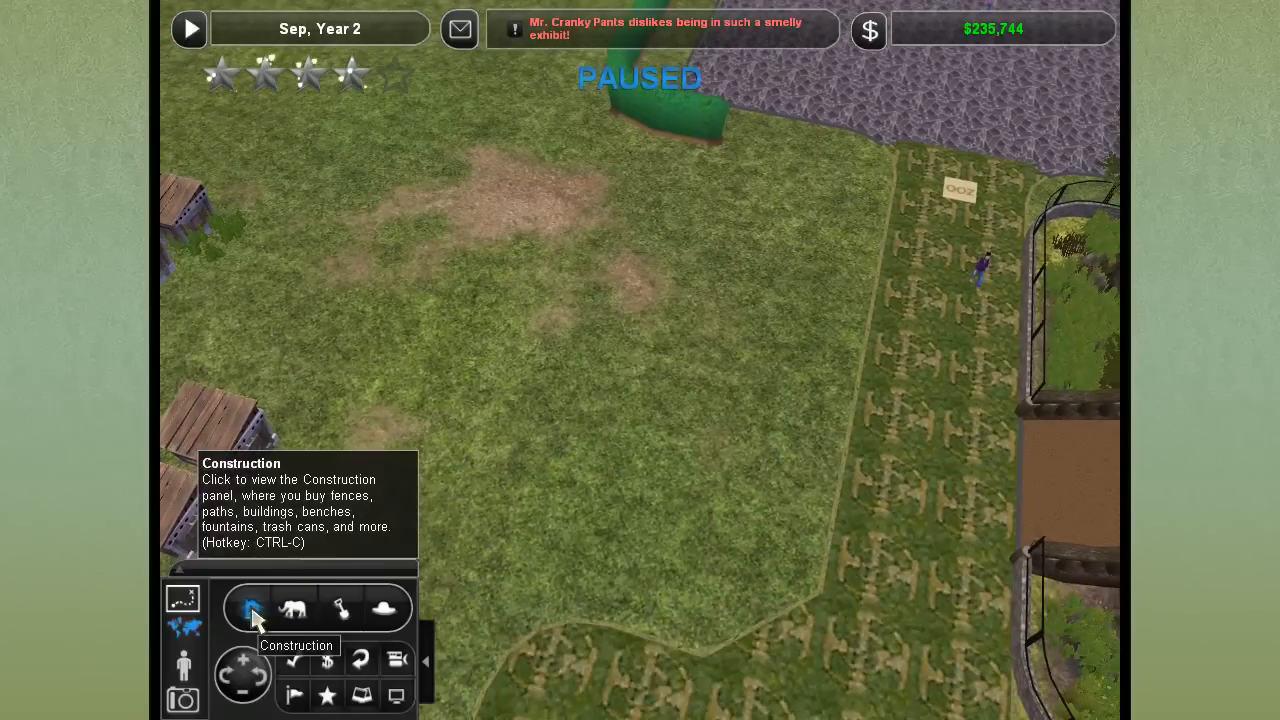
Place Aviary Entrance 2 from Construction > Scenery along the green hedge on the empty lot
left_click(250, 608)
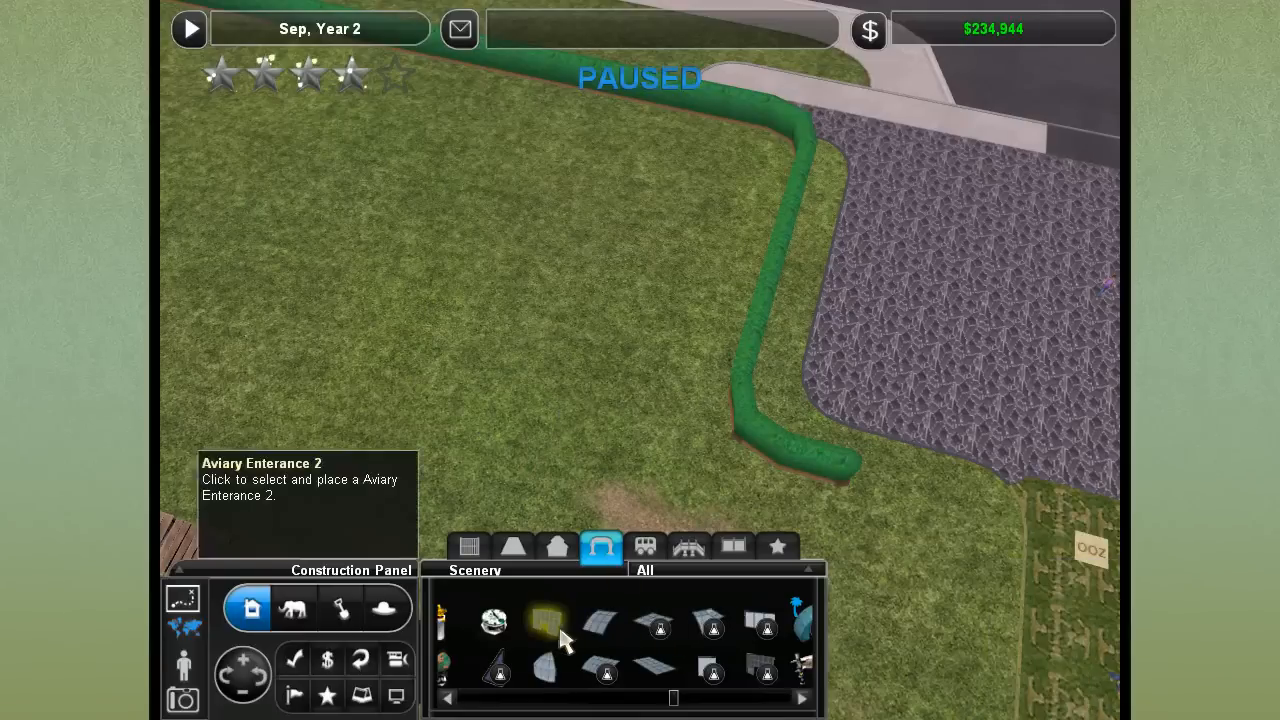
mouse_move(544, 640)
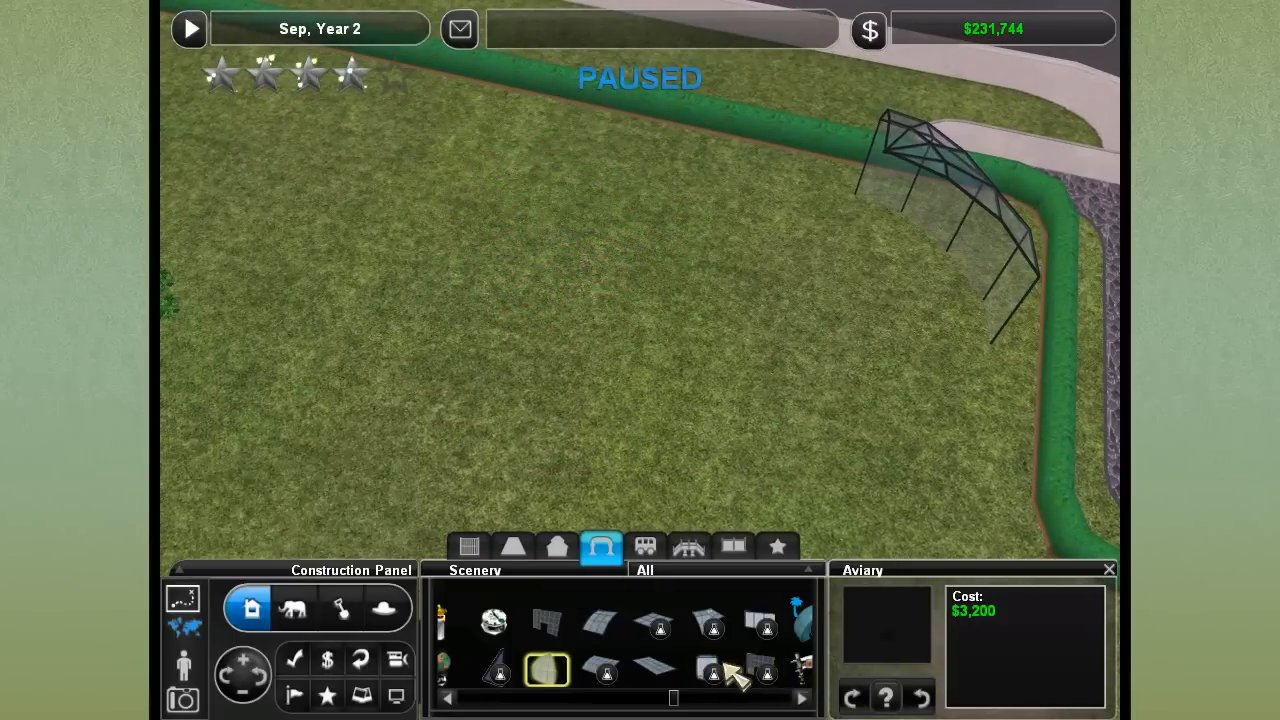
left_click(712, 672)
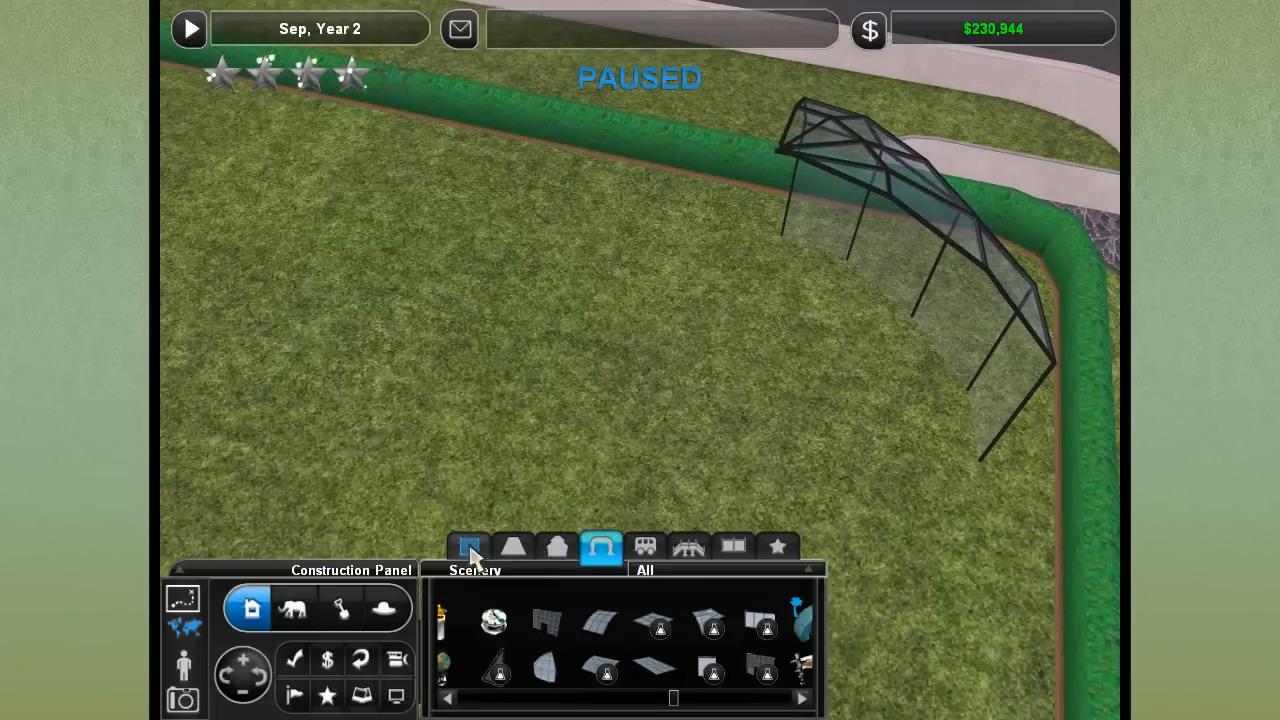
Browse the Fences catalogue and pick out the tall aviary wall piece
left_click(468, 546)
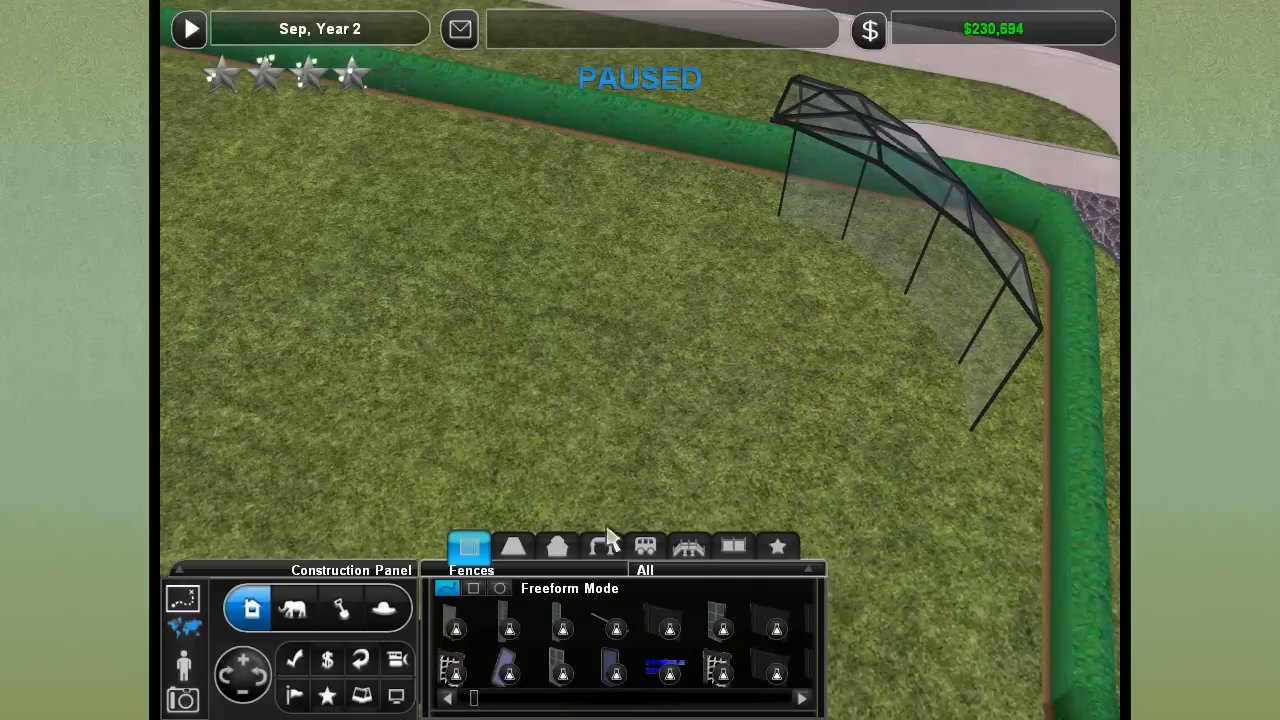
left_click(558, 688)
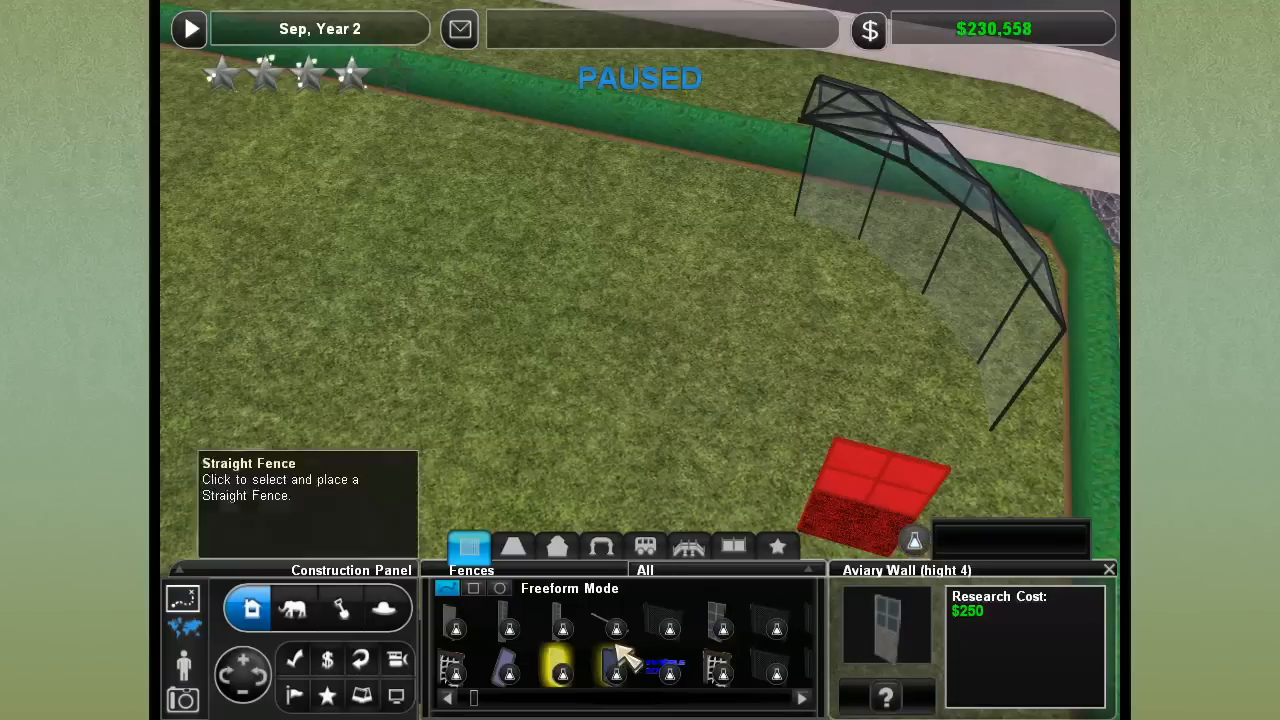
left_click(668, 628)
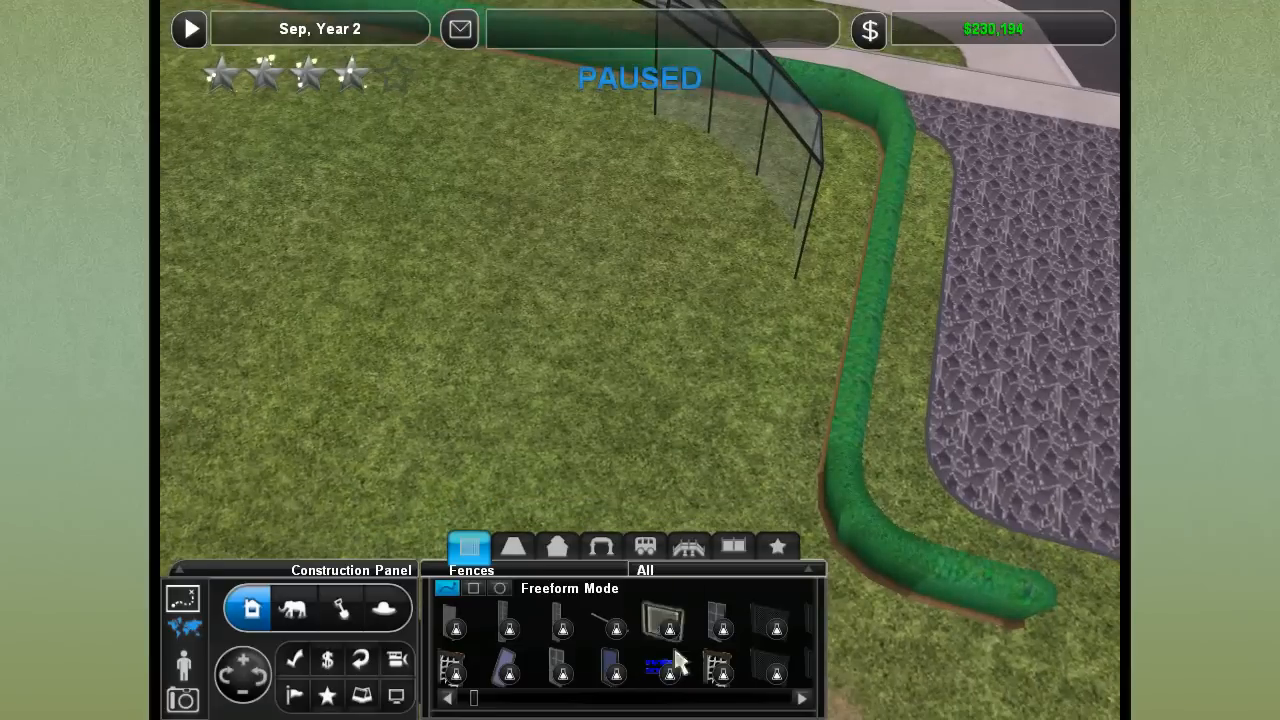
left_click(670, 672)
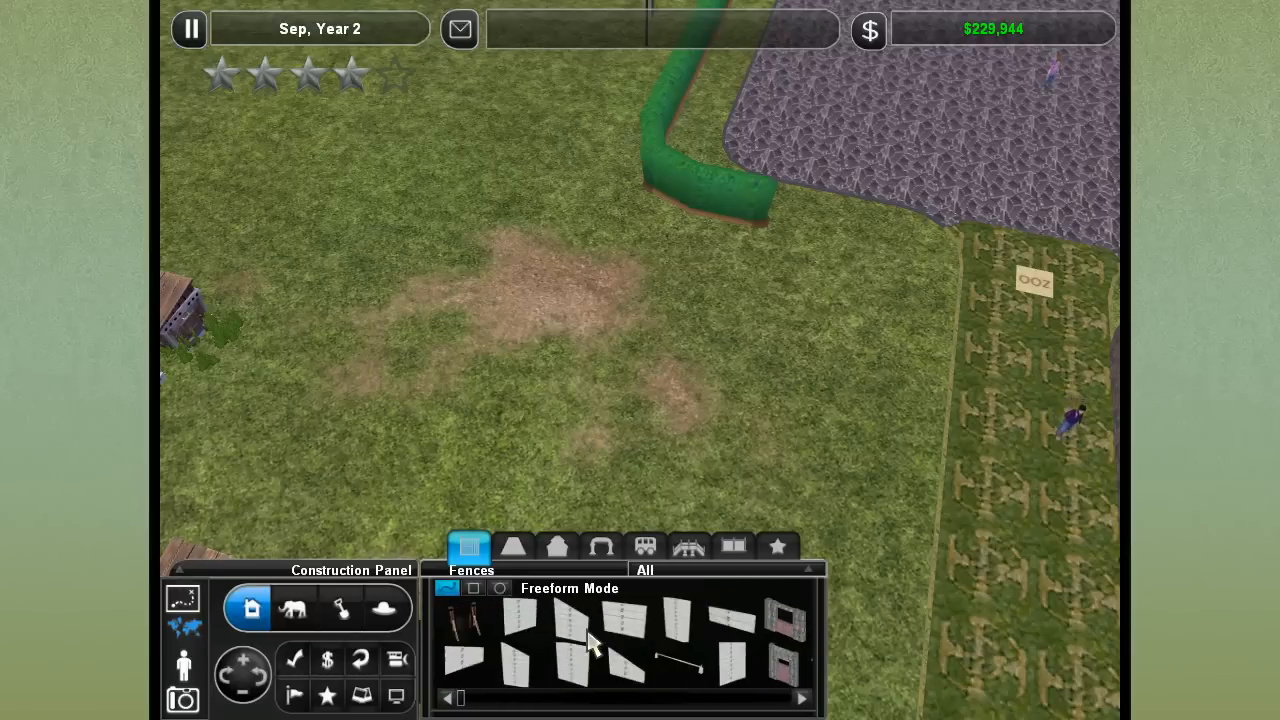
Flip through the Buildings, Scenery, Fences and Paths catalogues, ending on Buildings with glass roof pieces
left_click(556, 546)
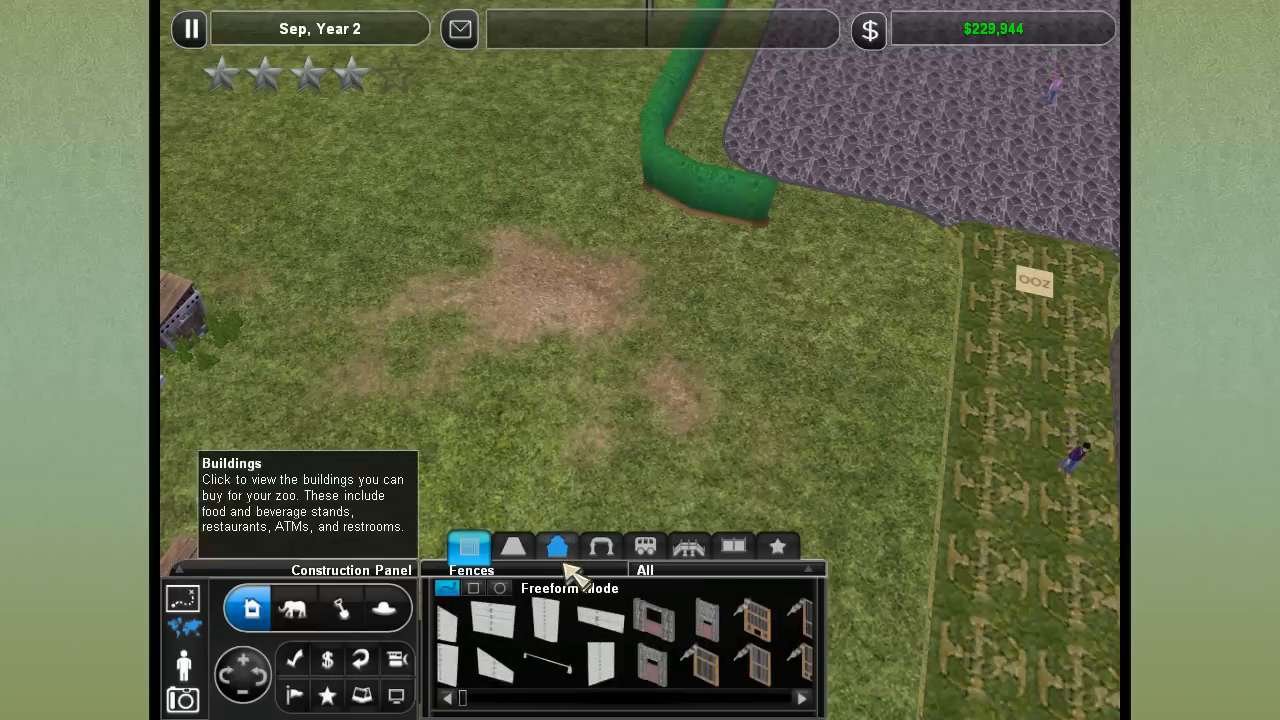
left_click(558, 546)
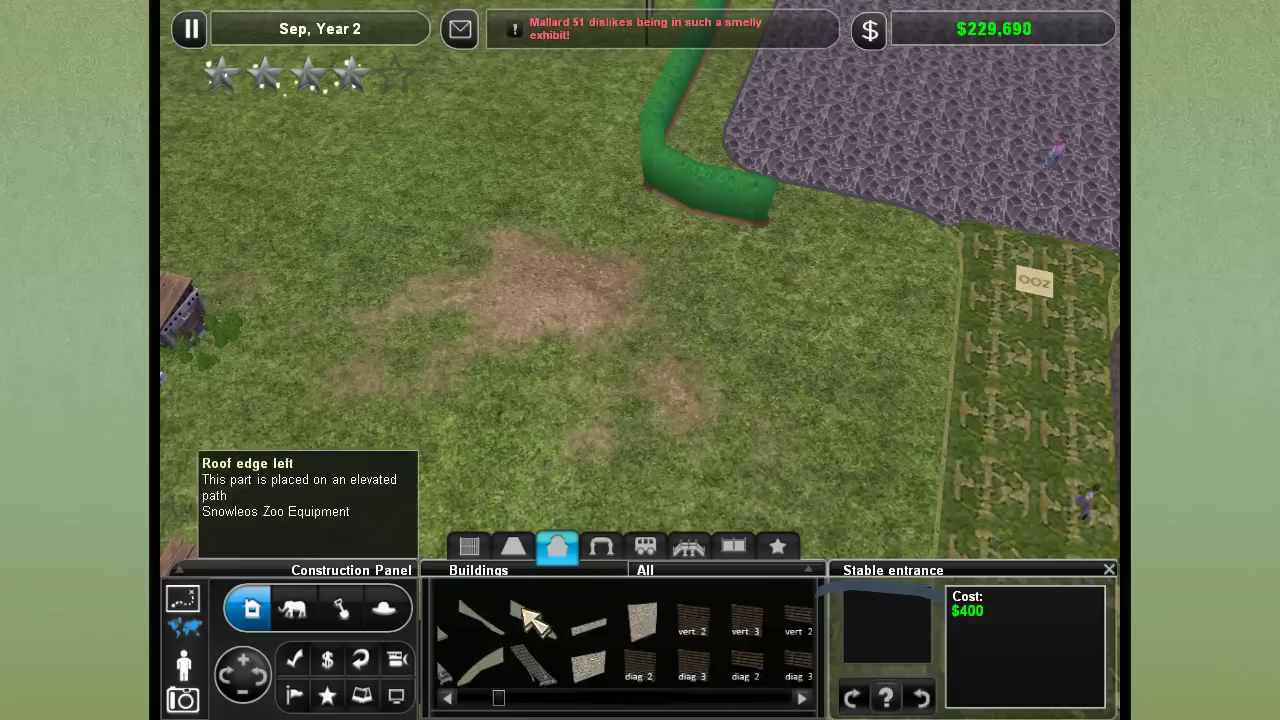
left_click(512, 548)
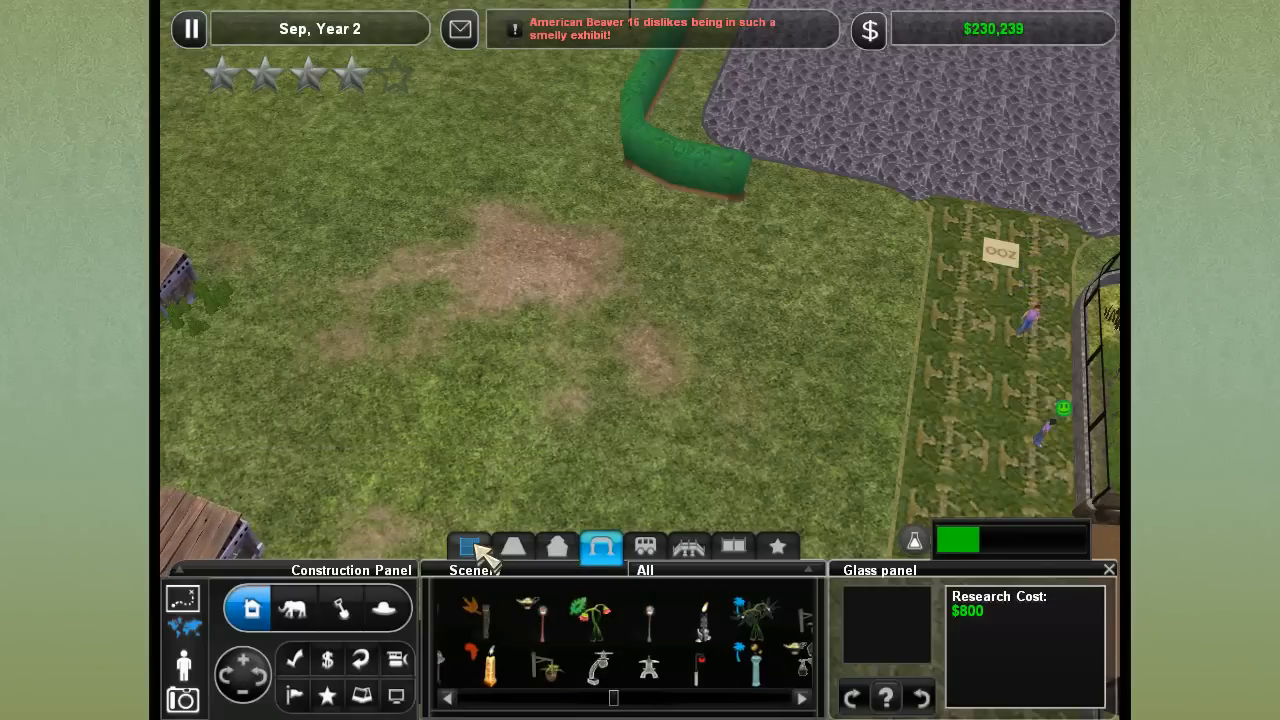
left_click(514, 546)
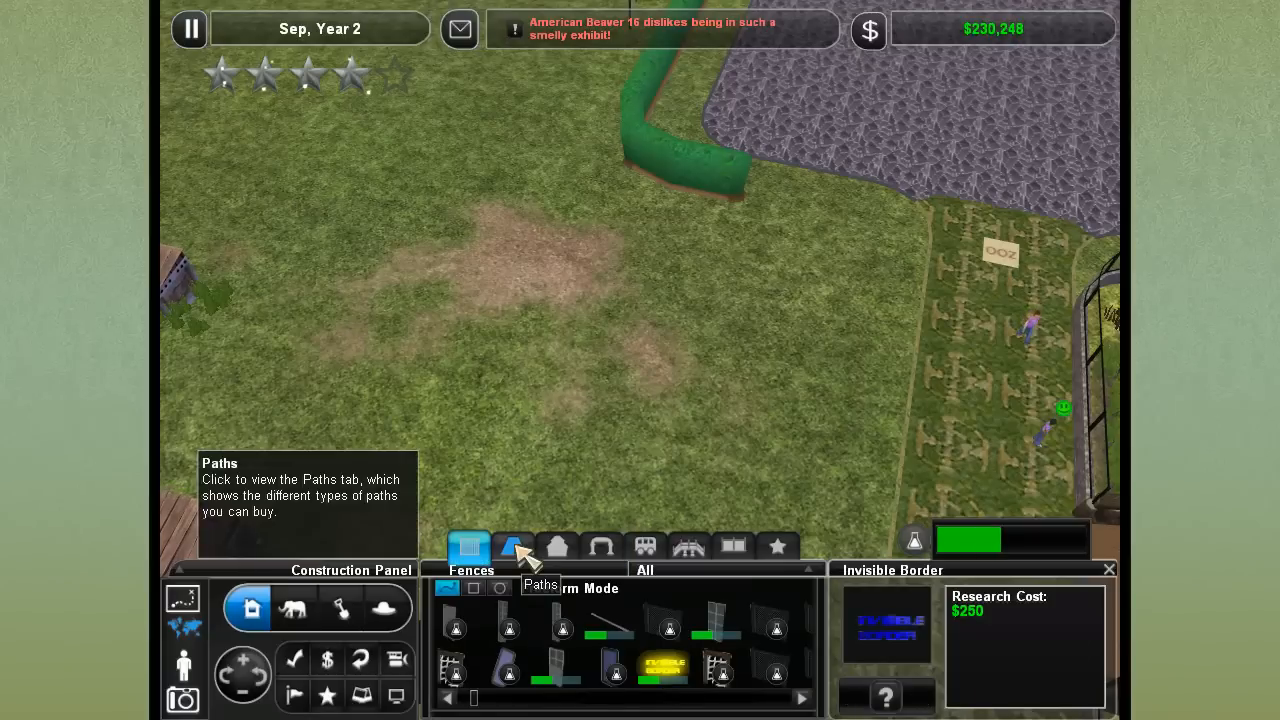
left_click(512, 548)
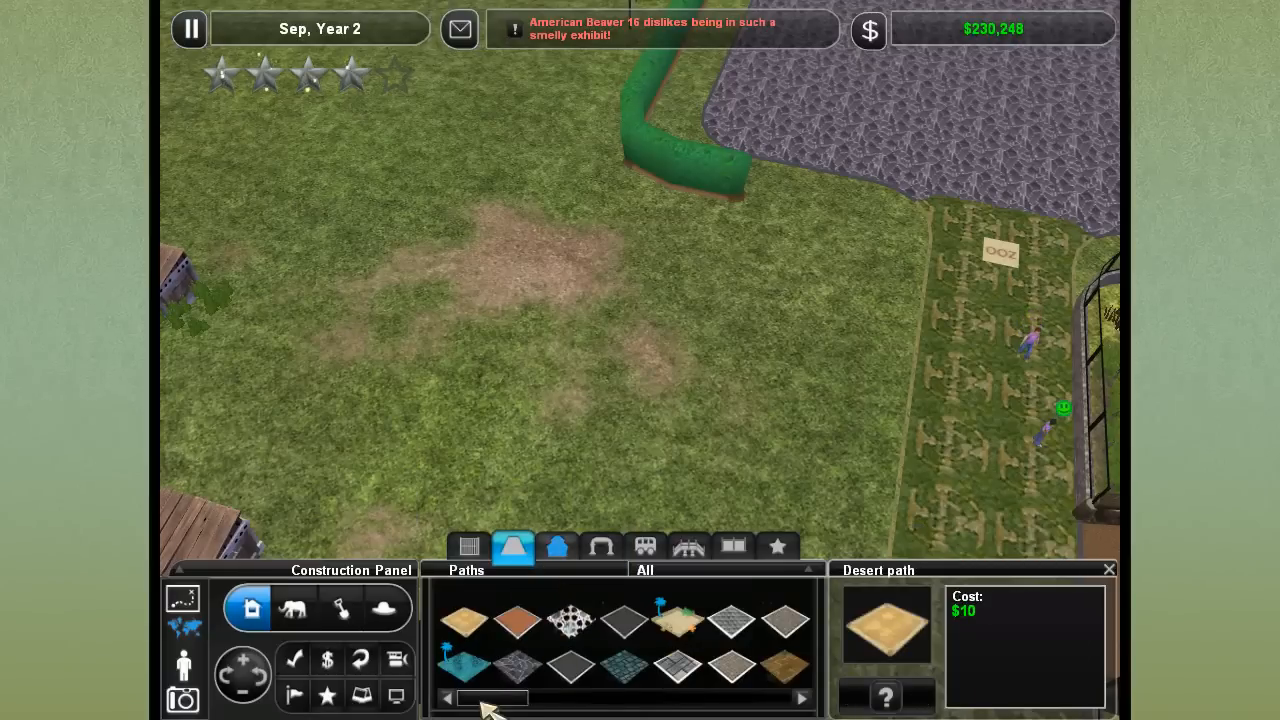
left_click(556, 546)
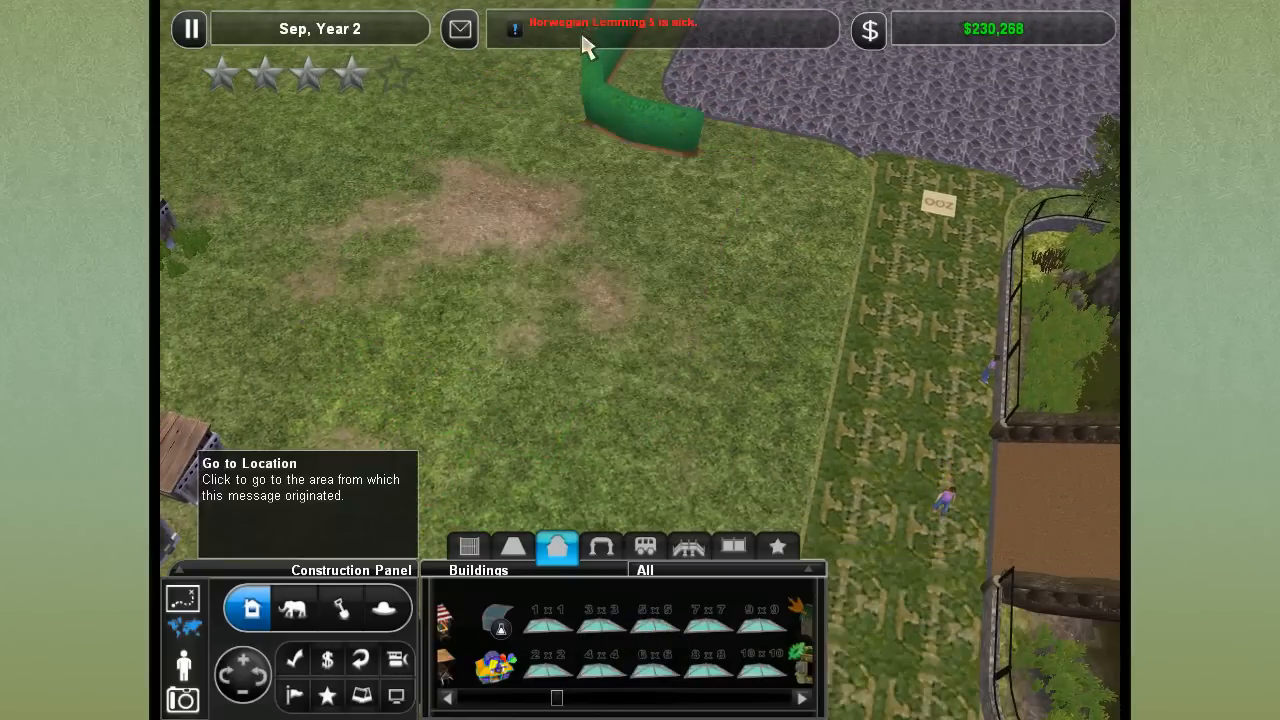
Jump to the news message location, then rotate the camera around the zoo back toward the grass plot
left_click(622, 22)
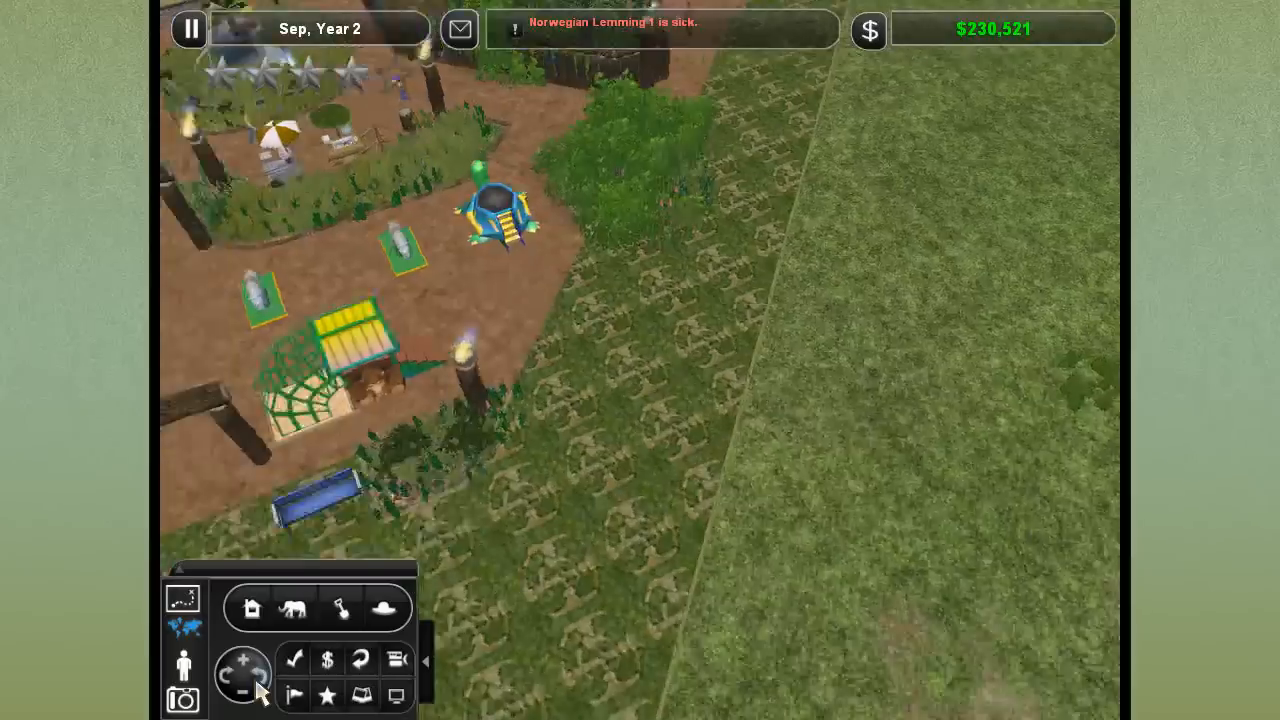
left_click(258, 680)
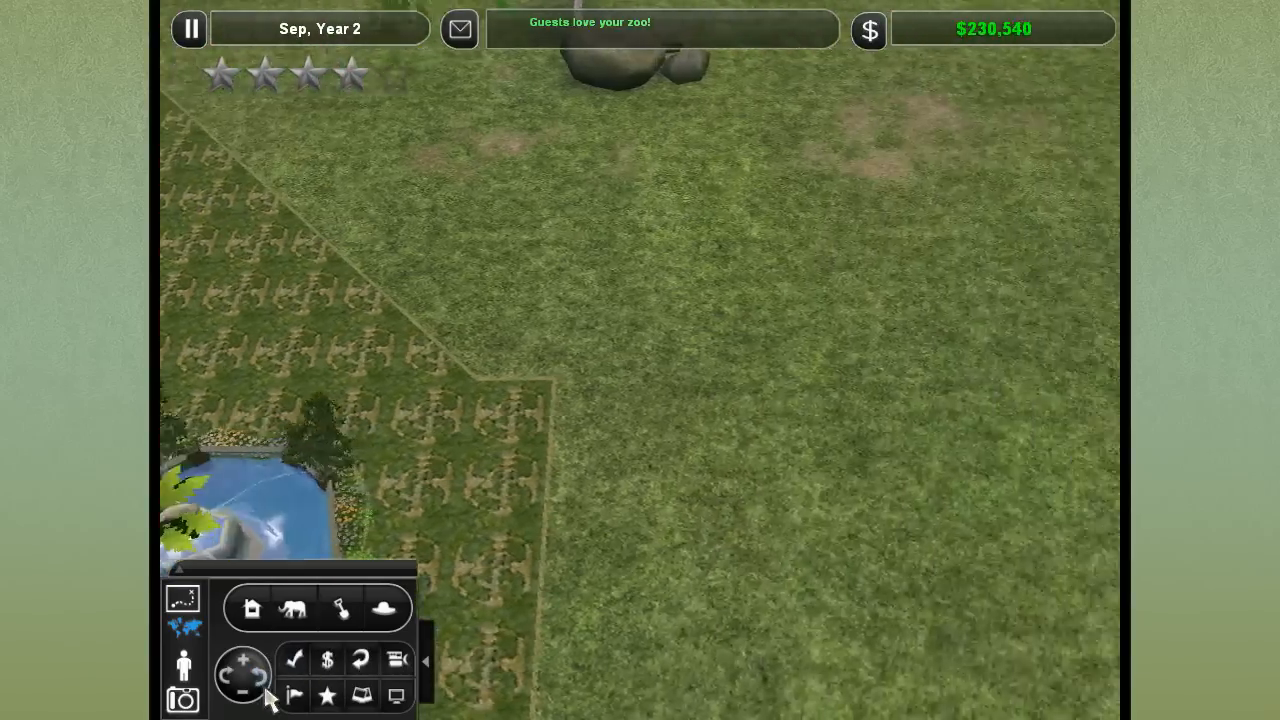
left_click(260, 672)
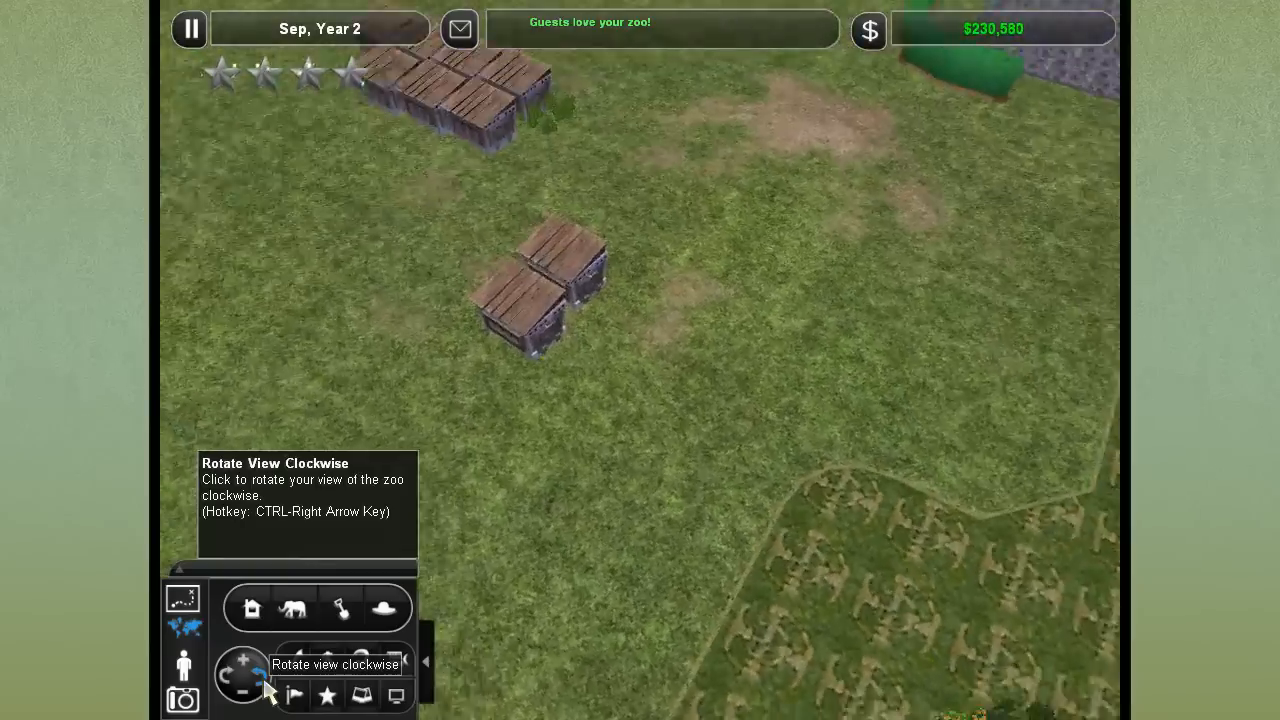
left_click(264, 696)
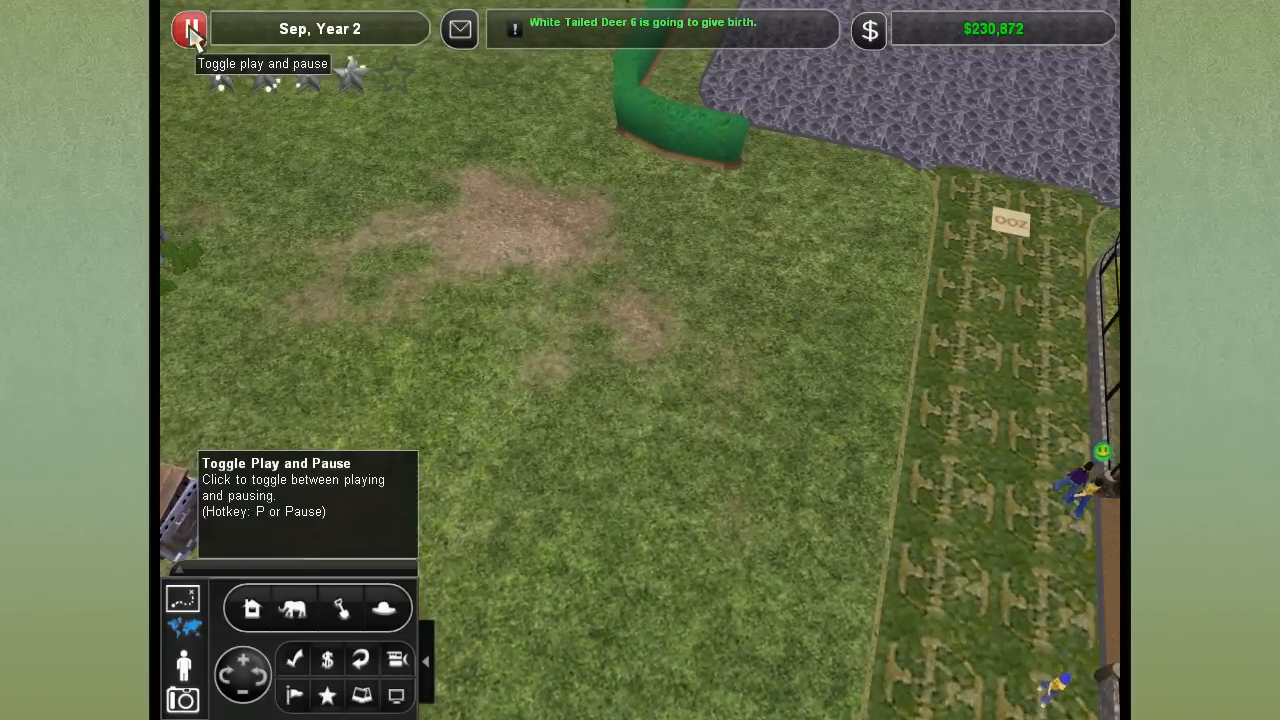
Pause the game and select the 6x6 glass roof from the buildings catalogue
left_click(188, 28)
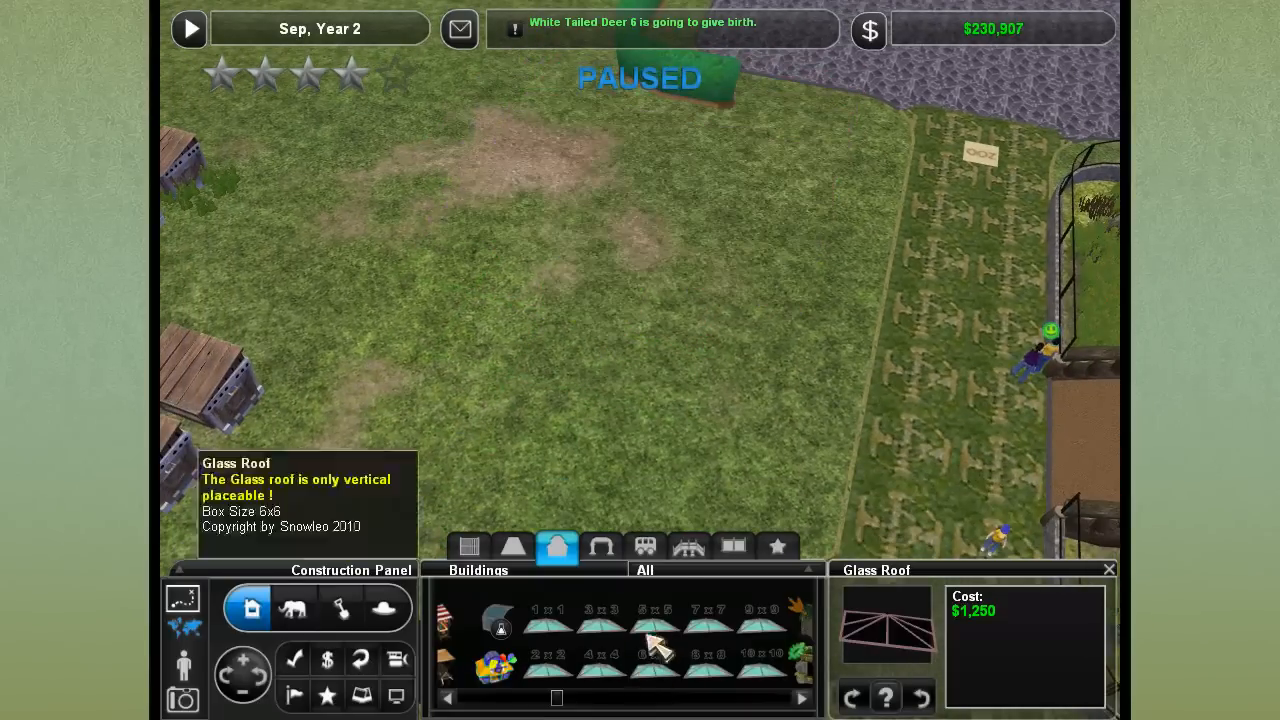
left_click(704, 636)
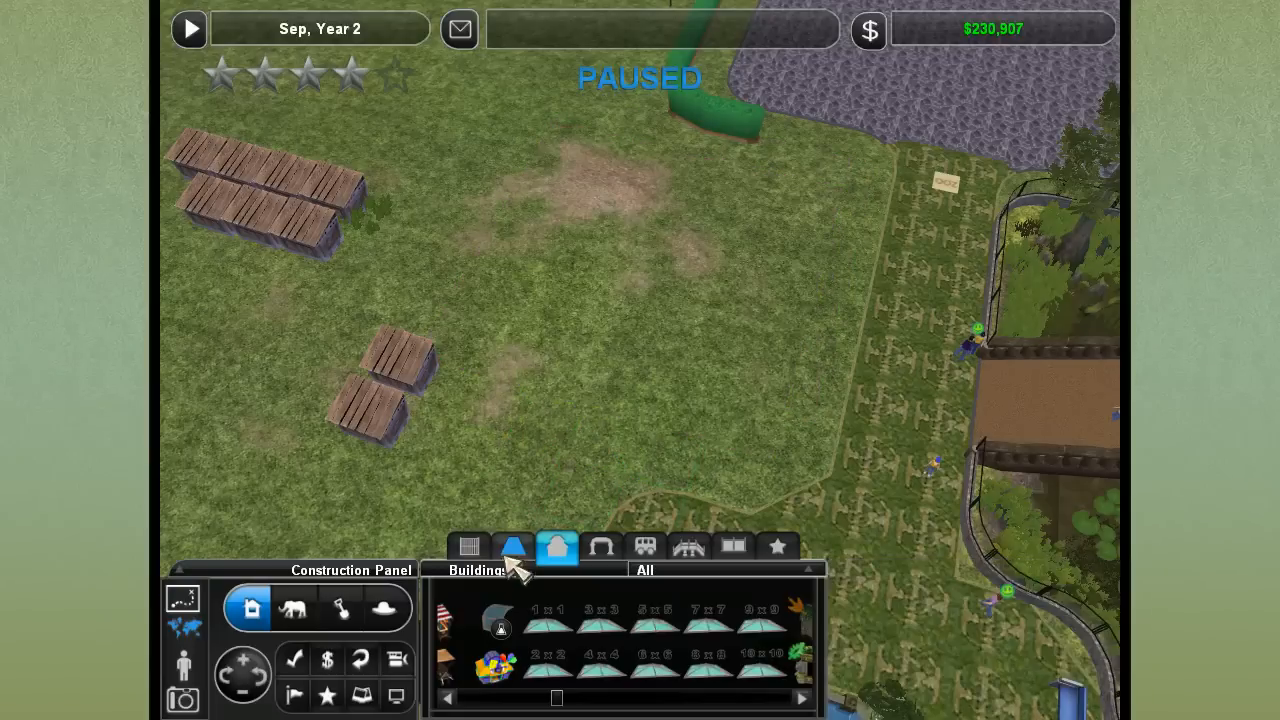
mouse_move(468, 548)
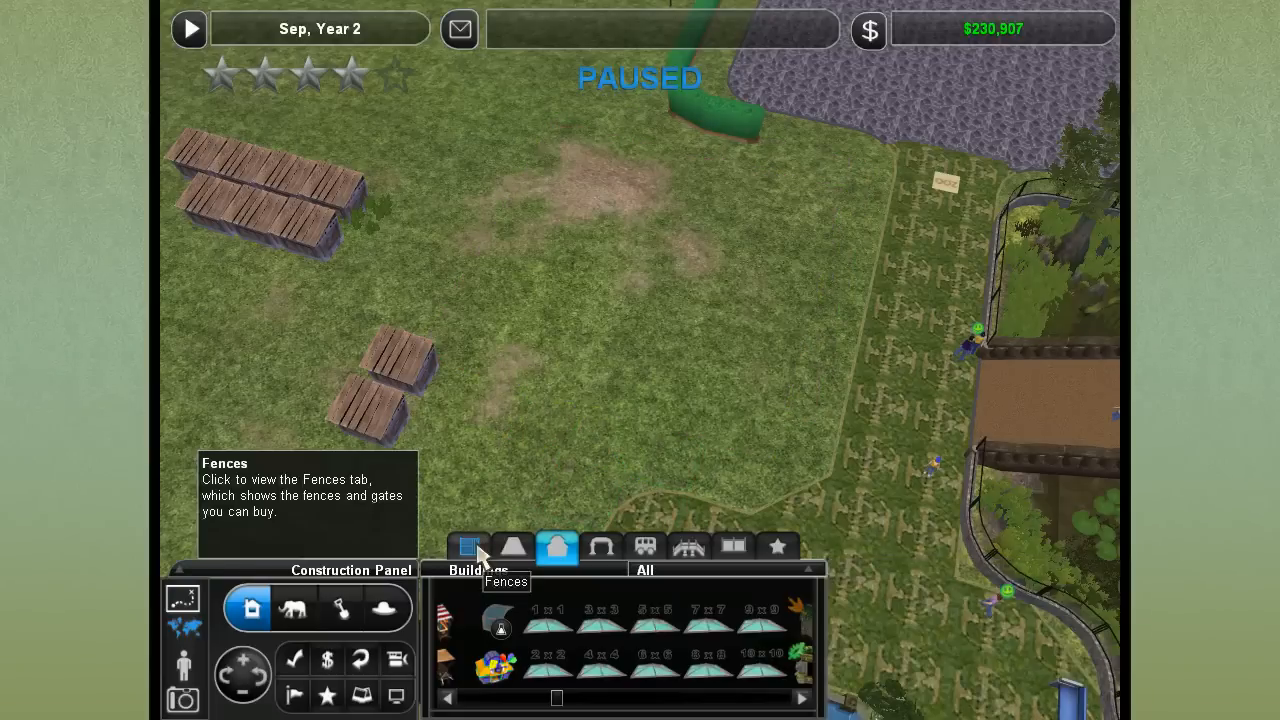
Build a square stone-wall enclosure in Freeform Mode on the empty grass plot
left_click(468, 548)
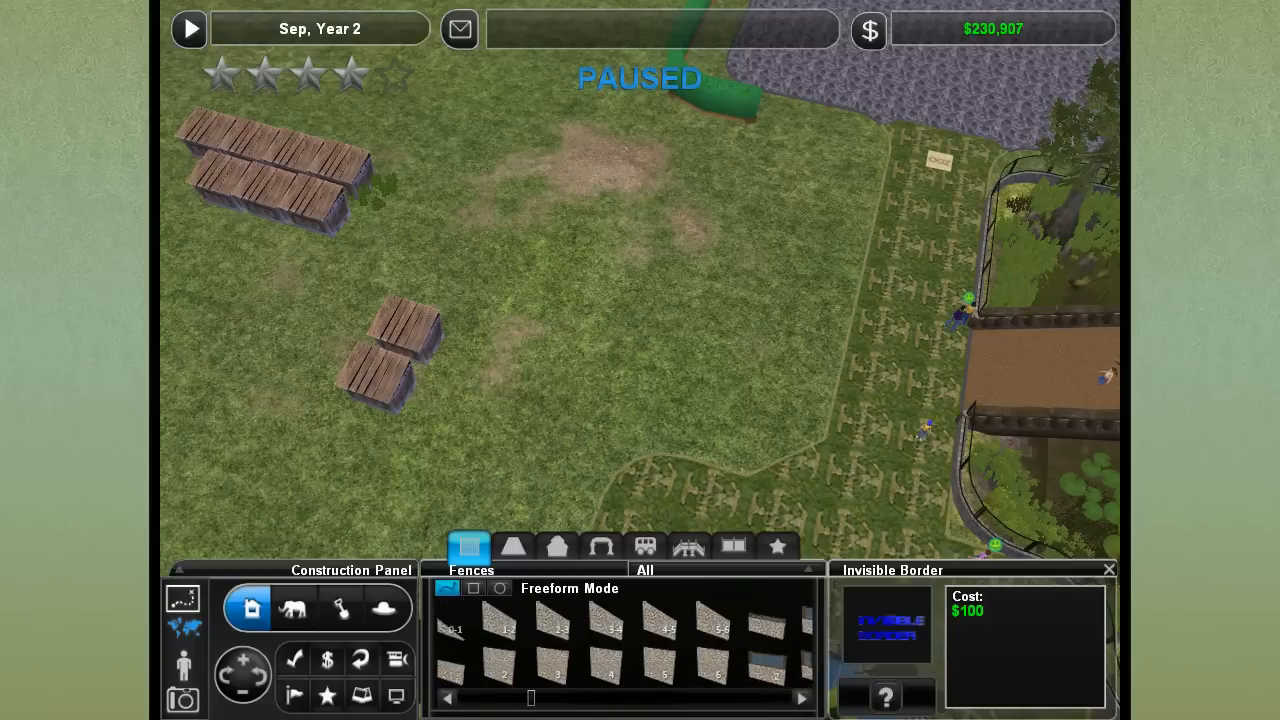
left_click(604, 656)
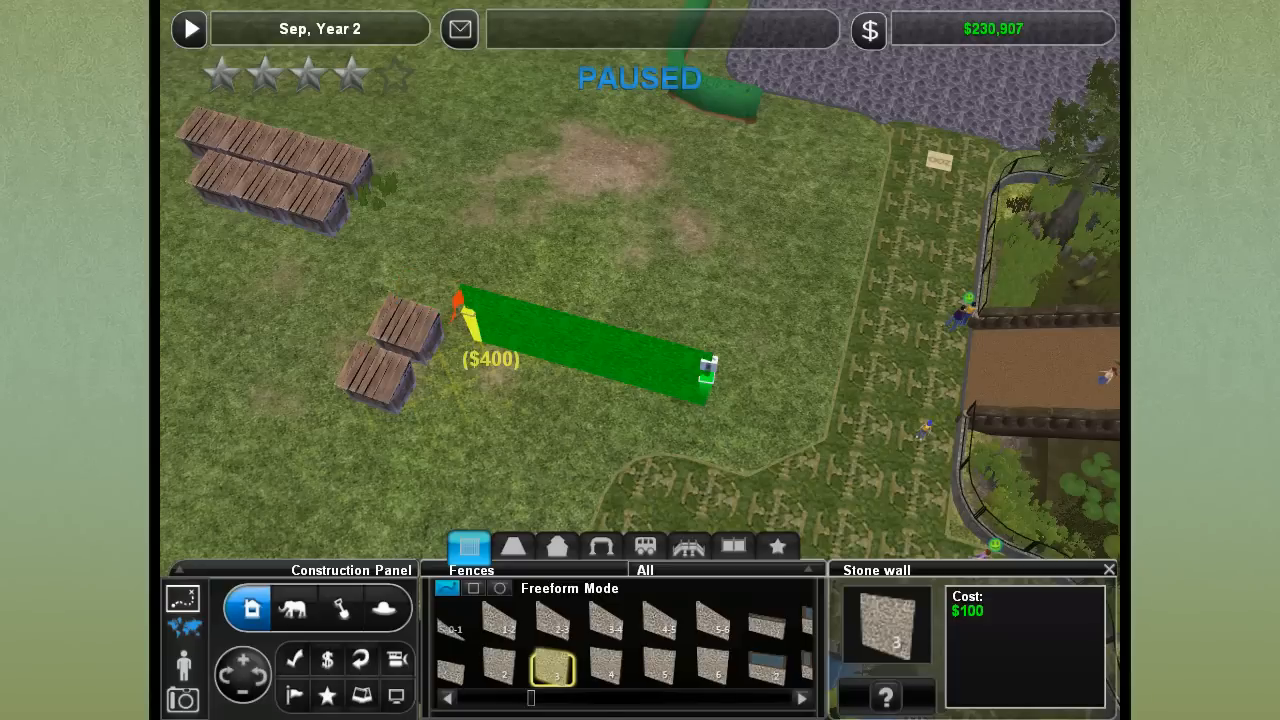
left_click(558, 344)
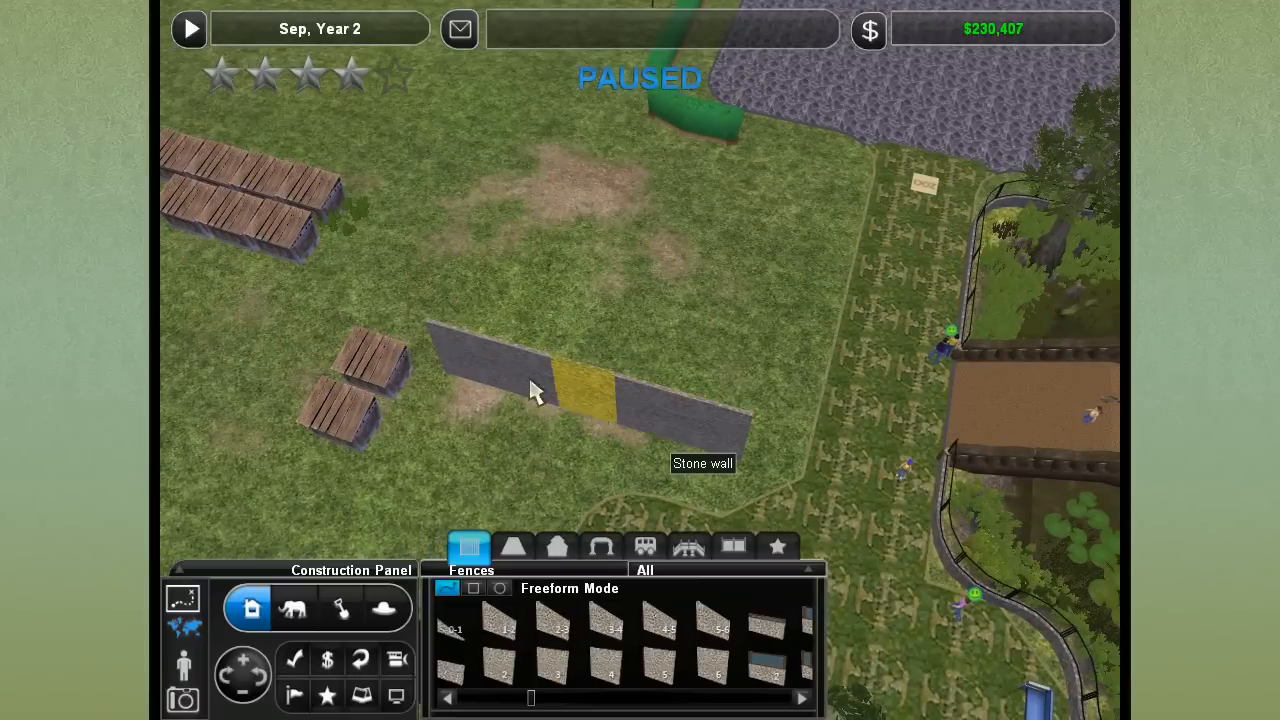
left_click(544, 656)
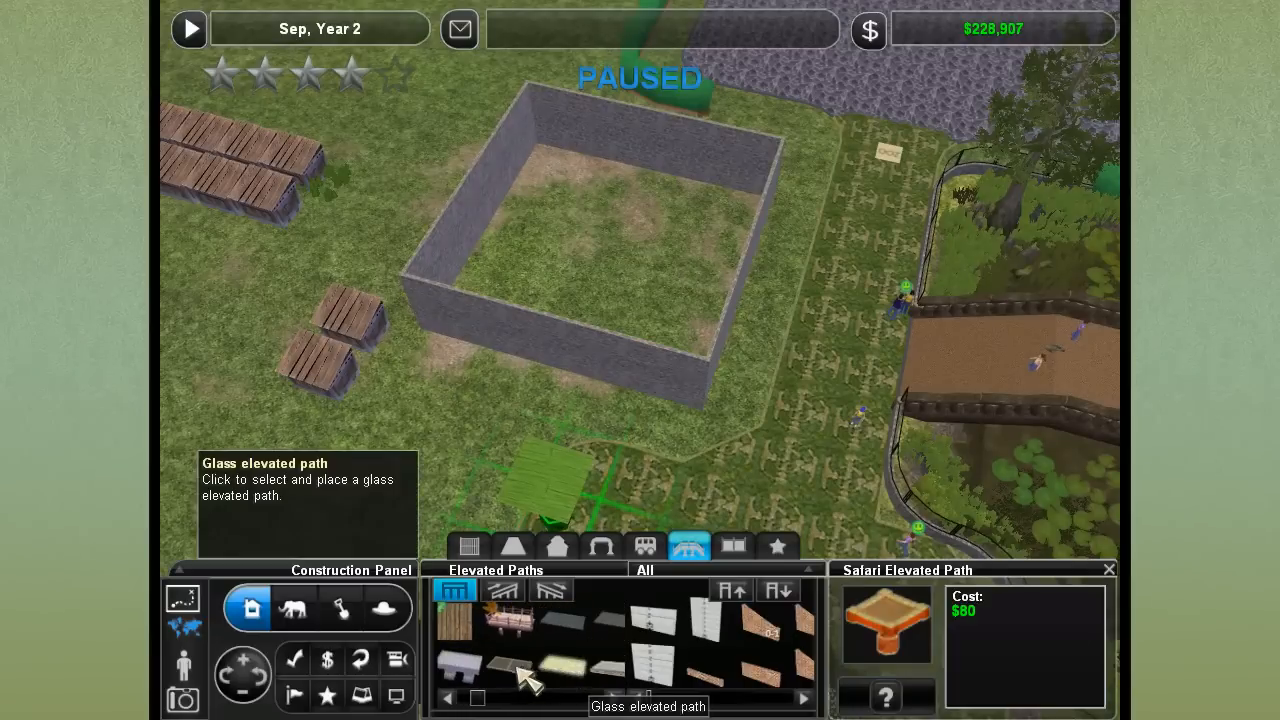
Lay glass elevated path and the white 'weiß' platform along the enclosure's front wall
left_click(564, 666)
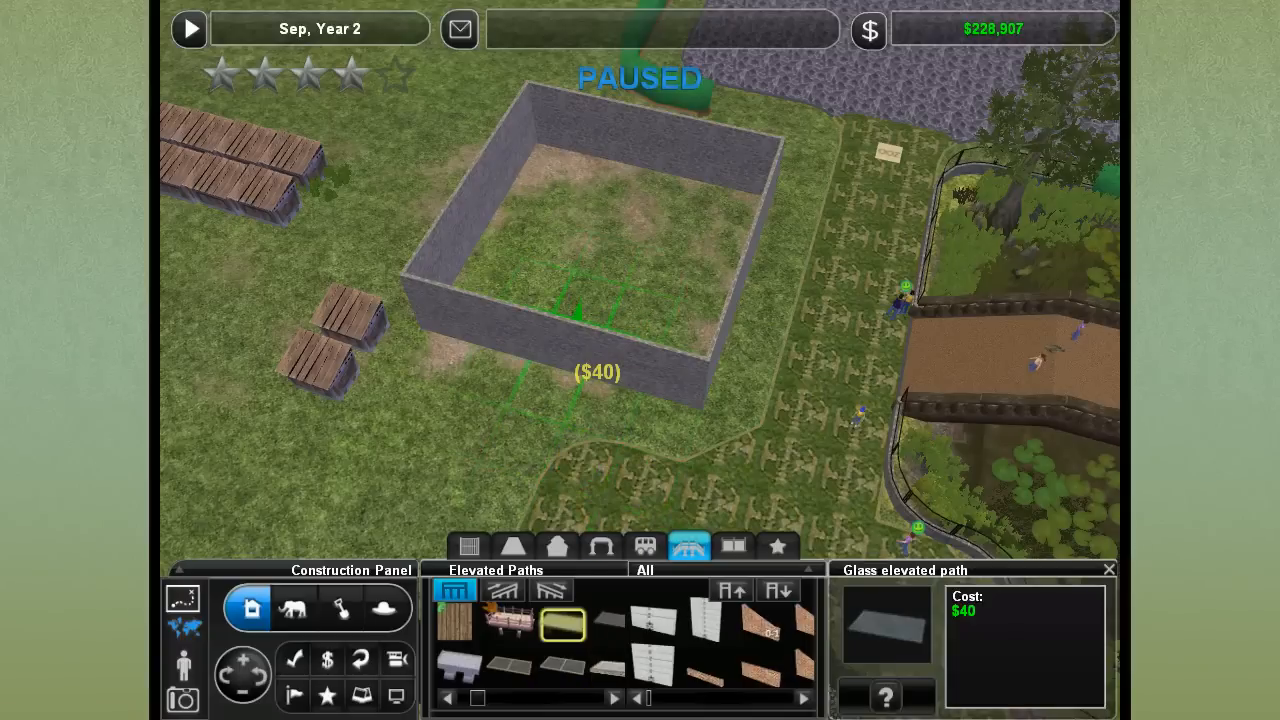
left_click(556, 284)
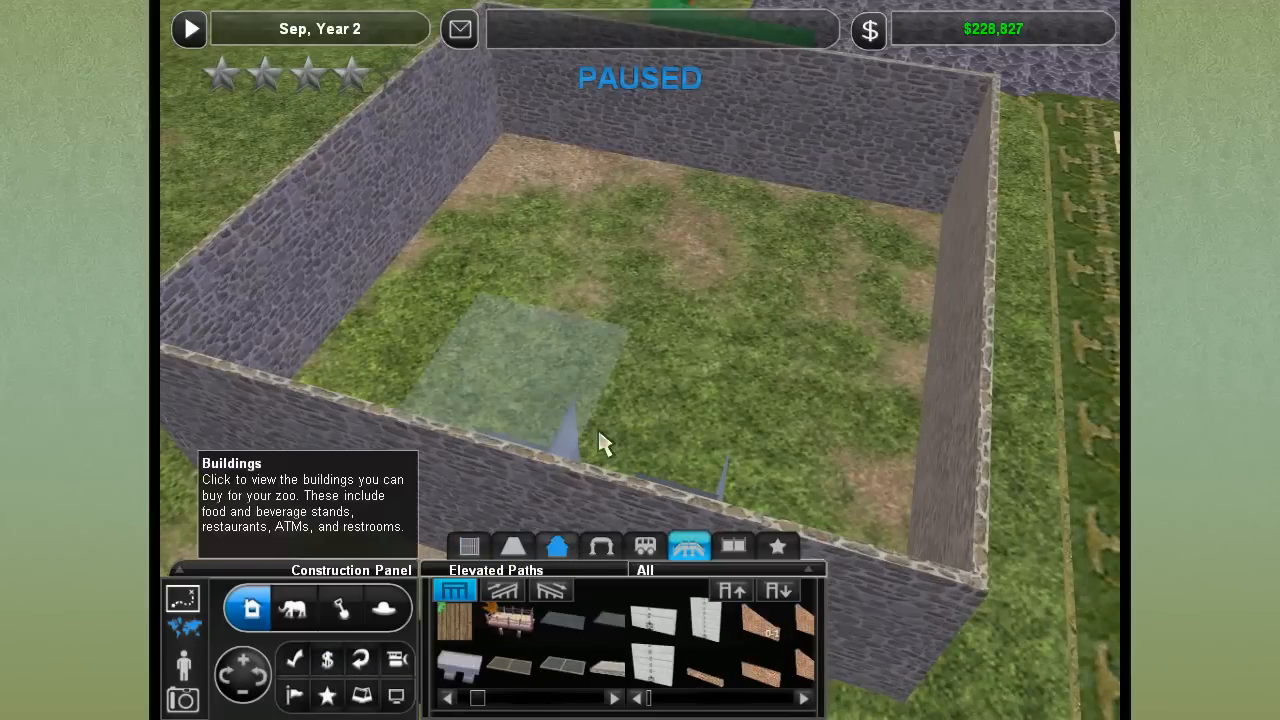
left_click(556, 548)
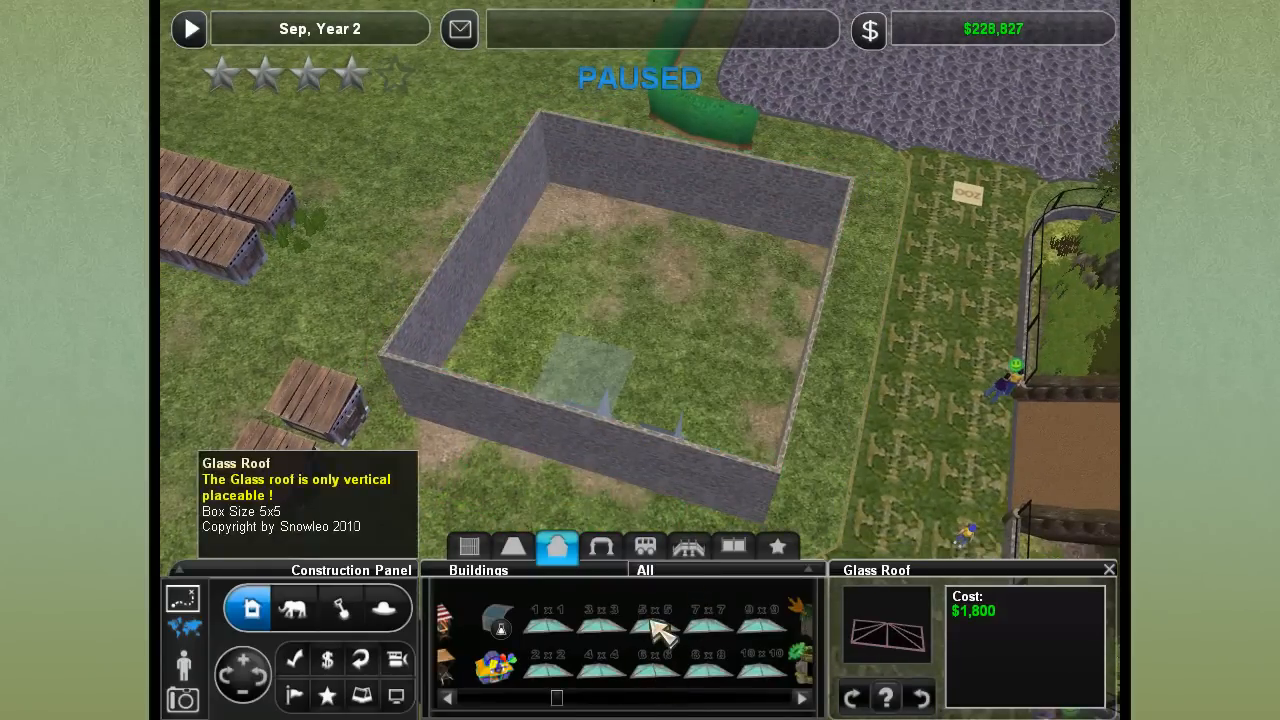
left_click(656, 624)
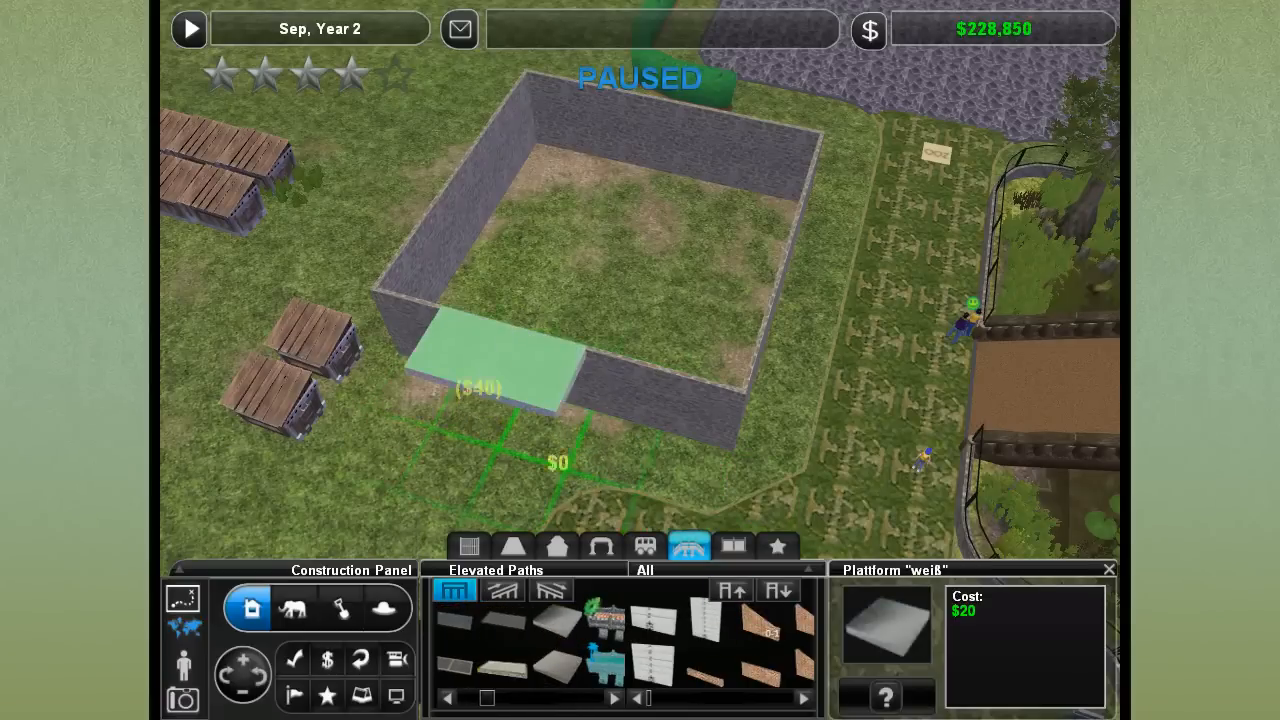
left_click(490, 360)
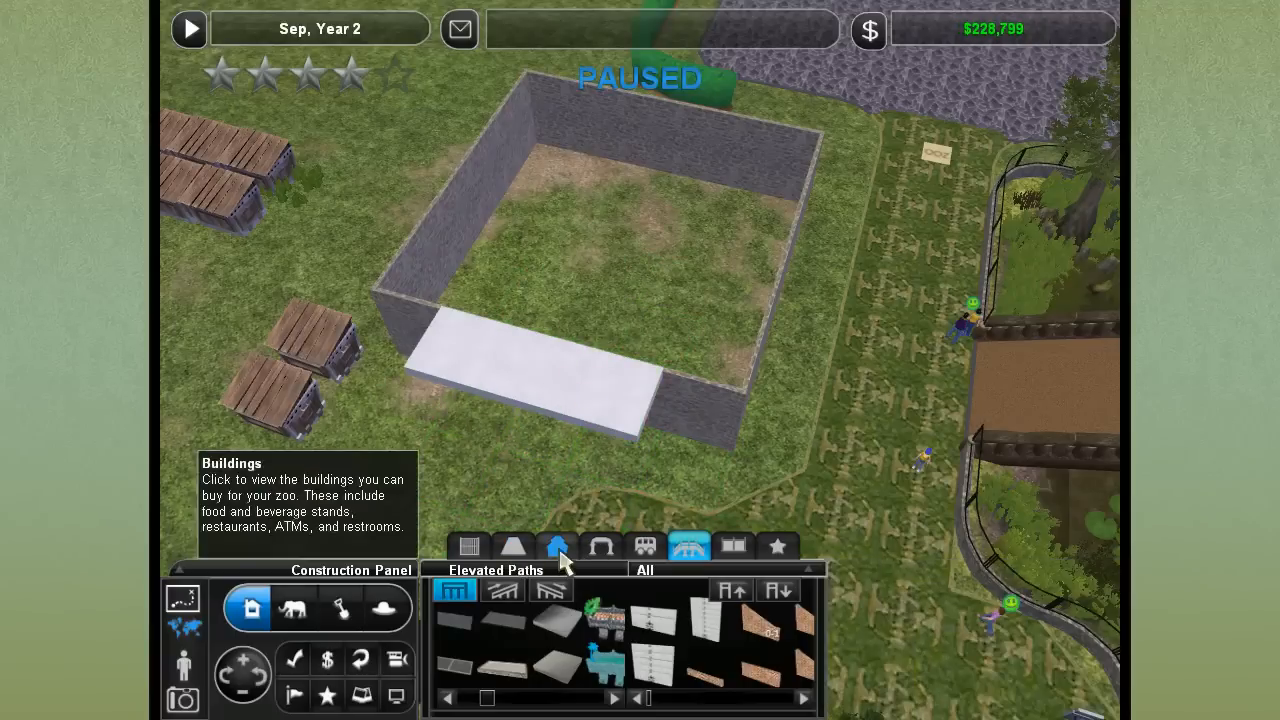
Place the 5x5 glass roof over the stone enclosure walls
left_click(556, 546)
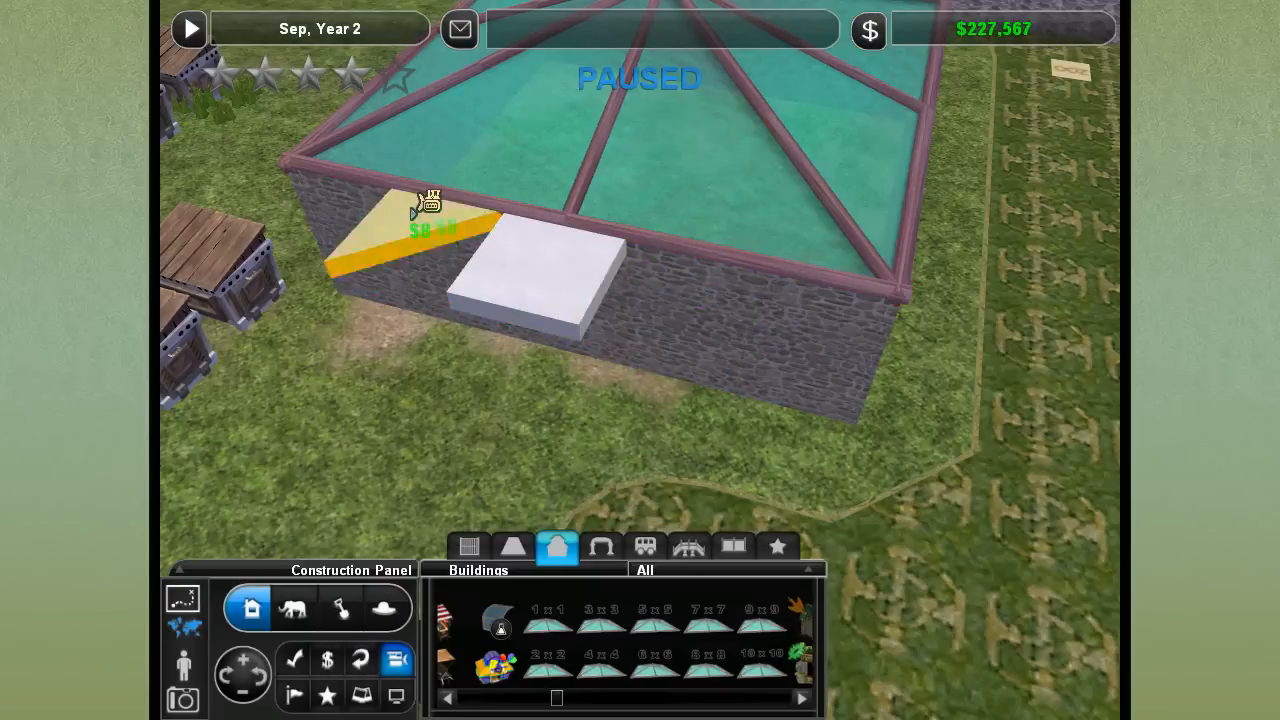
mouse_move(468, 548)
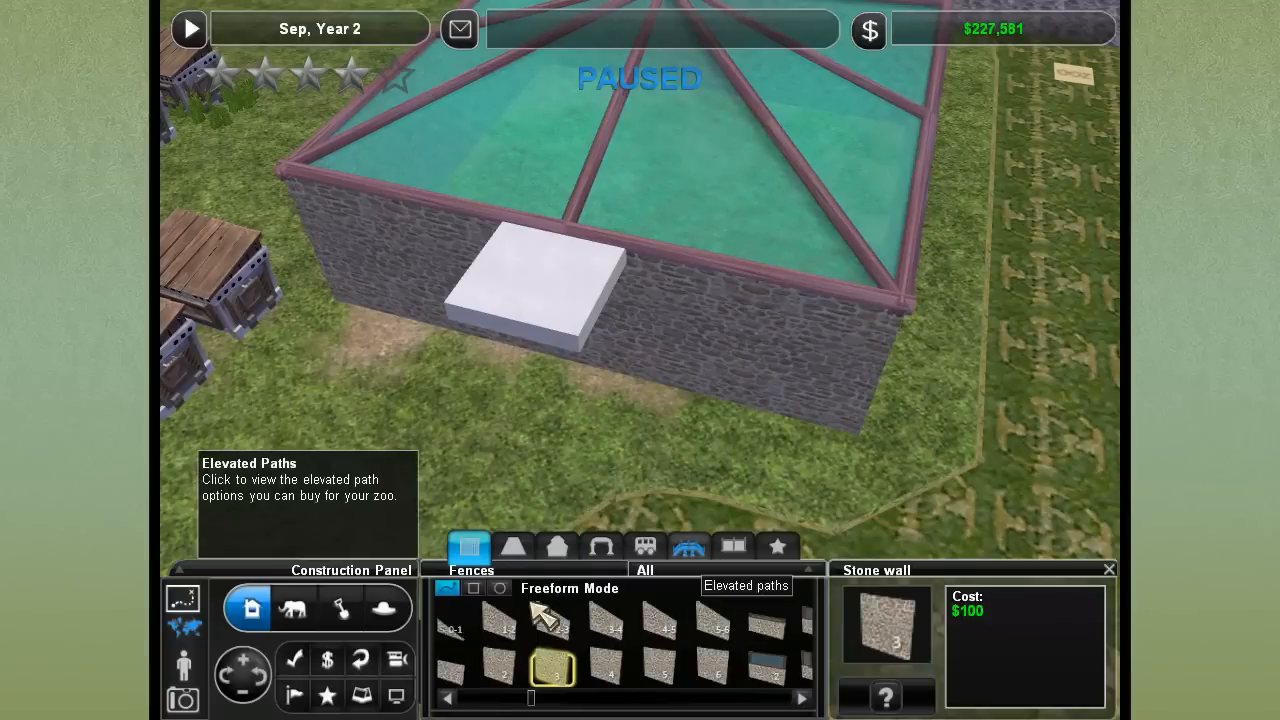
Delete the white platform via Elevated Paths and return to the fences catalogue
left_click(686, 548)
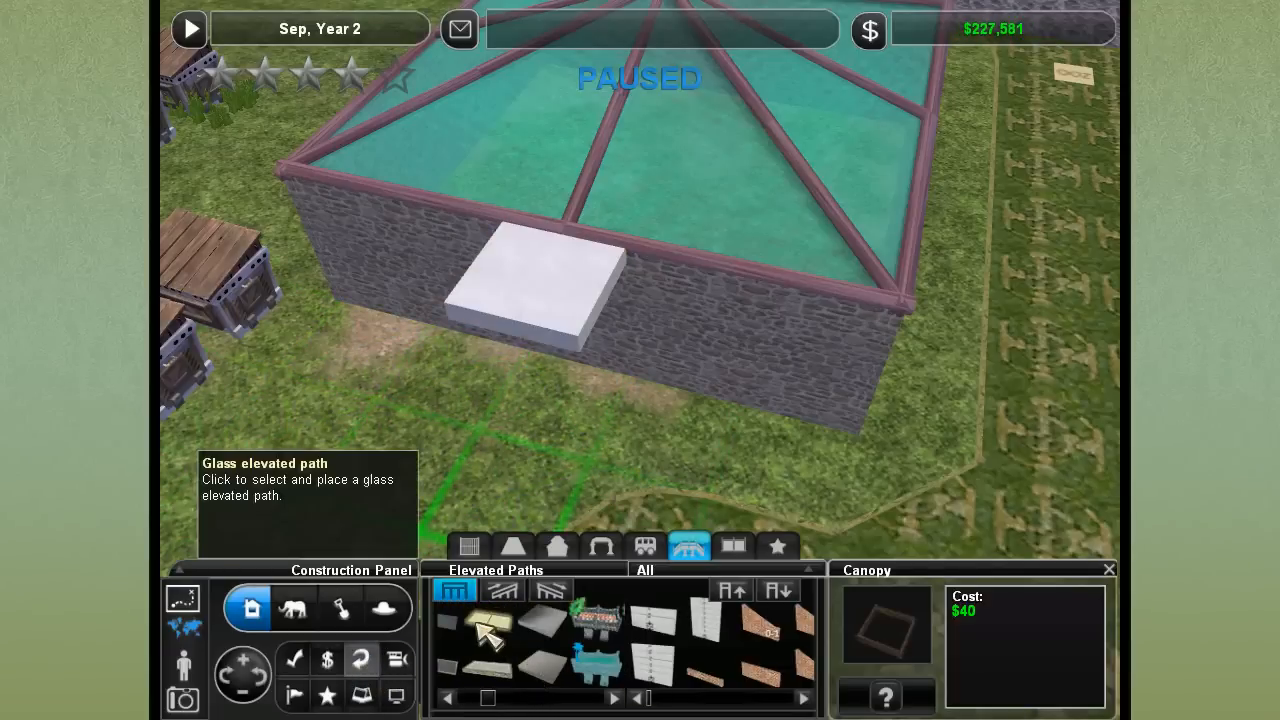
left_click(488, 636)
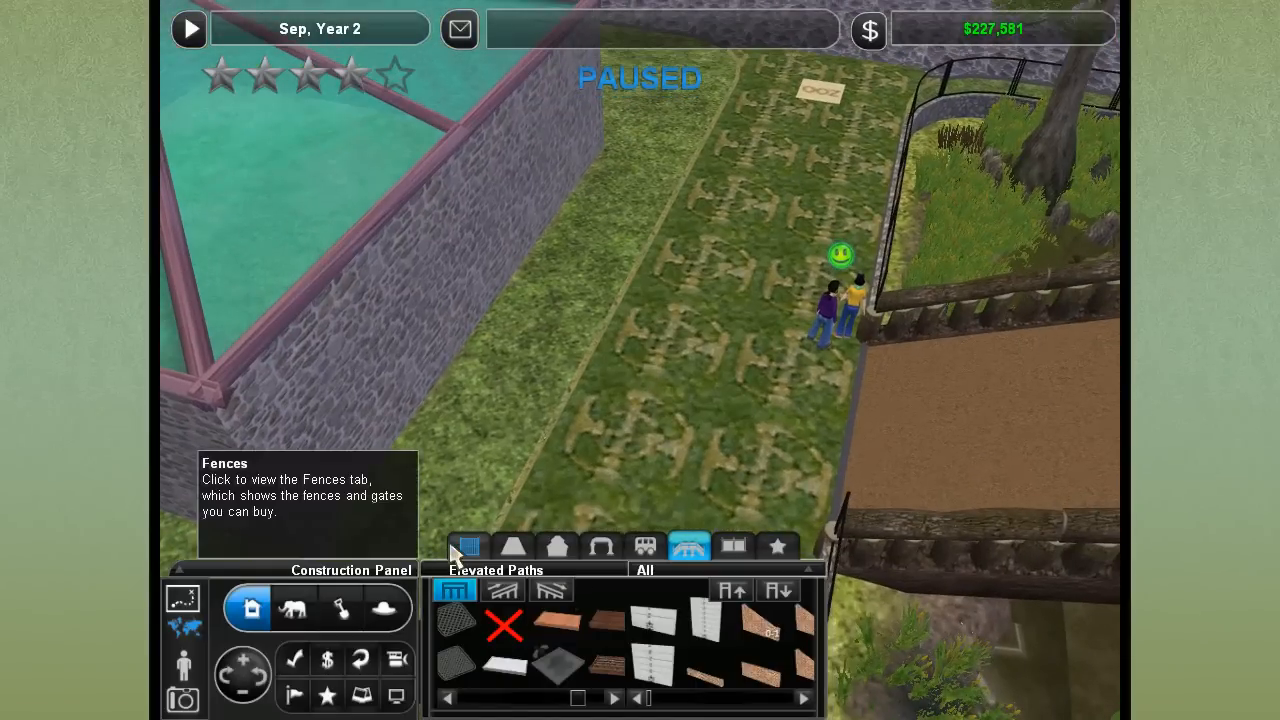
left_click(466, 546)
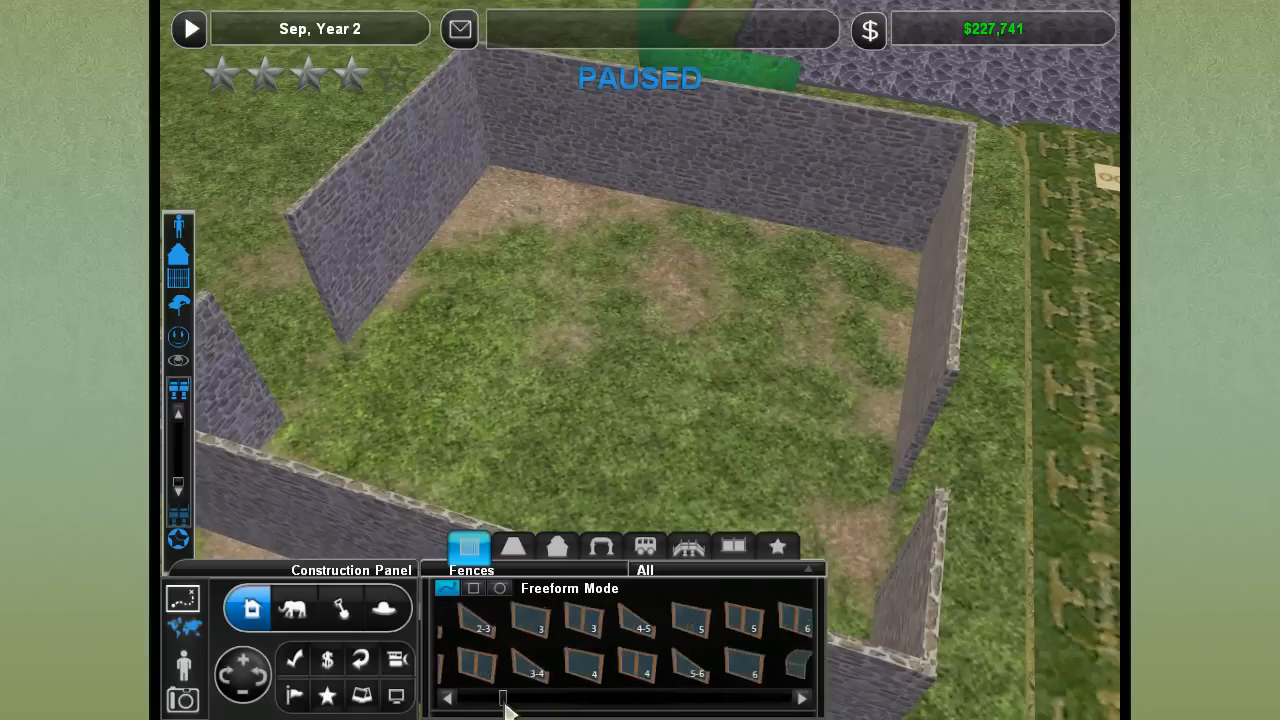
Place glass panel fences along the front edge to complete the glass wall
scroll("left", 3)
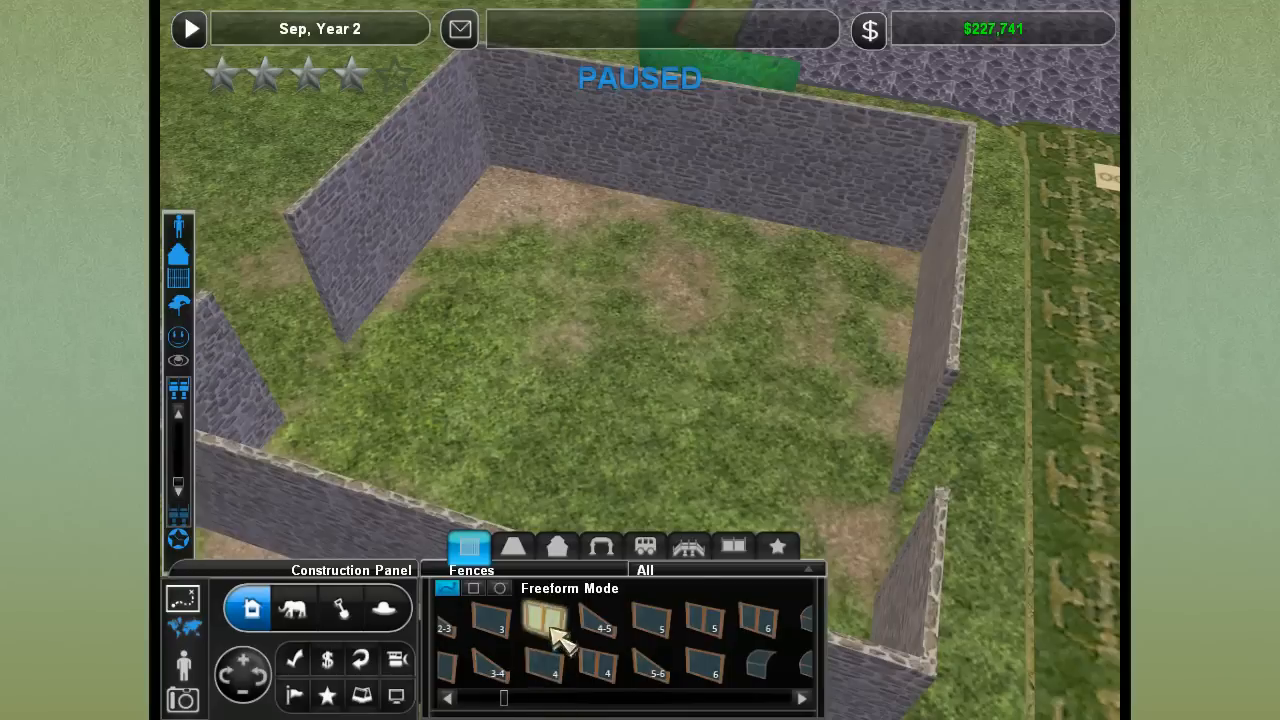
left_click(552, 628)
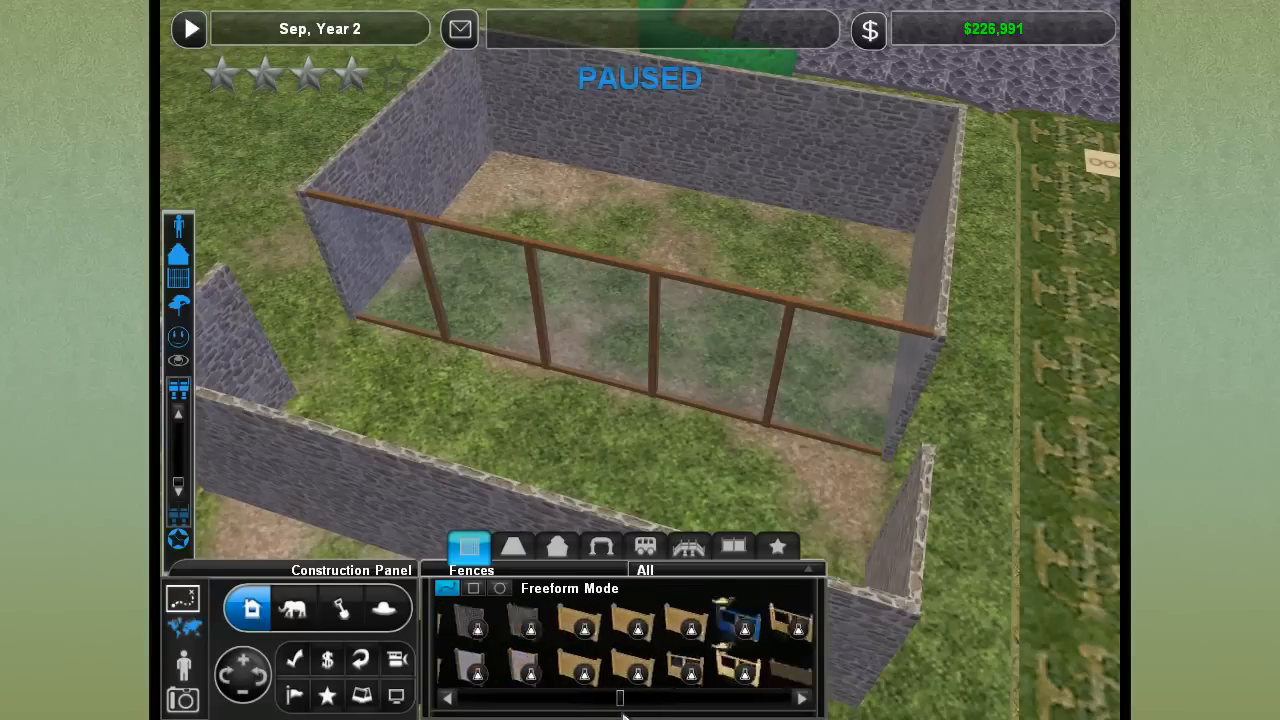
left_click(800, 696)
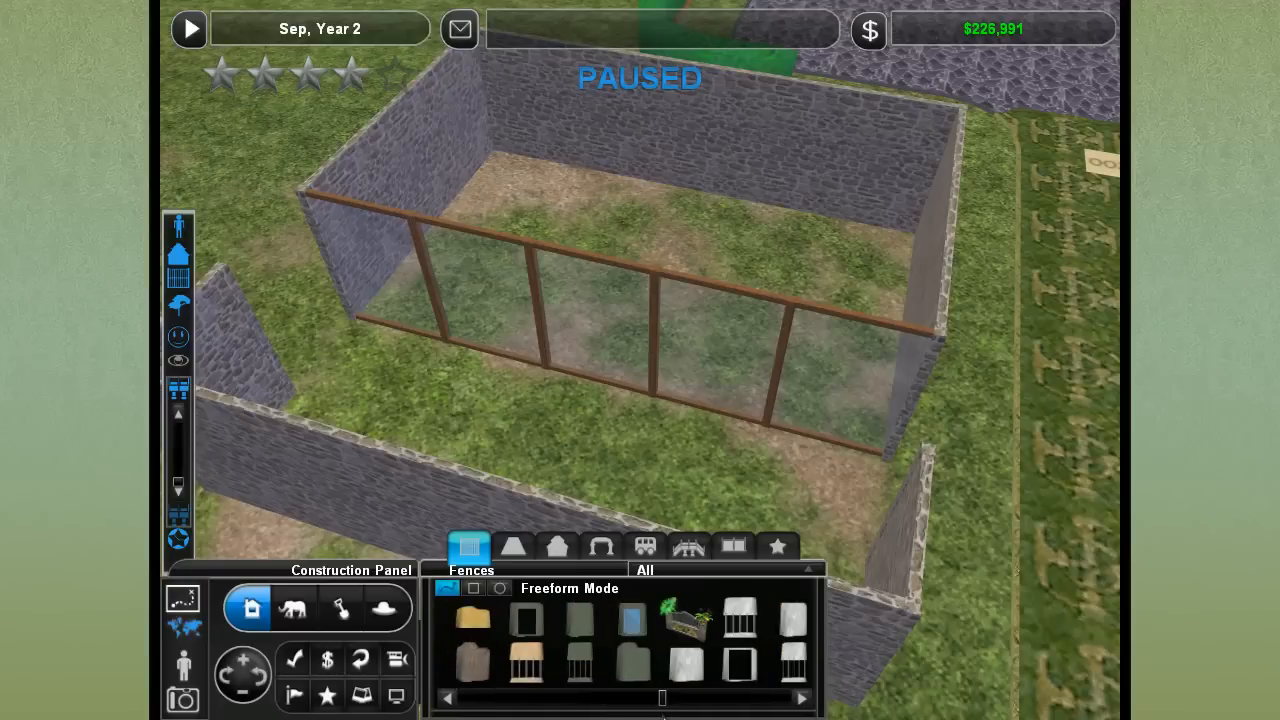
left_click(624, 624)
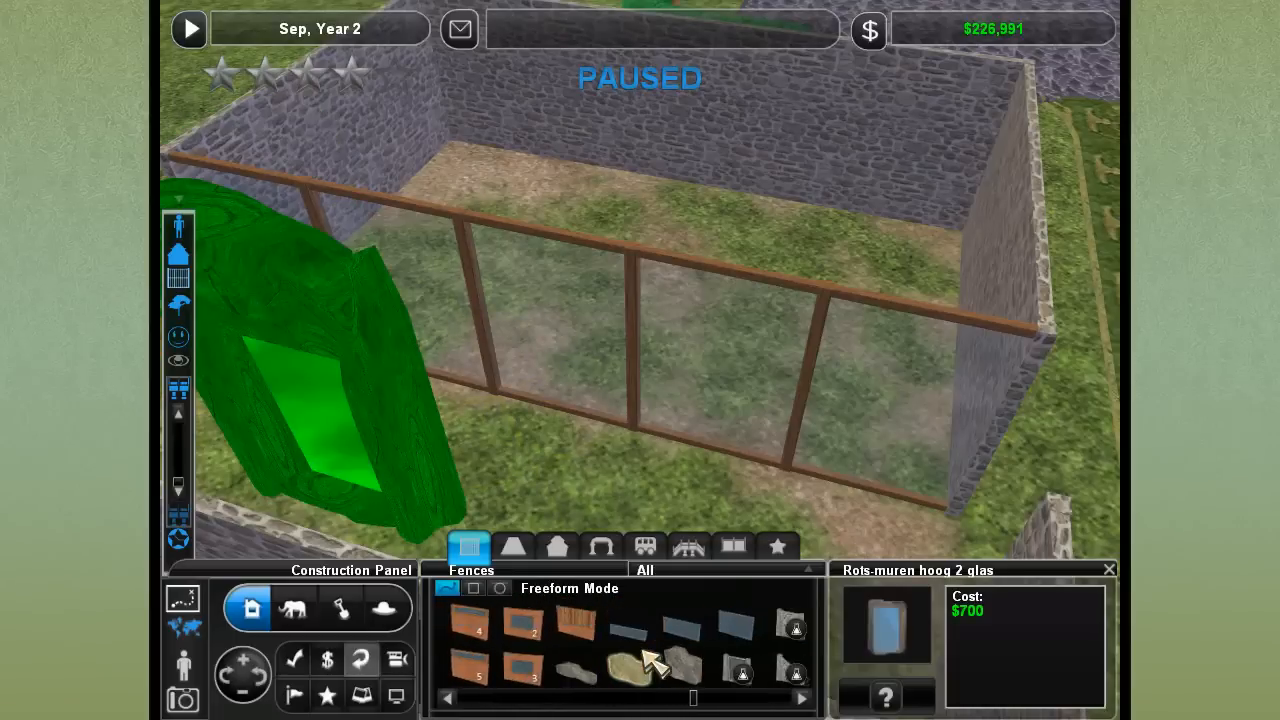
left_click(556, 544)
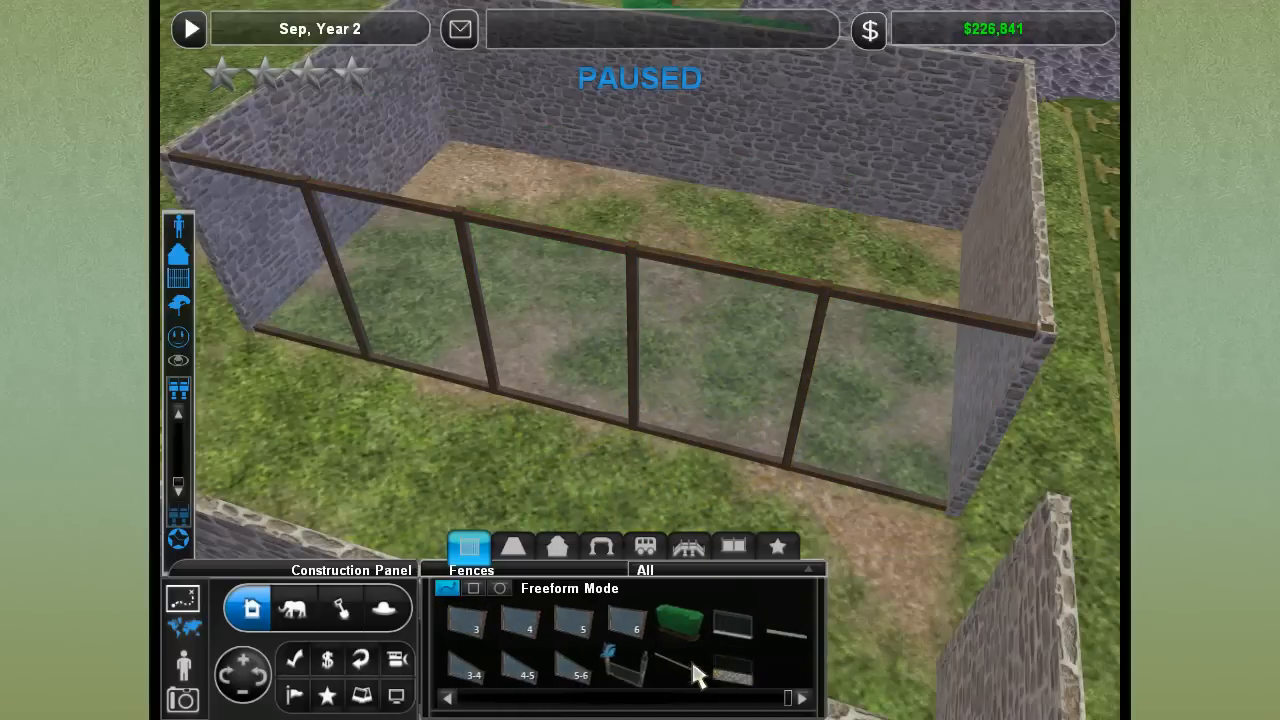
mouse_move(736, 676)
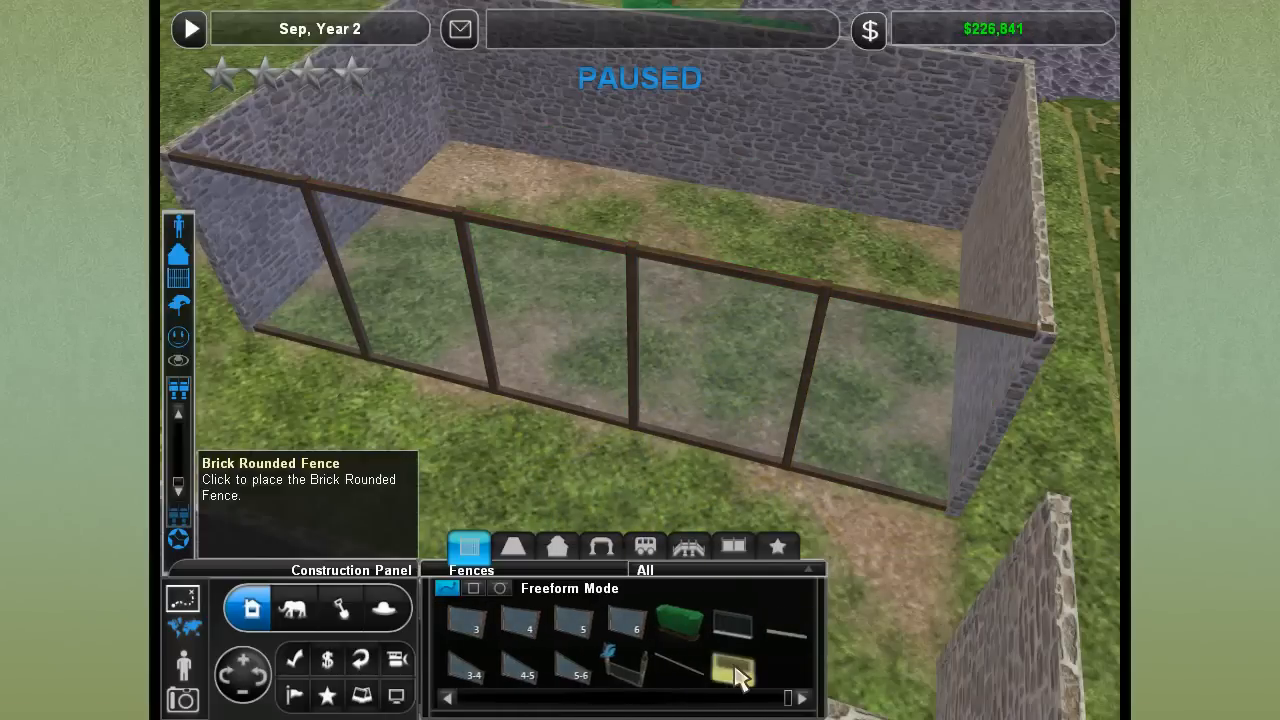
mouse_move(588, 458)
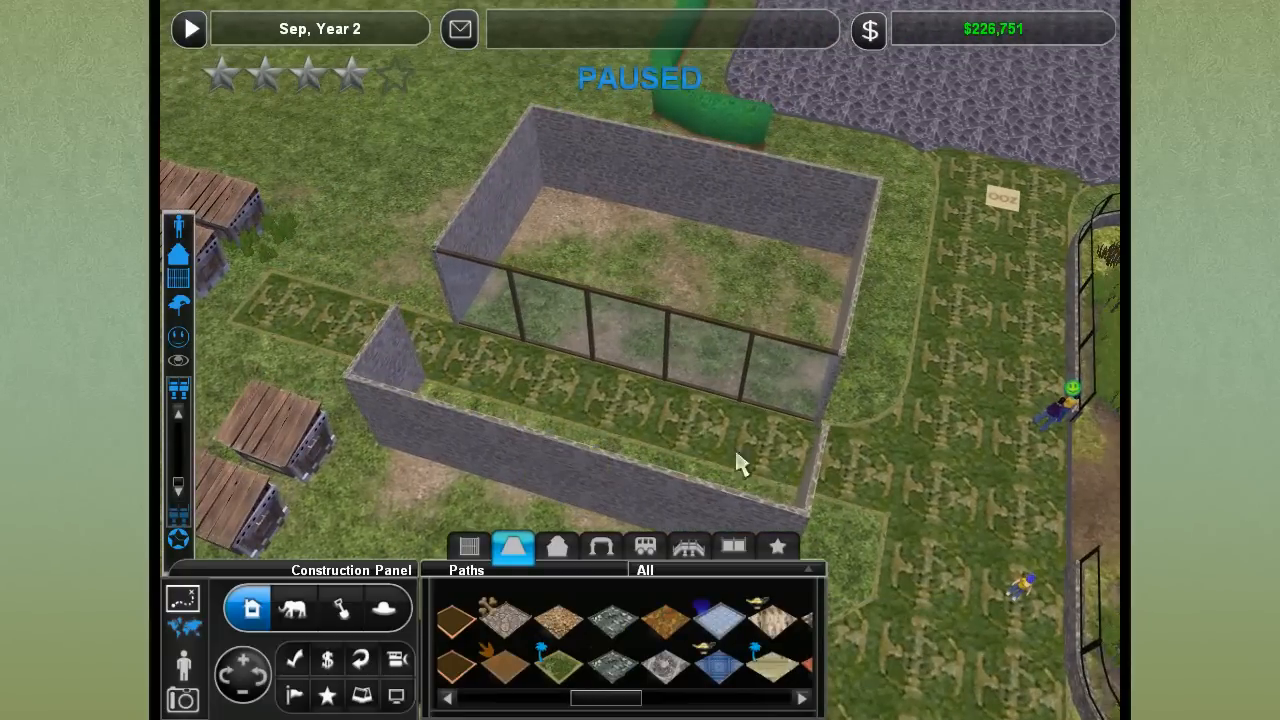
left_click(262, 688)
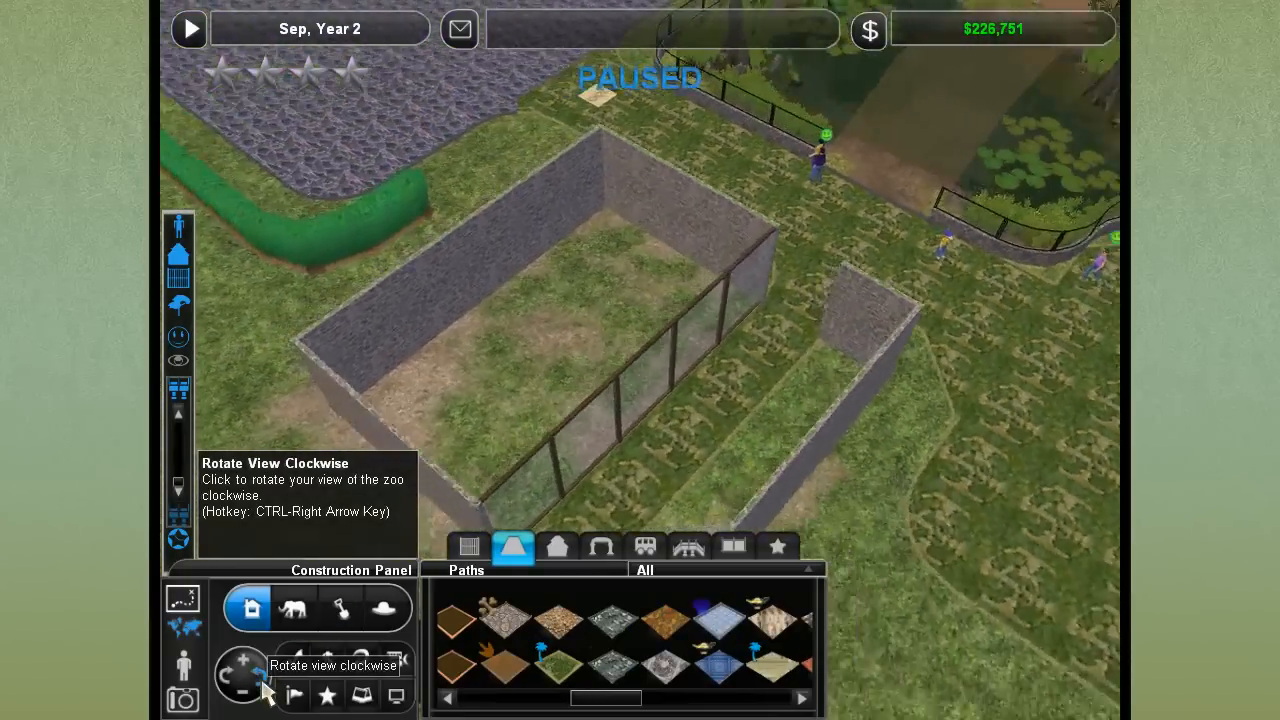
left_click(262, 684)
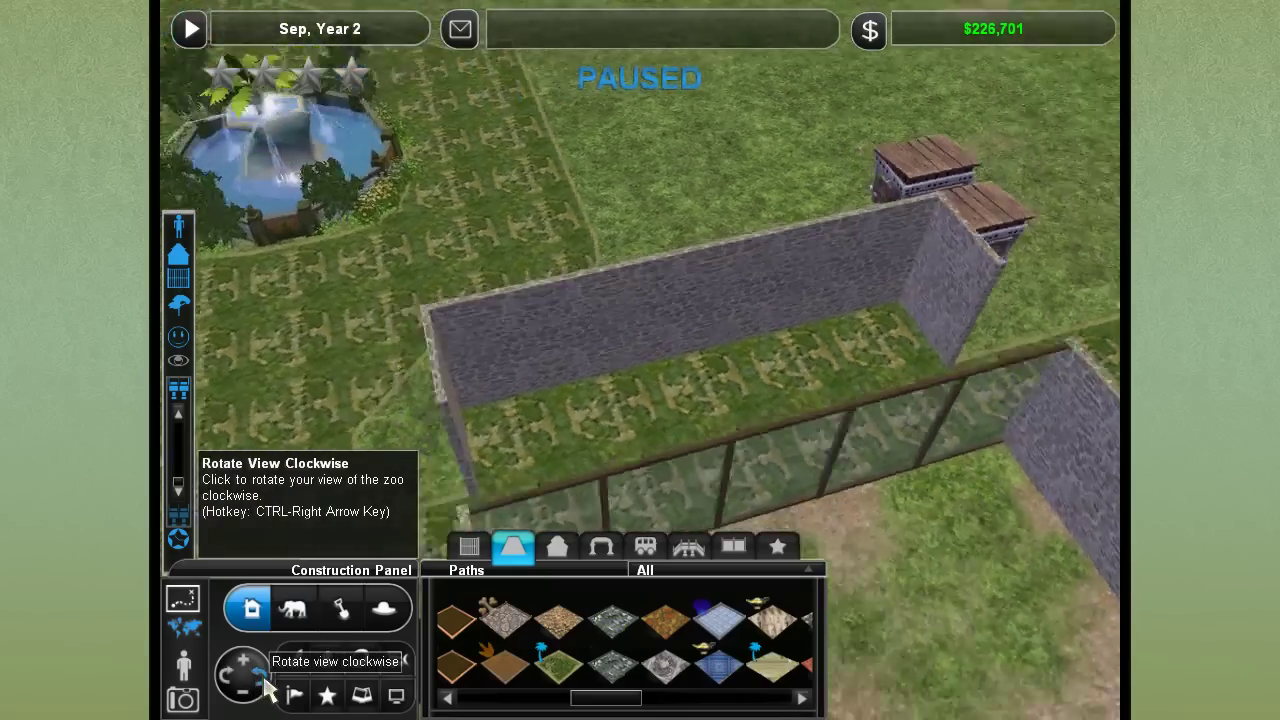
left_click(258, 680)
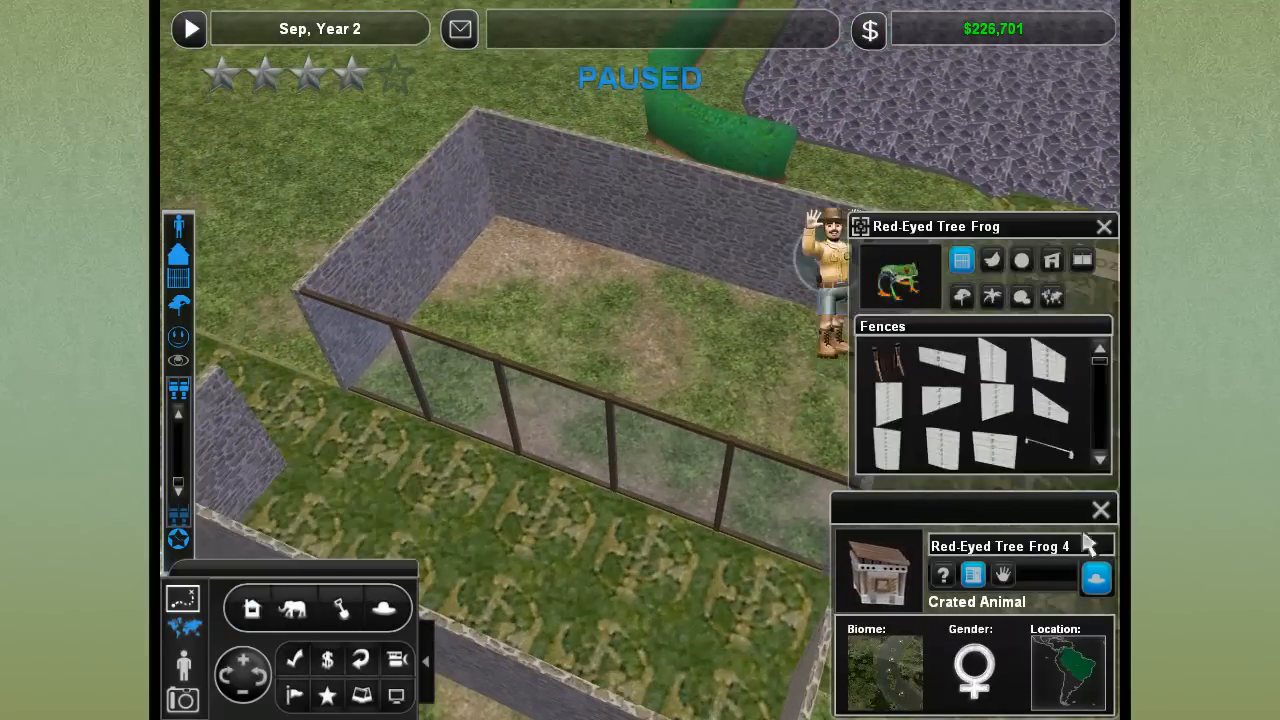
Paint Montane Rainforest ground and place a Misty spring enrichment feature at the back
left_click(342, 608)
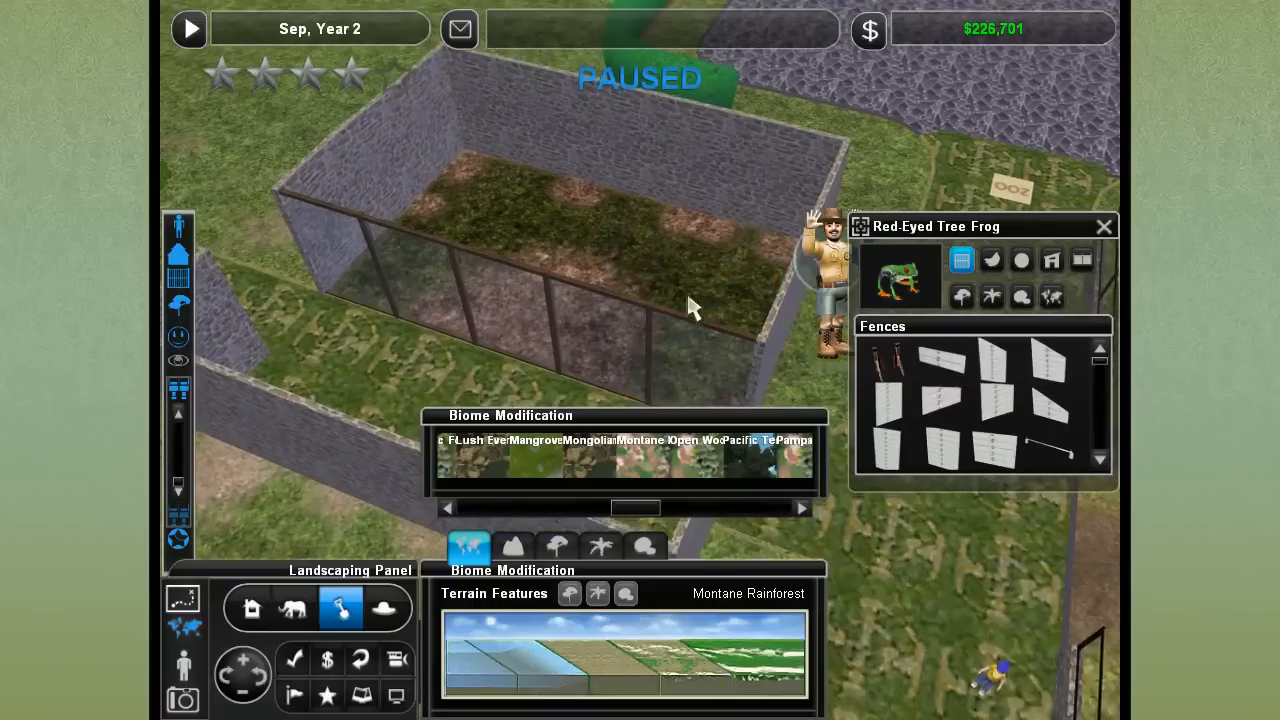
left_click(1020, 296)
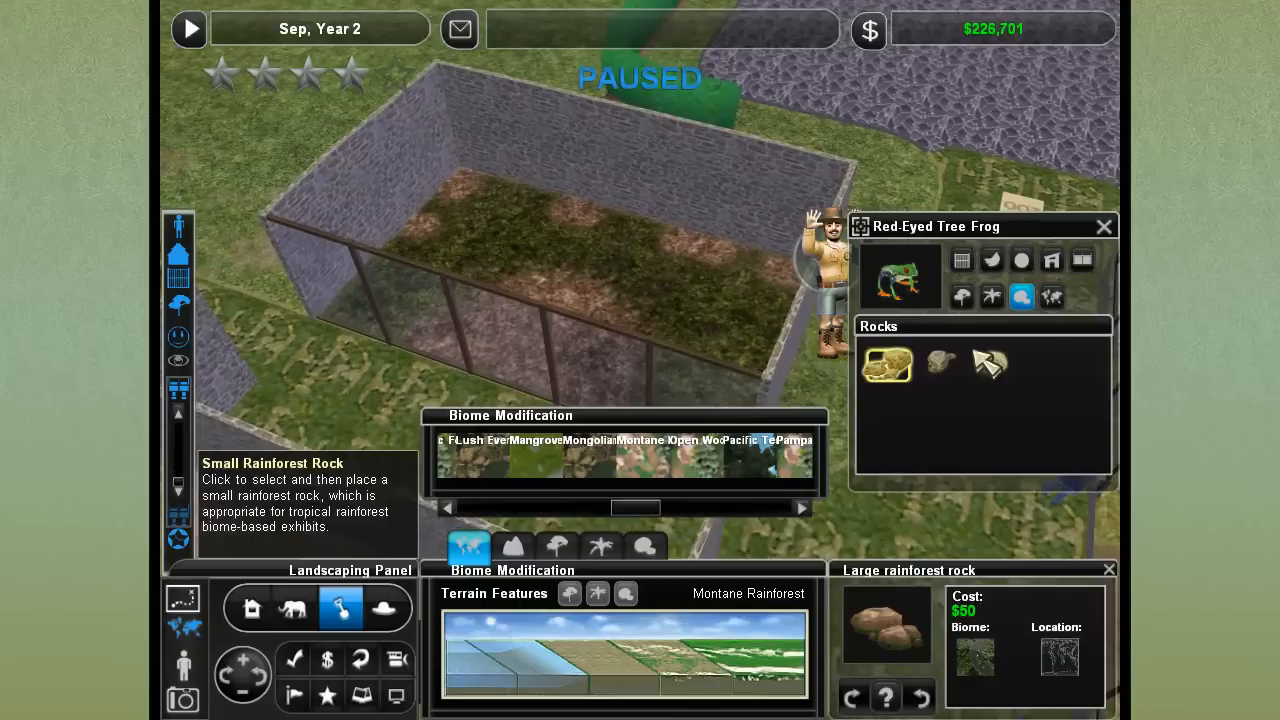
left_click(1020, 296)
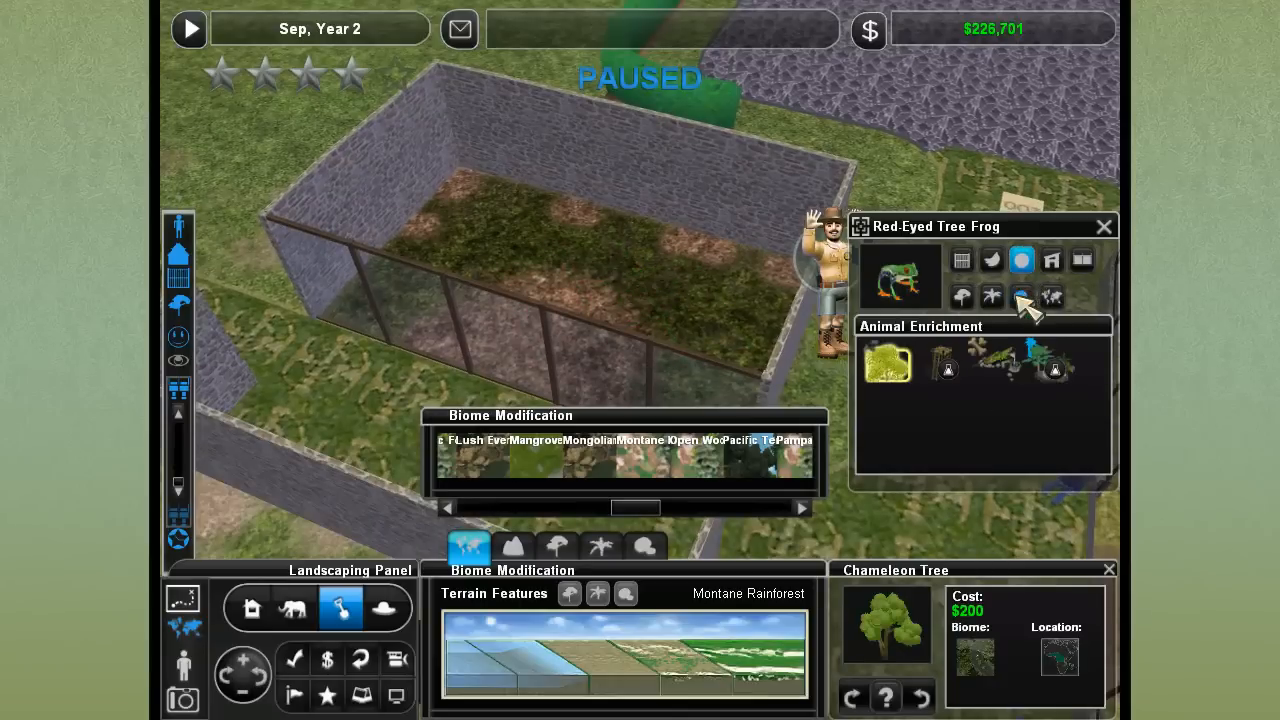
left_click(1000, 368)
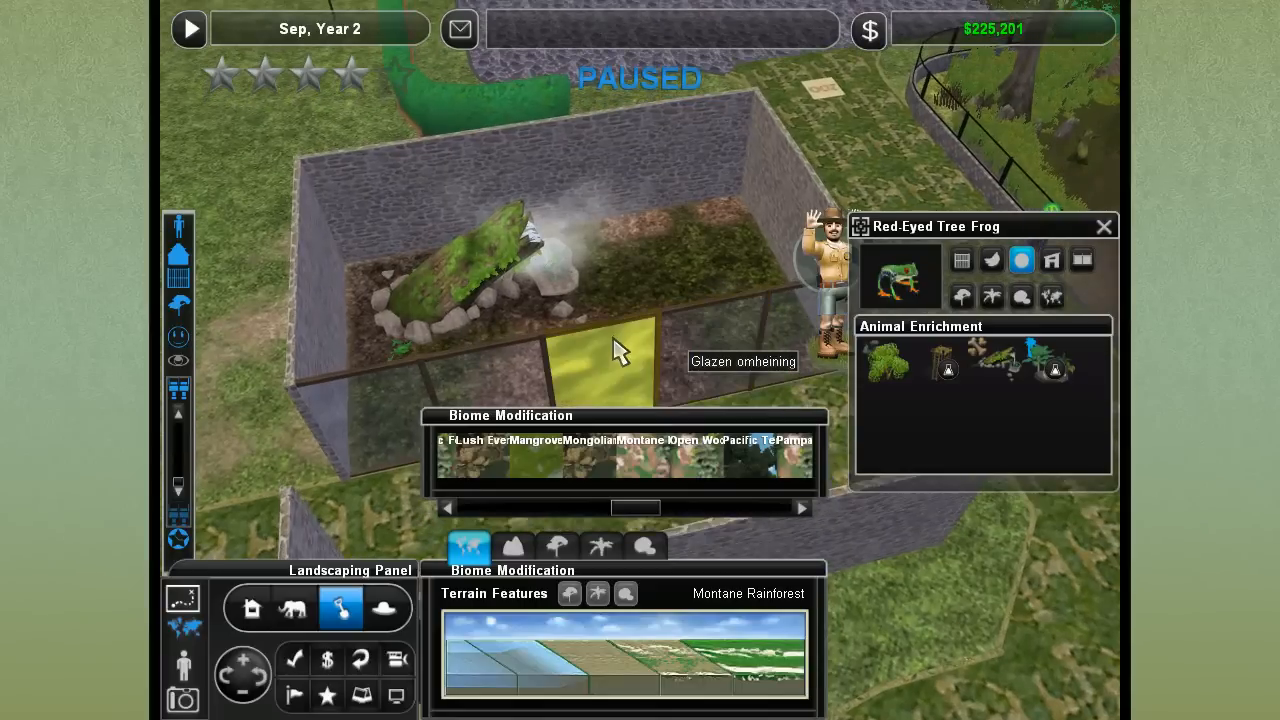
left_click(1052, 260)
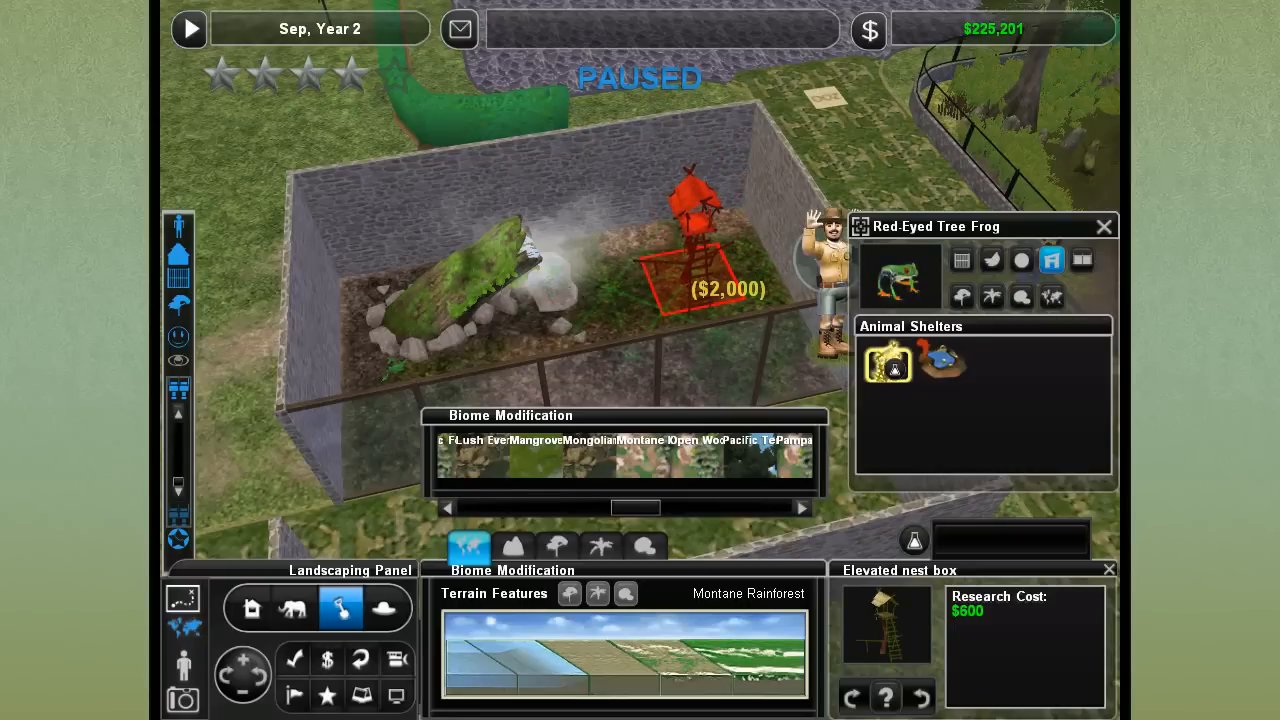
left_click(944, 364)
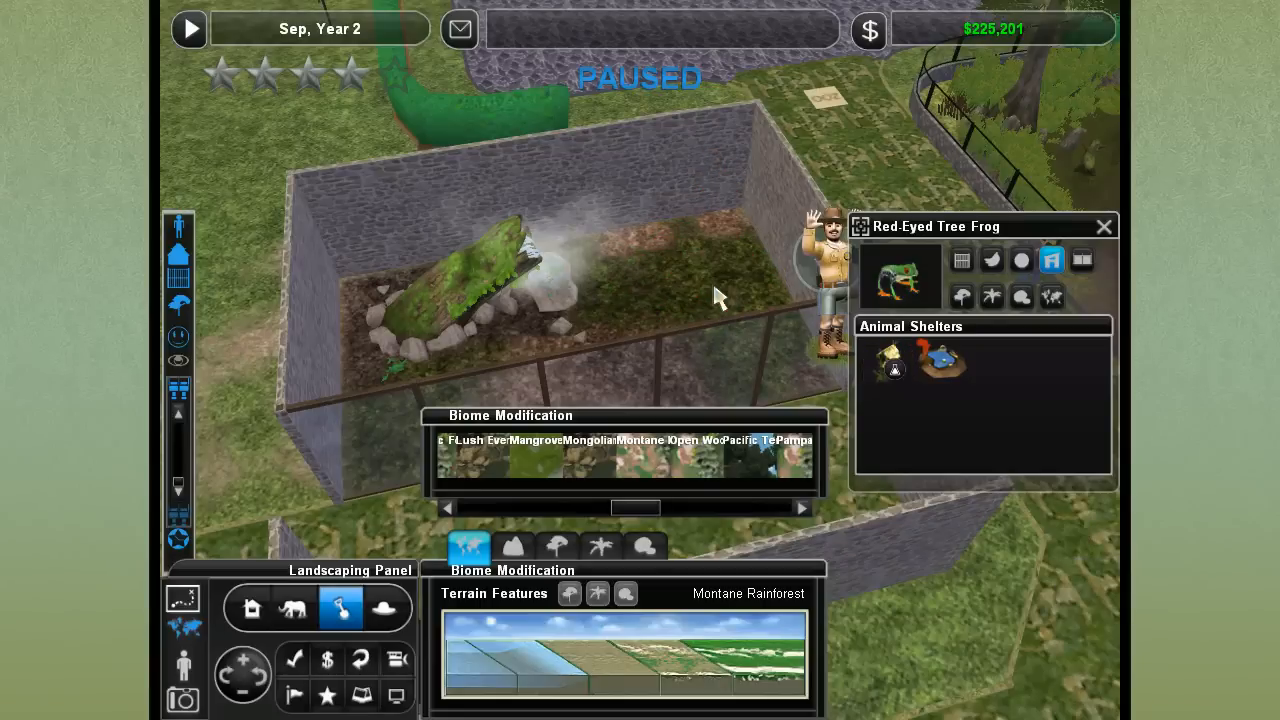
mouse_move(724, 310)
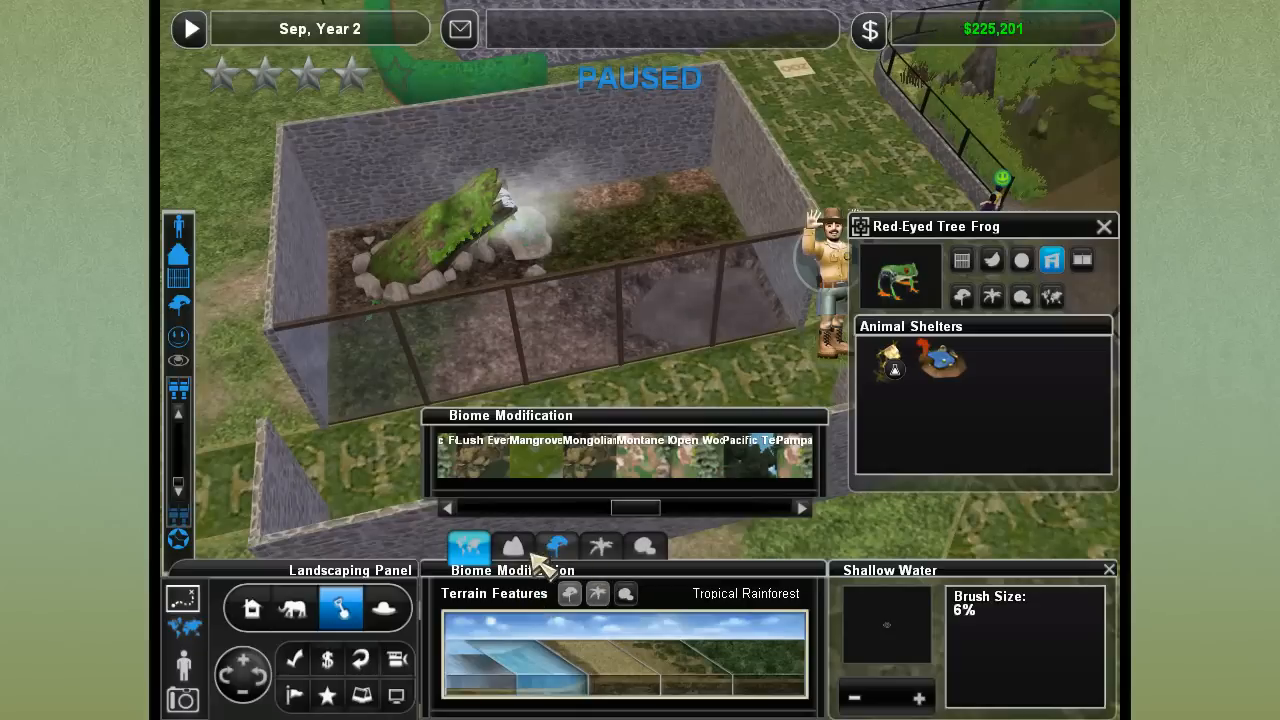
Flatten the uneven ground near the glass front with the Habitat Editor terrain tools
left_click(510, 548)
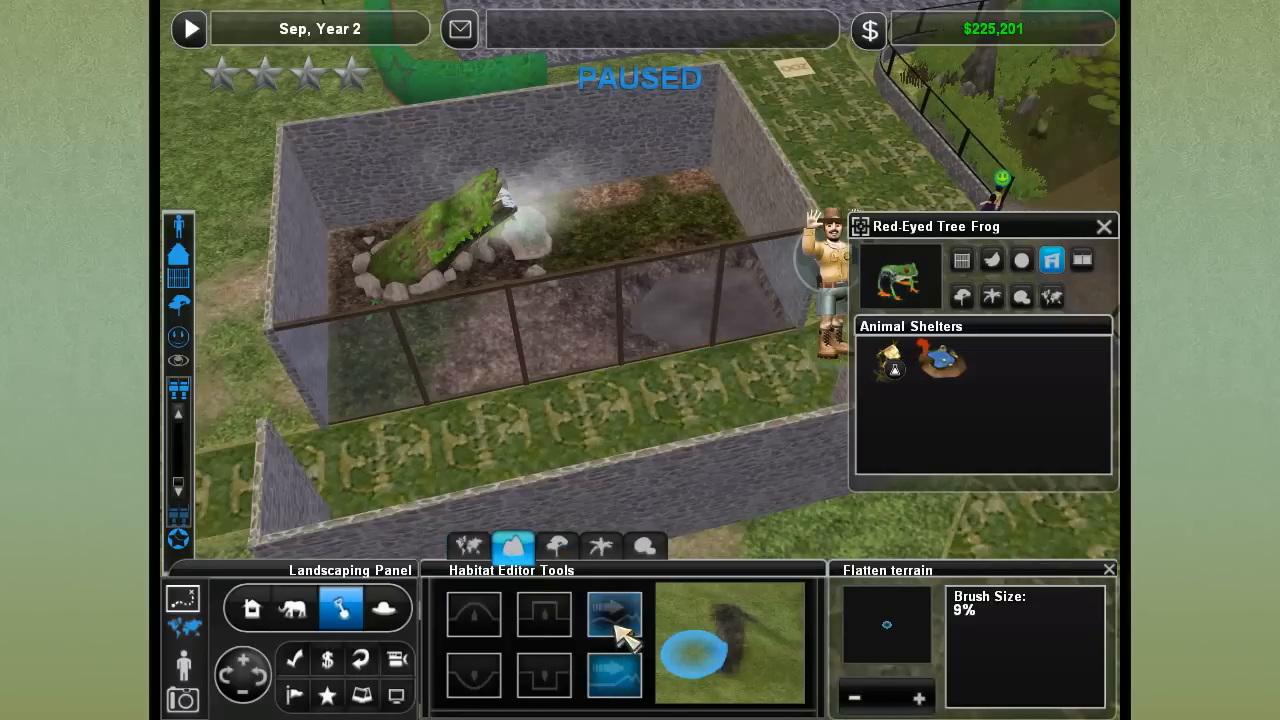
left_click(608, 614)
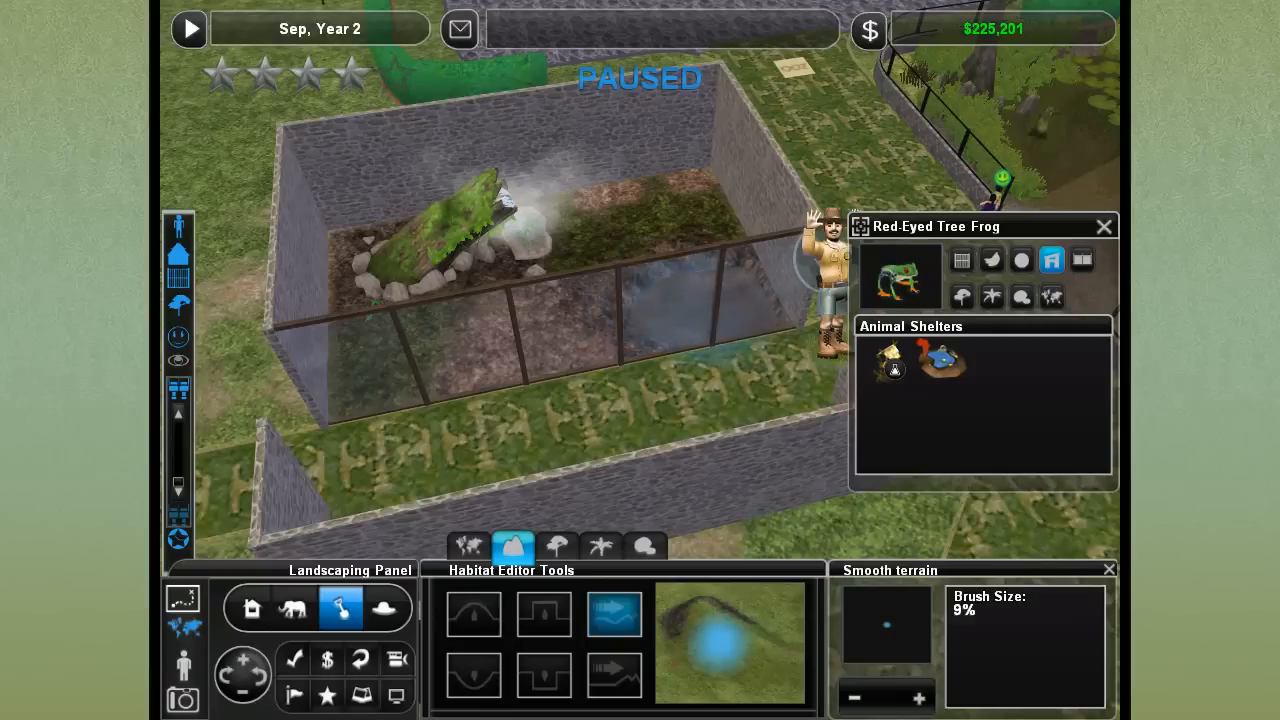
left_click(612, 688)
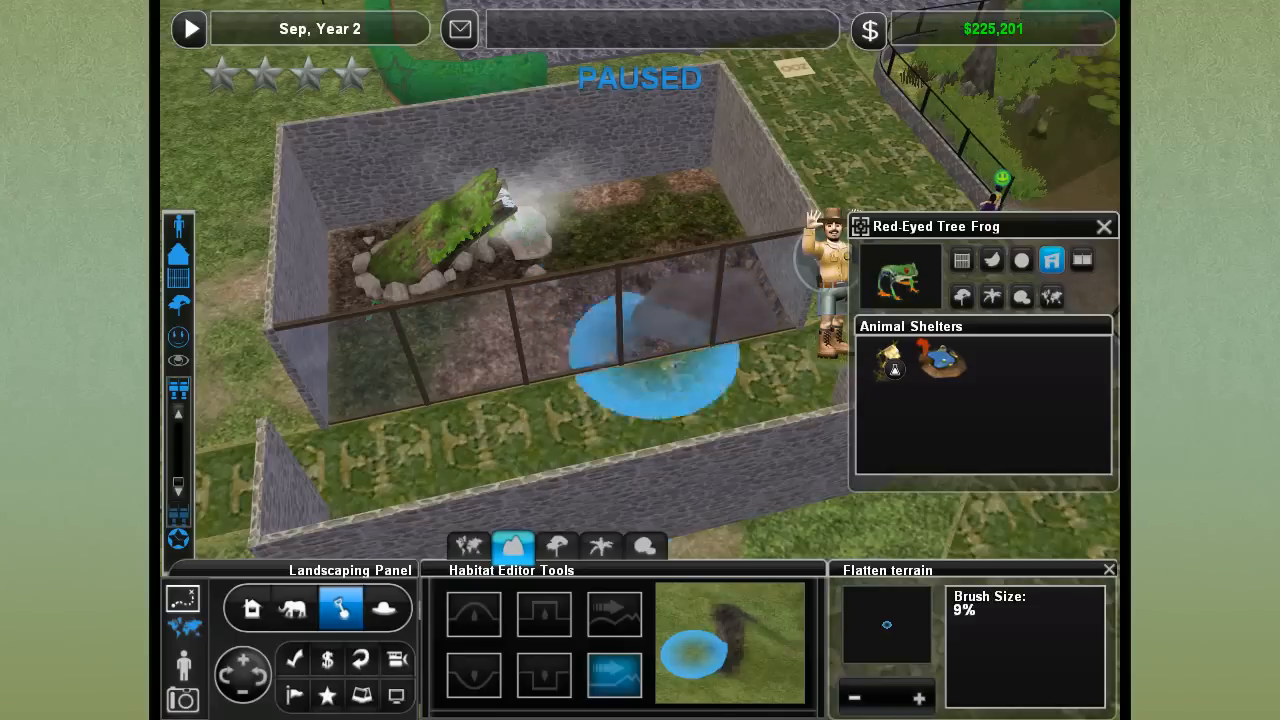
left_click(468, 548)
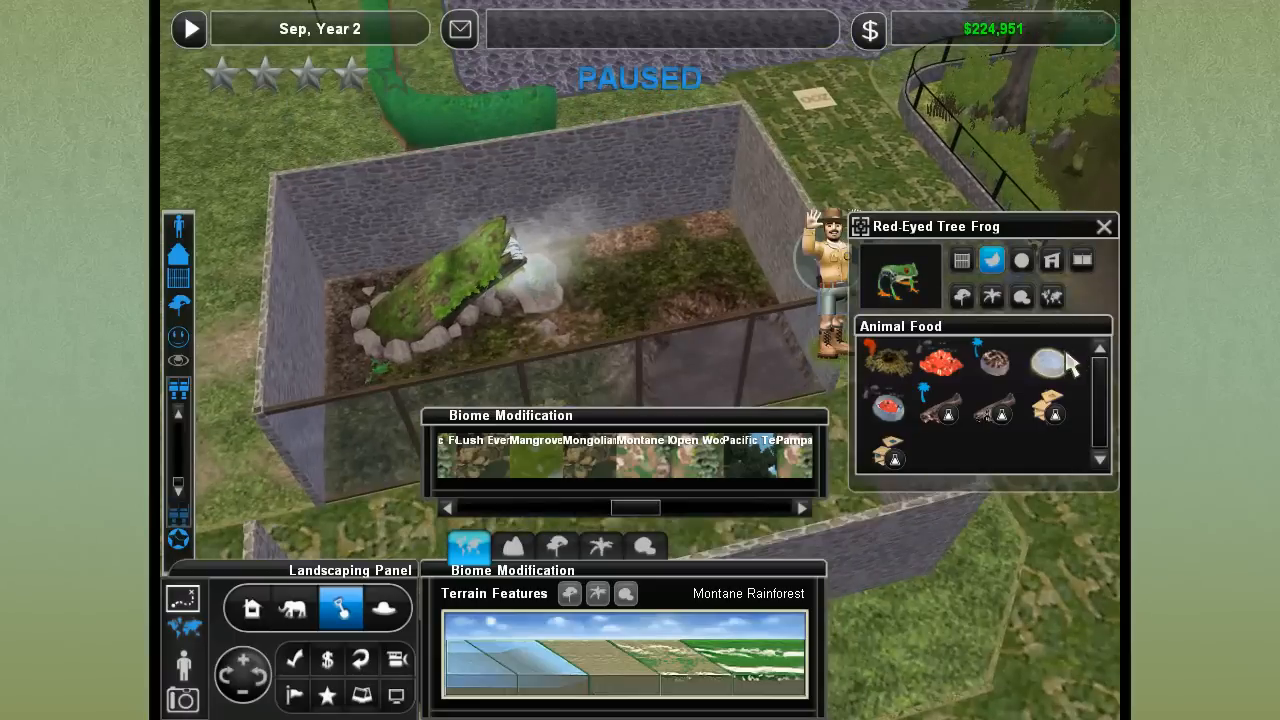
Place the Chameleon Tree in the back corner and browse the Trees list
left_click(1020, 260)
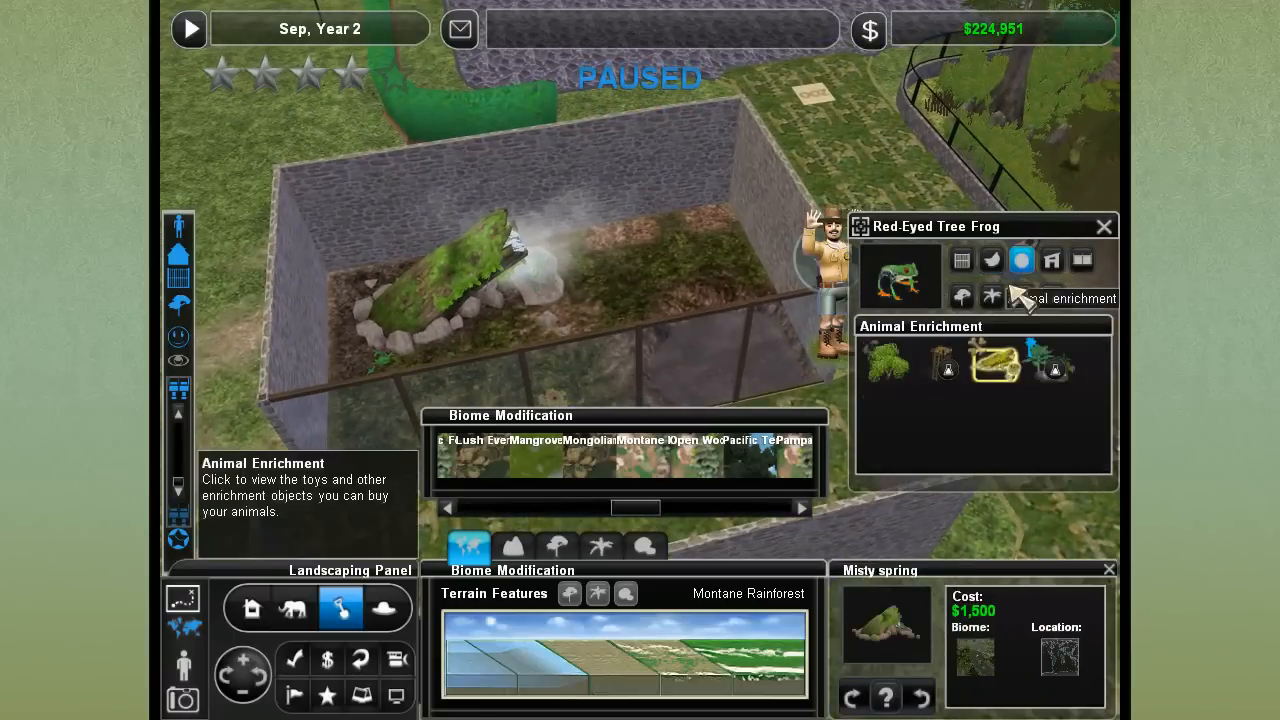
left_click(886, 364)
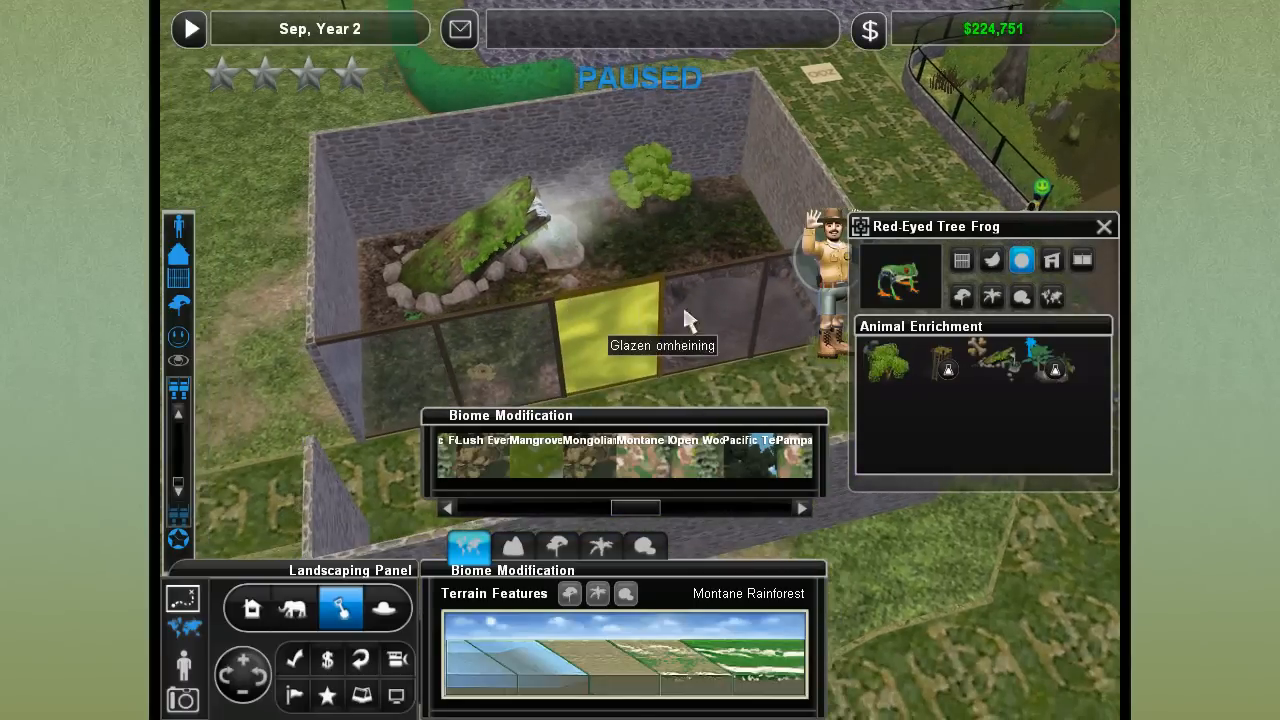
left_click(960, 296)
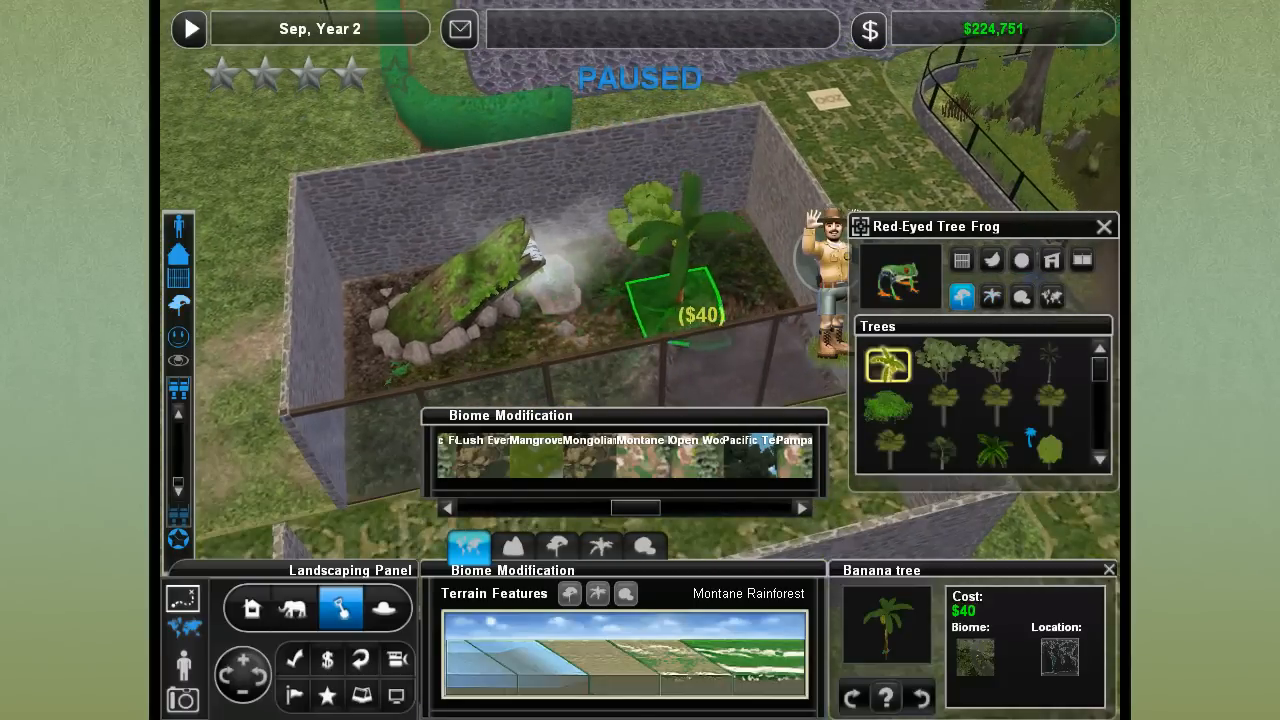
left_click(992, 452)
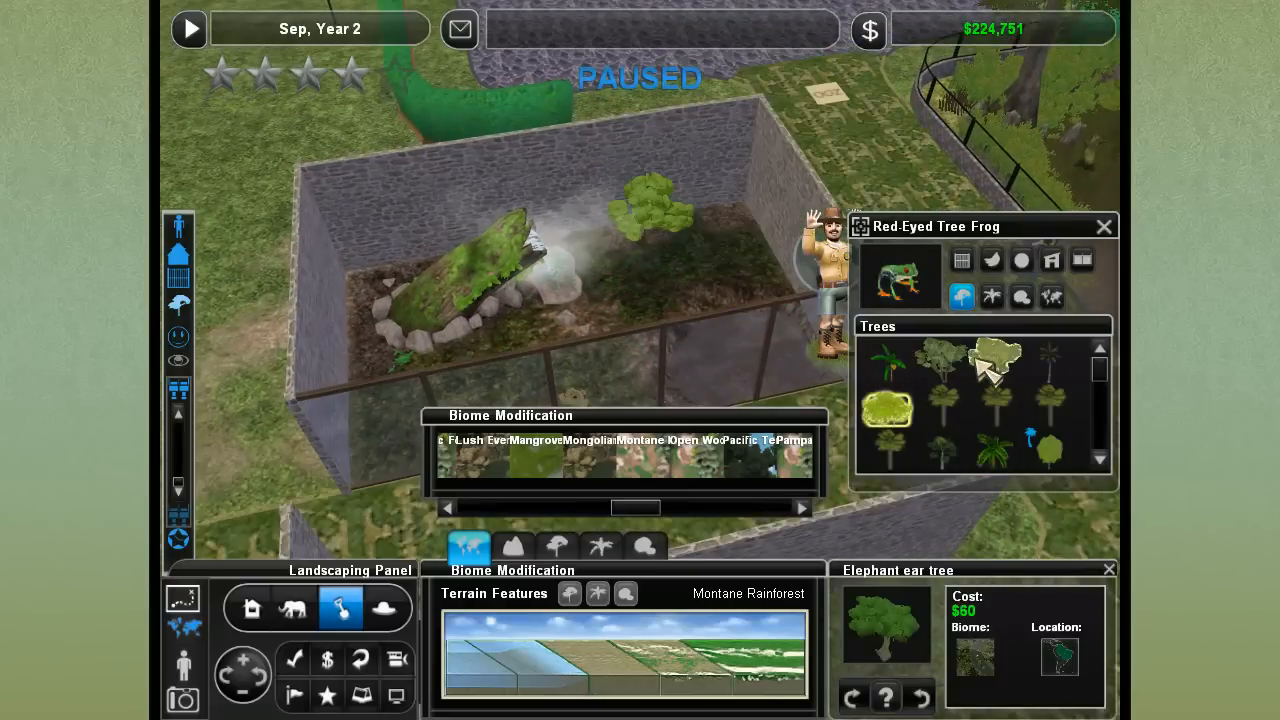
Plant a large fern and palms around the misting log inside the exhibit
left_click(1044, 444)
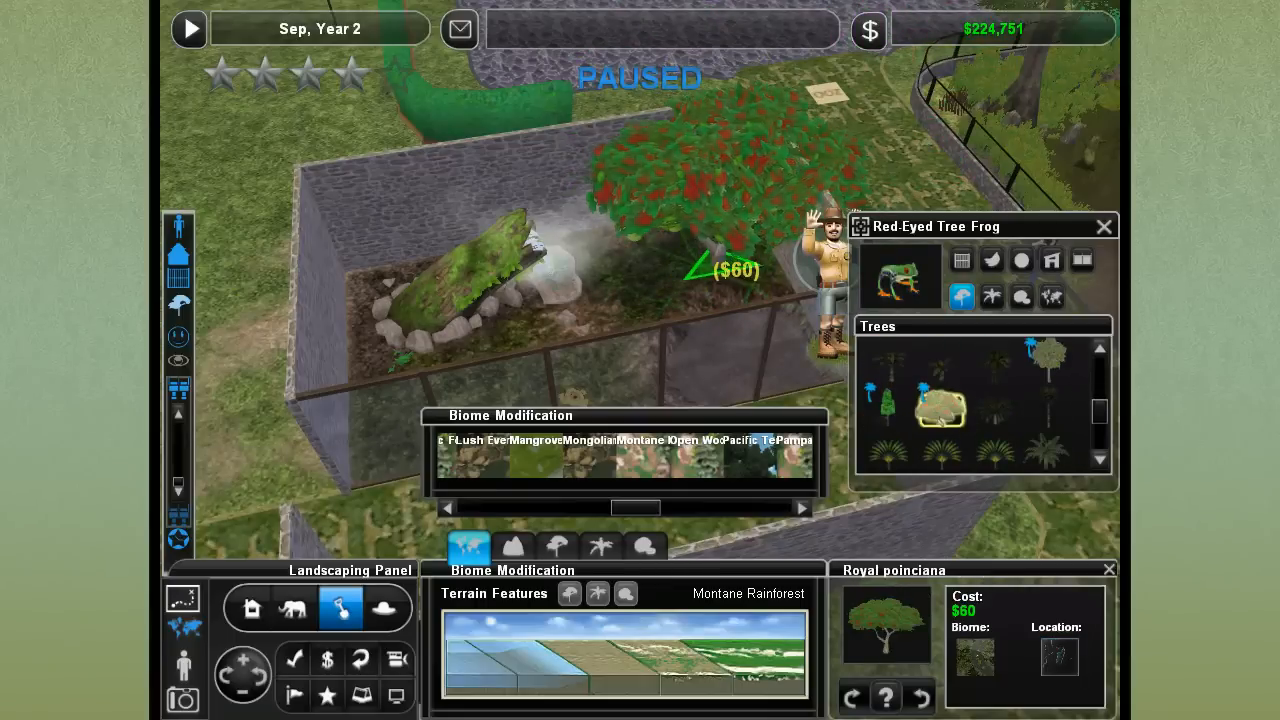
left_click(890, 406)
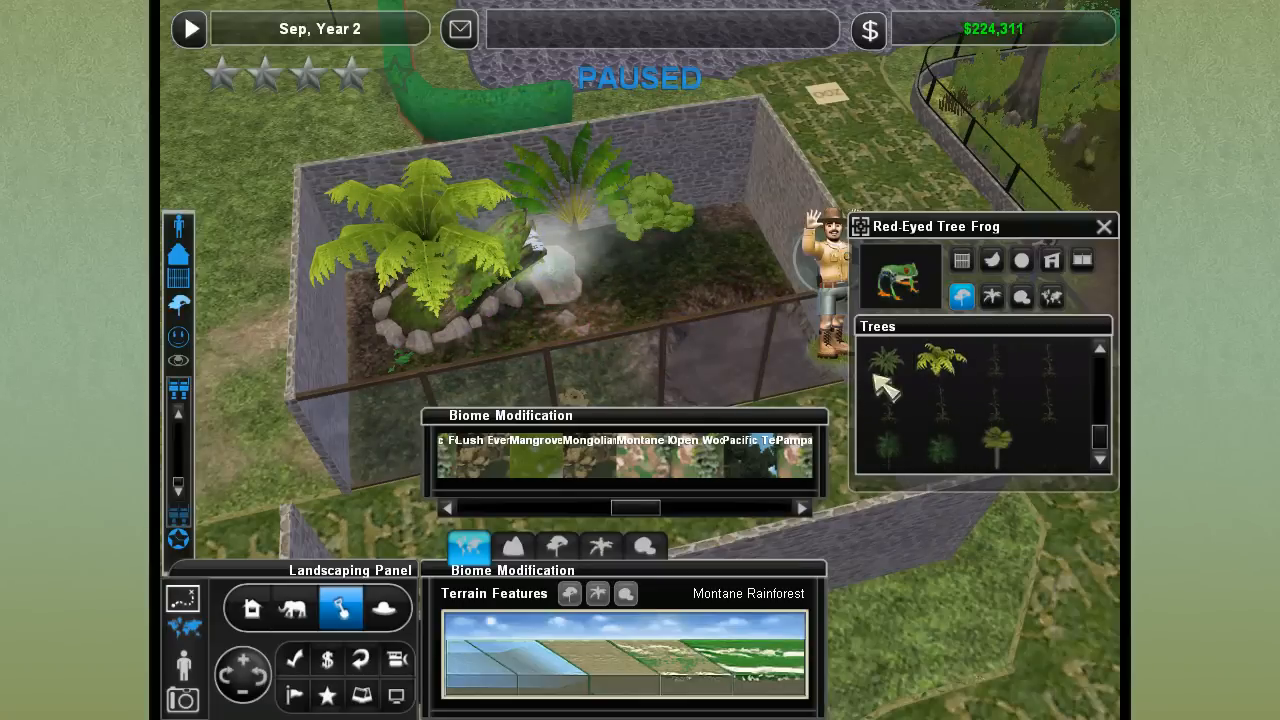
left_click(932, 448)
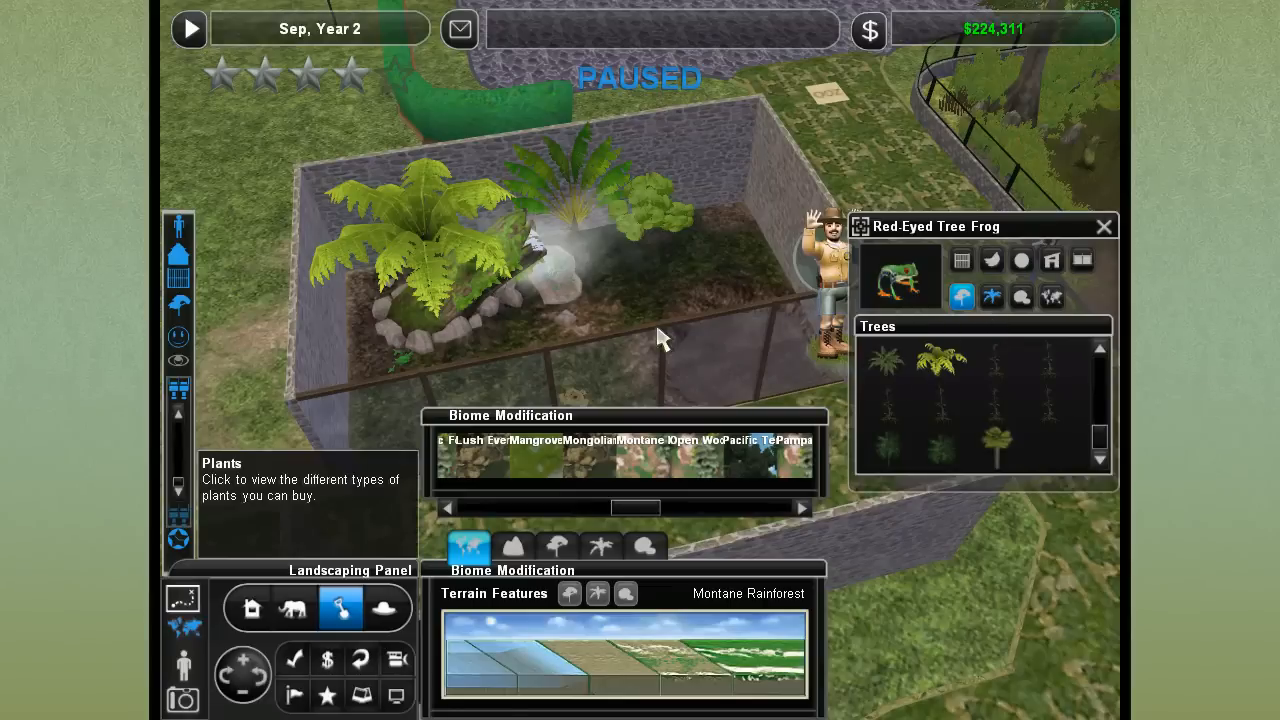
Plant Goethe plant, Strelitzia, toadstools and Hierba limón shrub on the exhibit floor
left_click(992, 296)
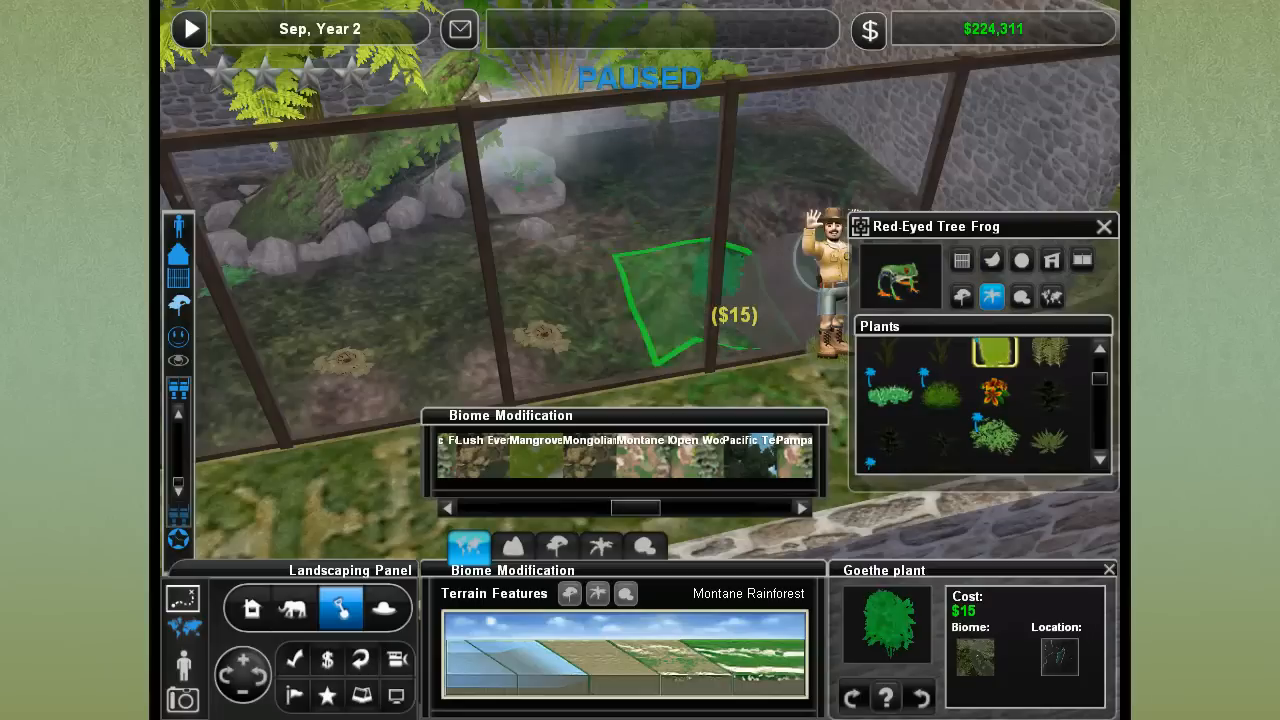
left_click(996, 396)
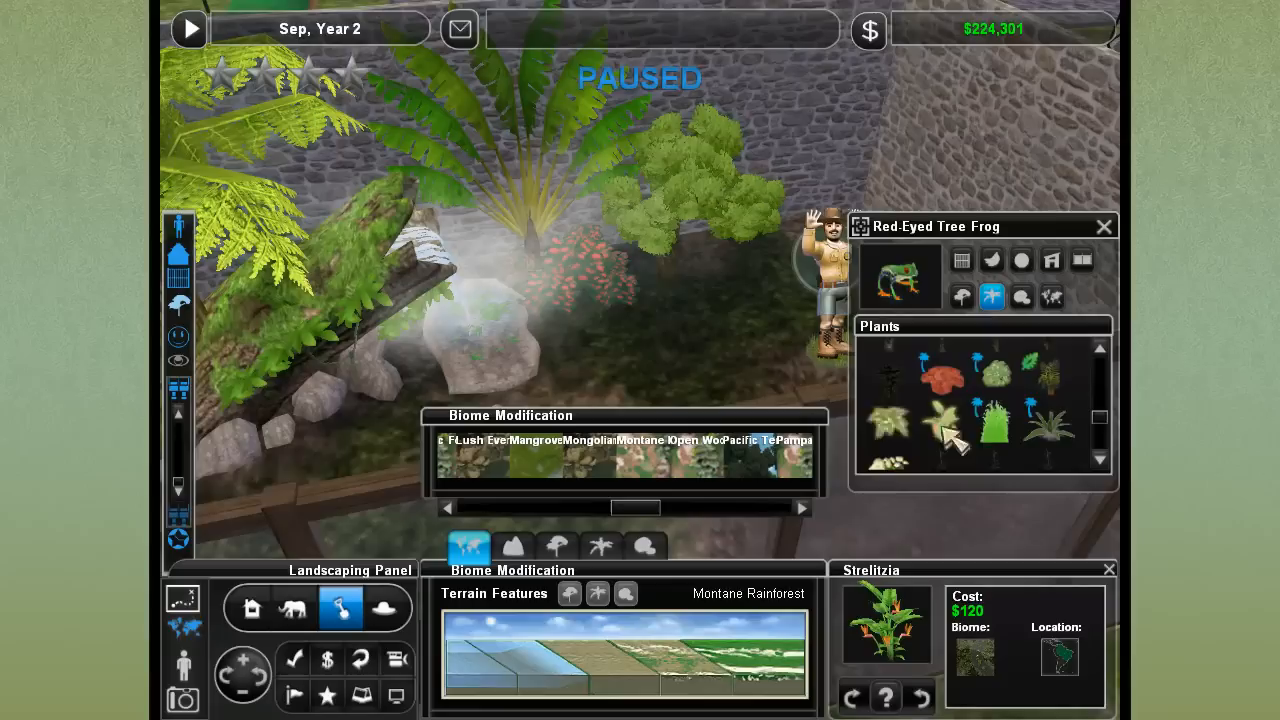
left_click(892, 416)
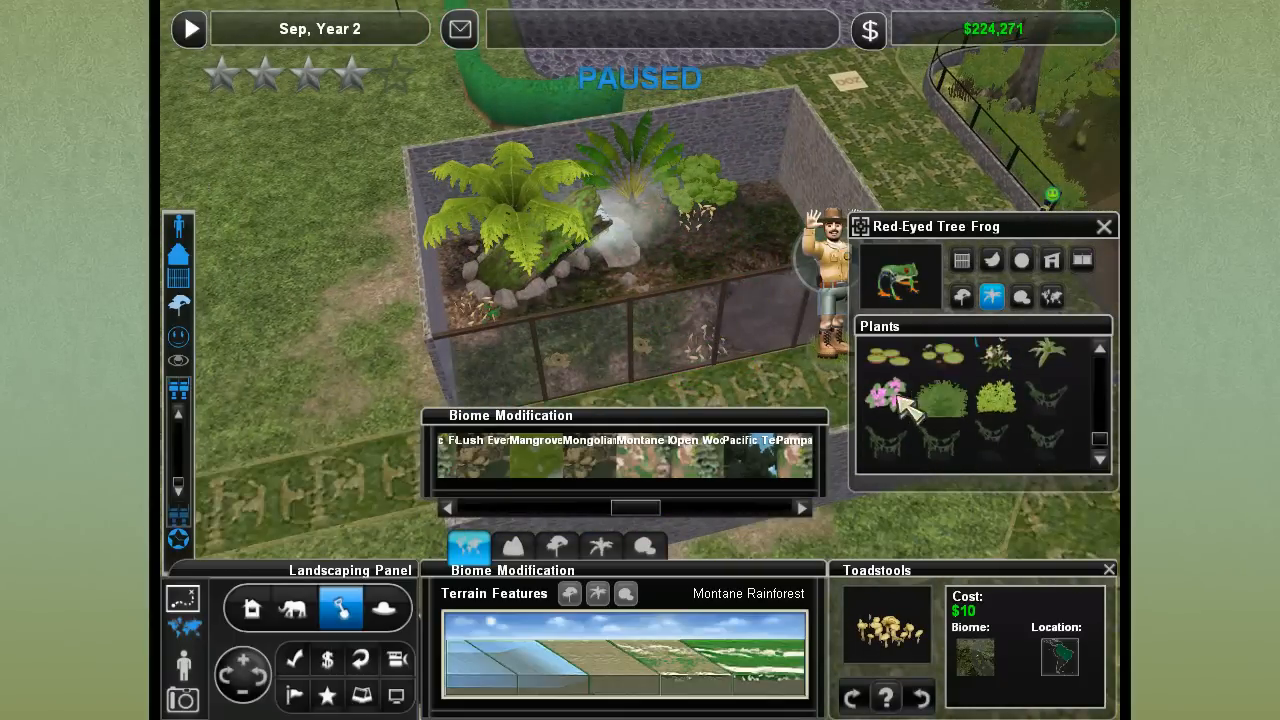
left_click(888, 400)
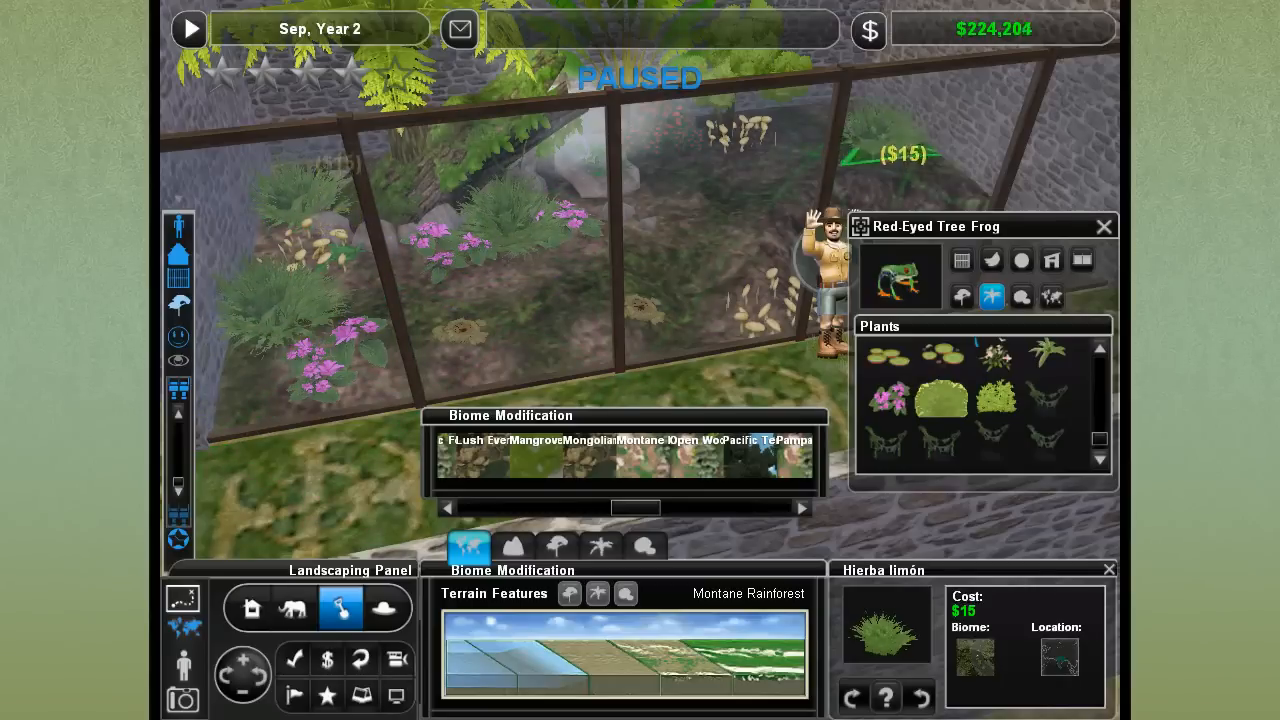
left_click(996, 400)
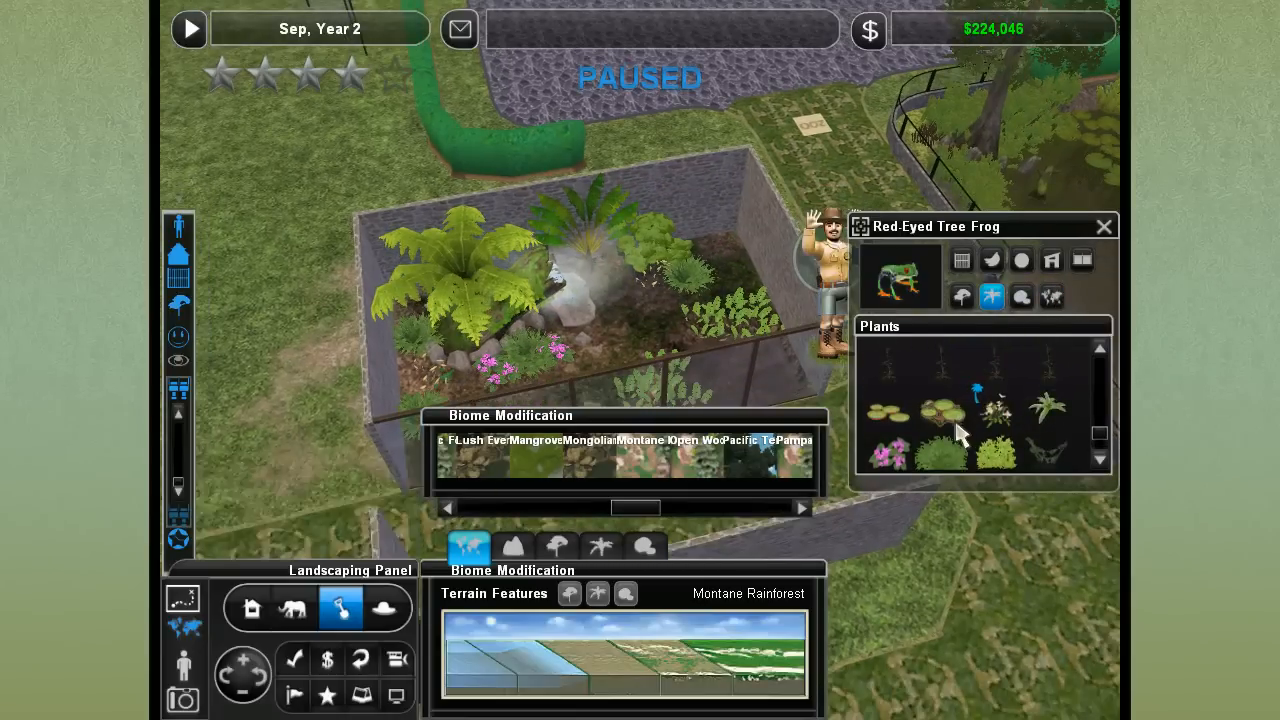
Add a Victoria water plant and a flowering shrub inside the exhibit
left_click(886, 410)
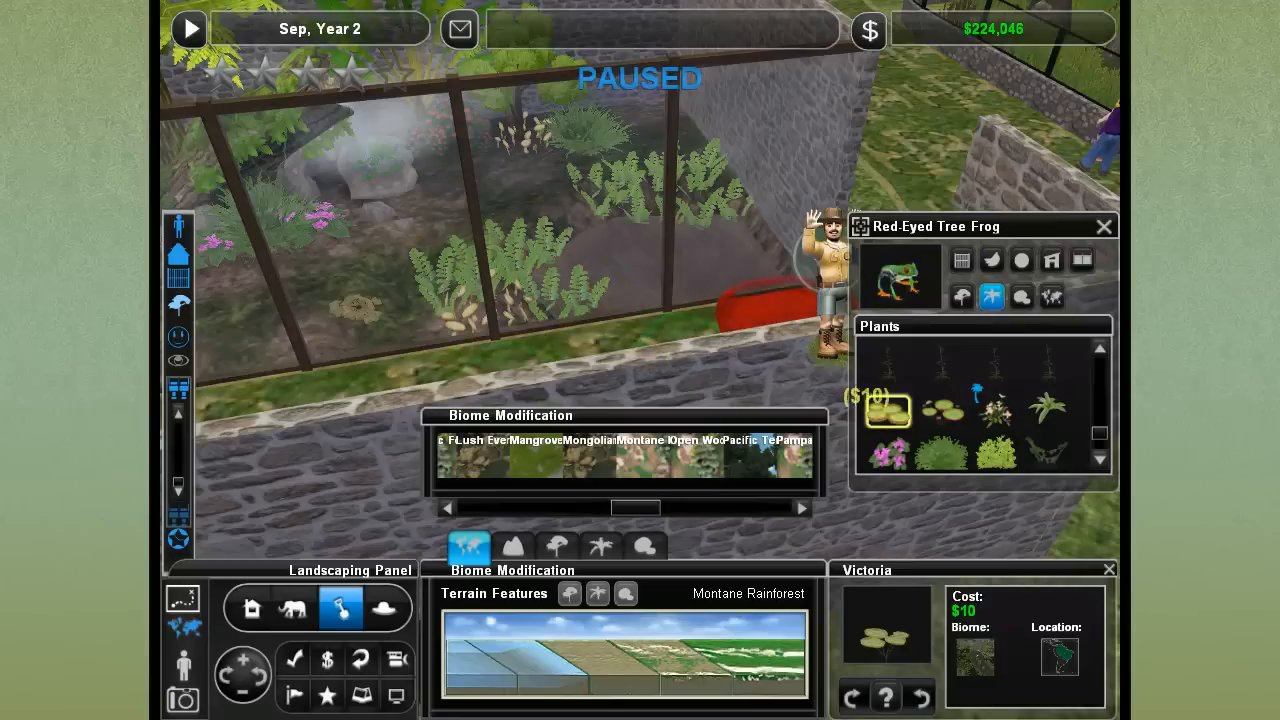
left_click(944, 410)
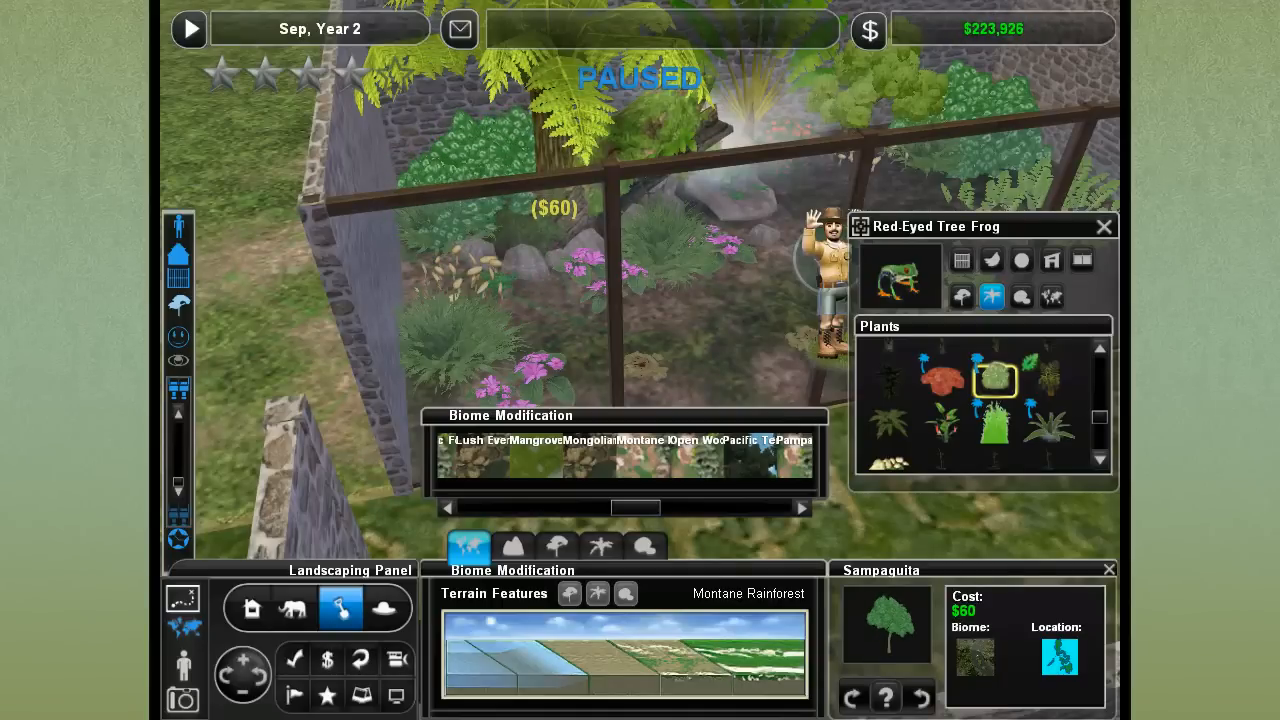
left_click(1038, 388)
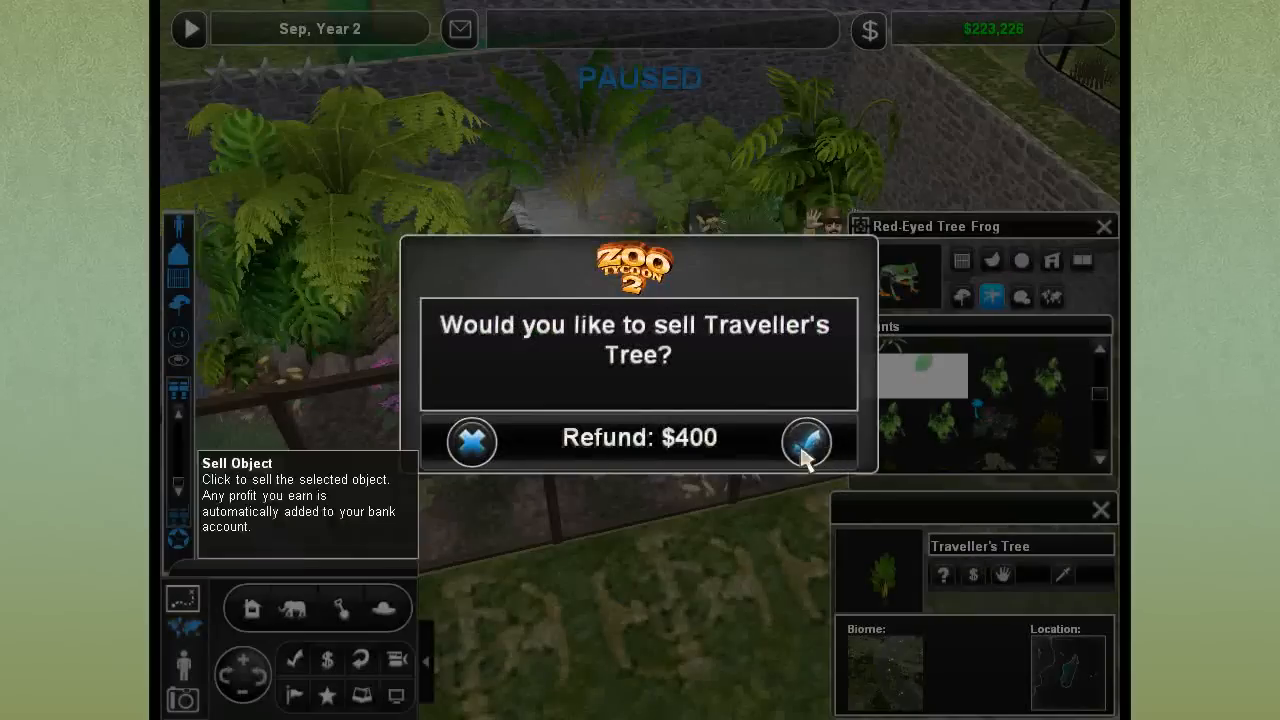
Confirm the Traveller's Tree sale and select the Tropical background from Buildings
left_click(806, 444)
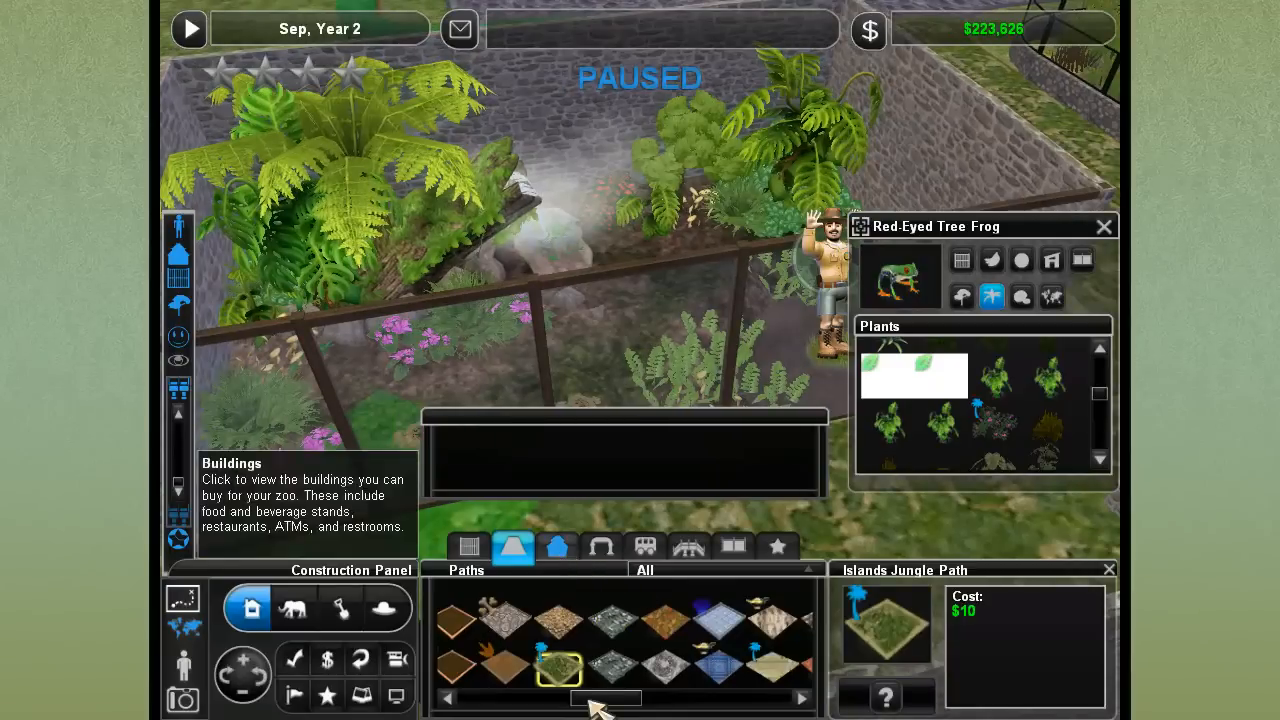
left_click(558, 544)
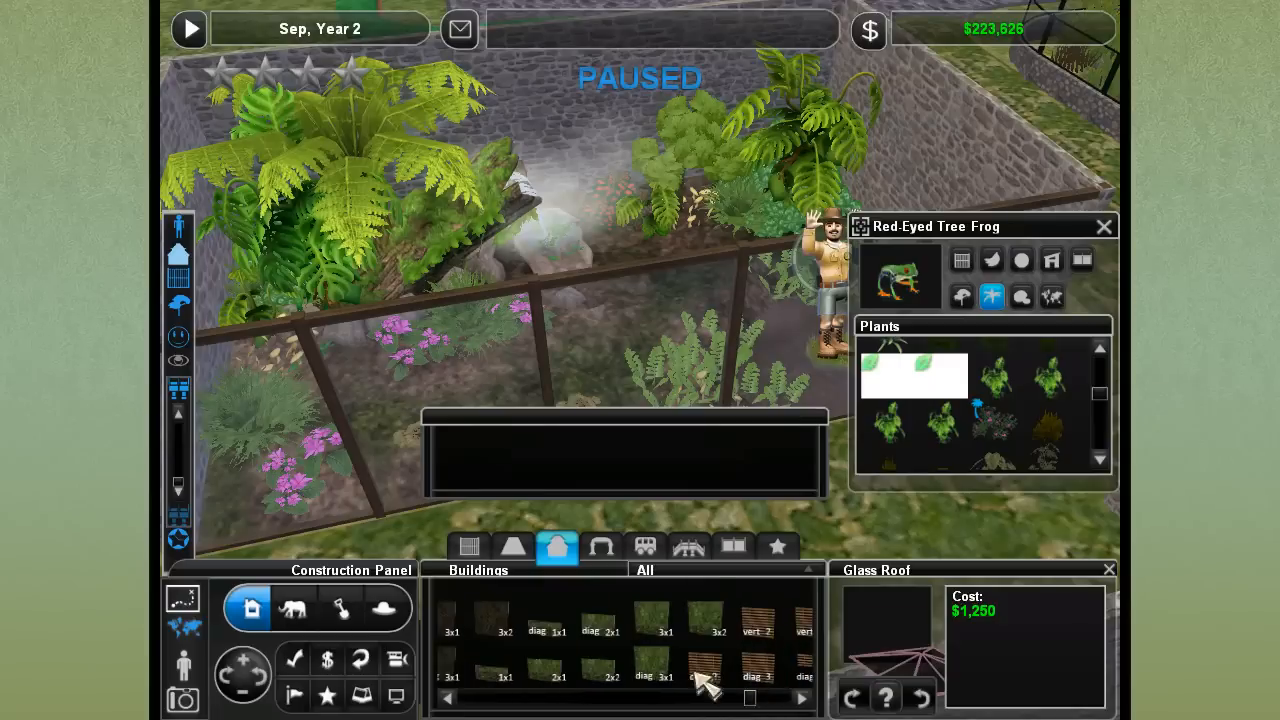
left_click(660, 644)
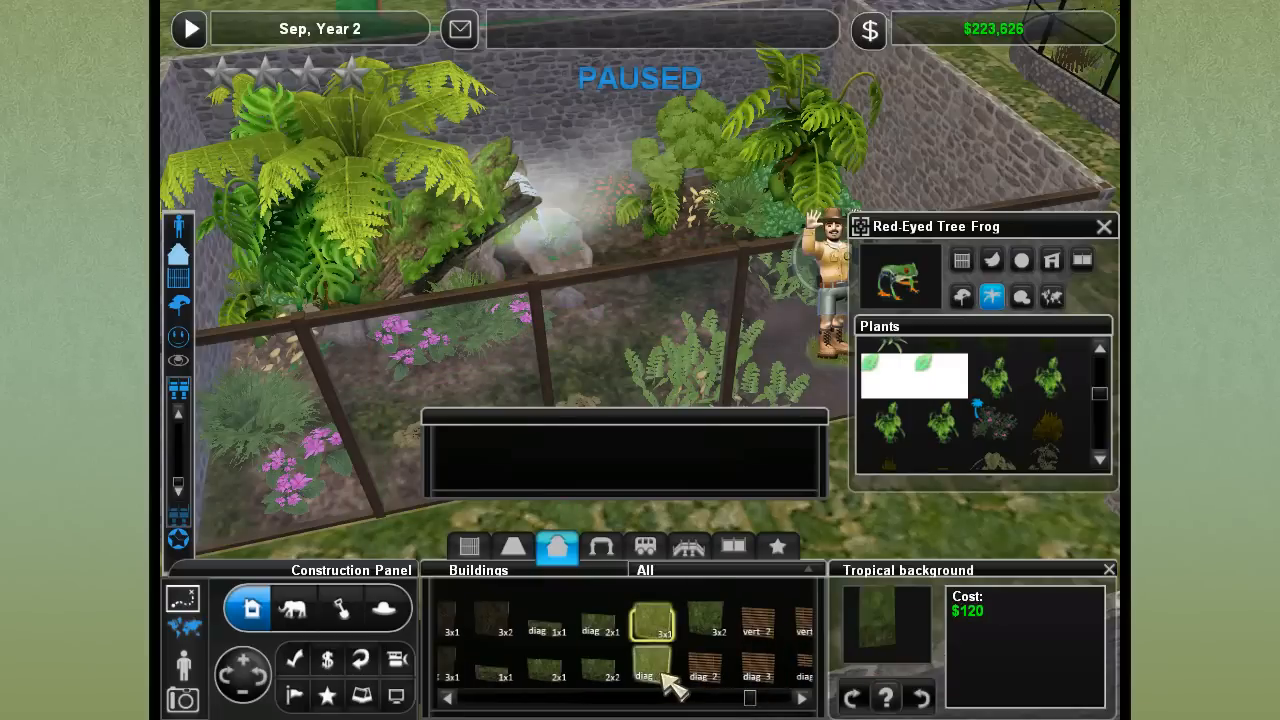
left_click(652, 680)
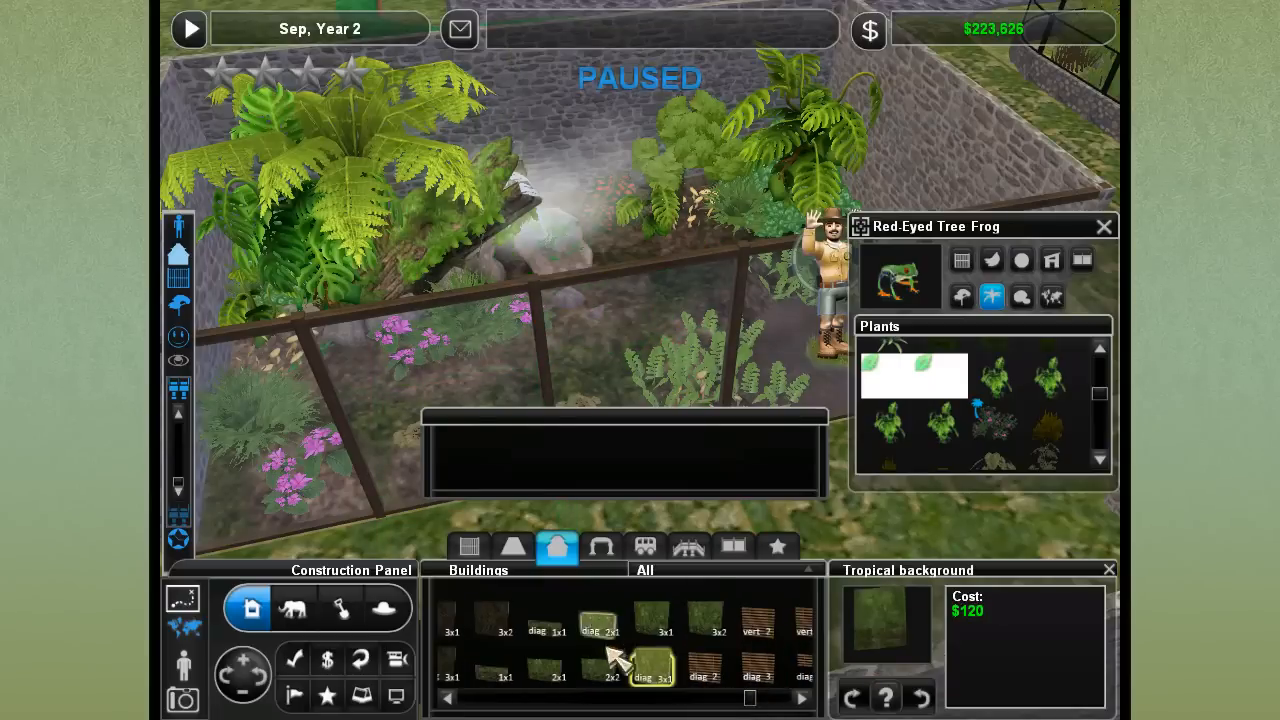
left_click(712, 640)
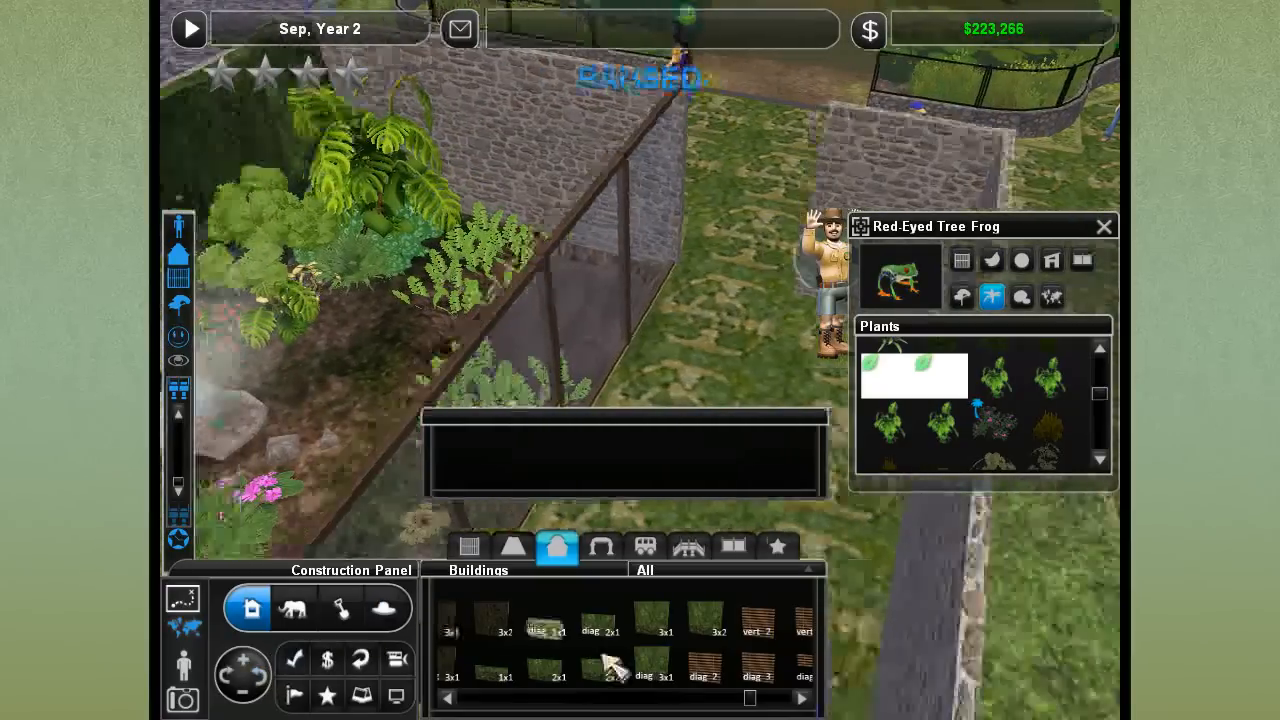
Place tropical background pieces along the exhibit's inner stone walls, rotating to other sides
left_click(656, 640)
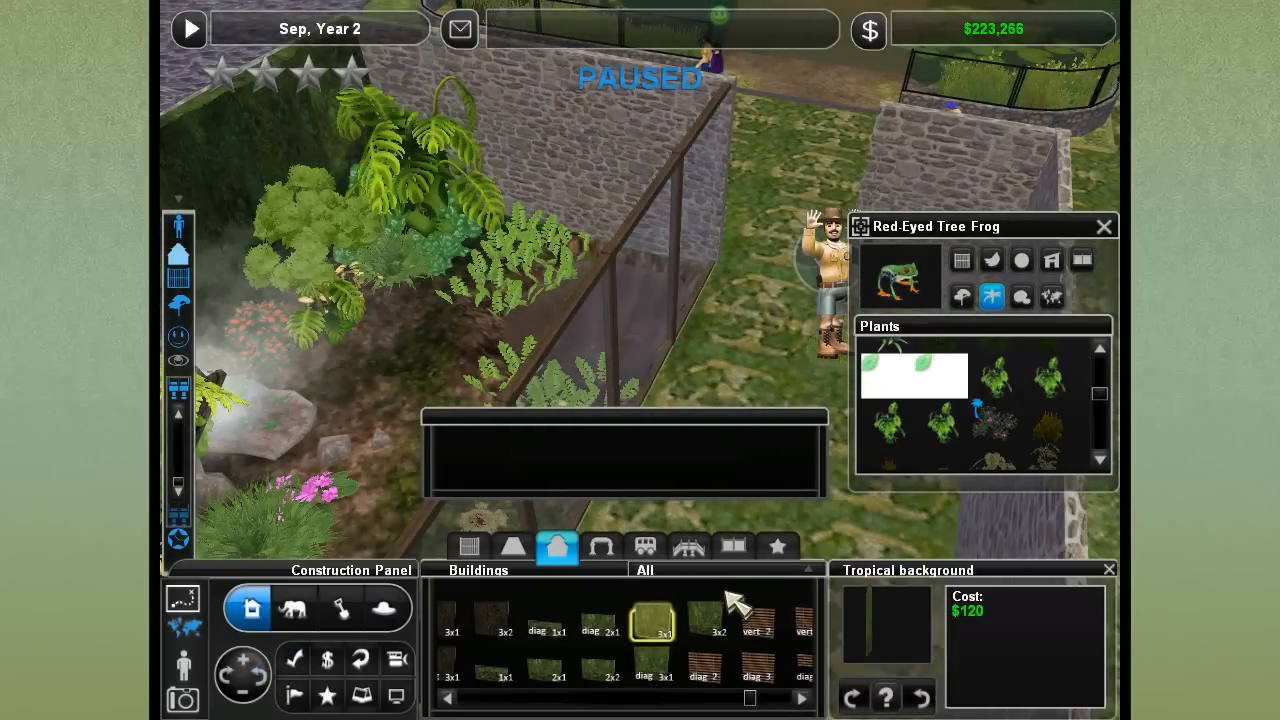
left_click(712, 632)
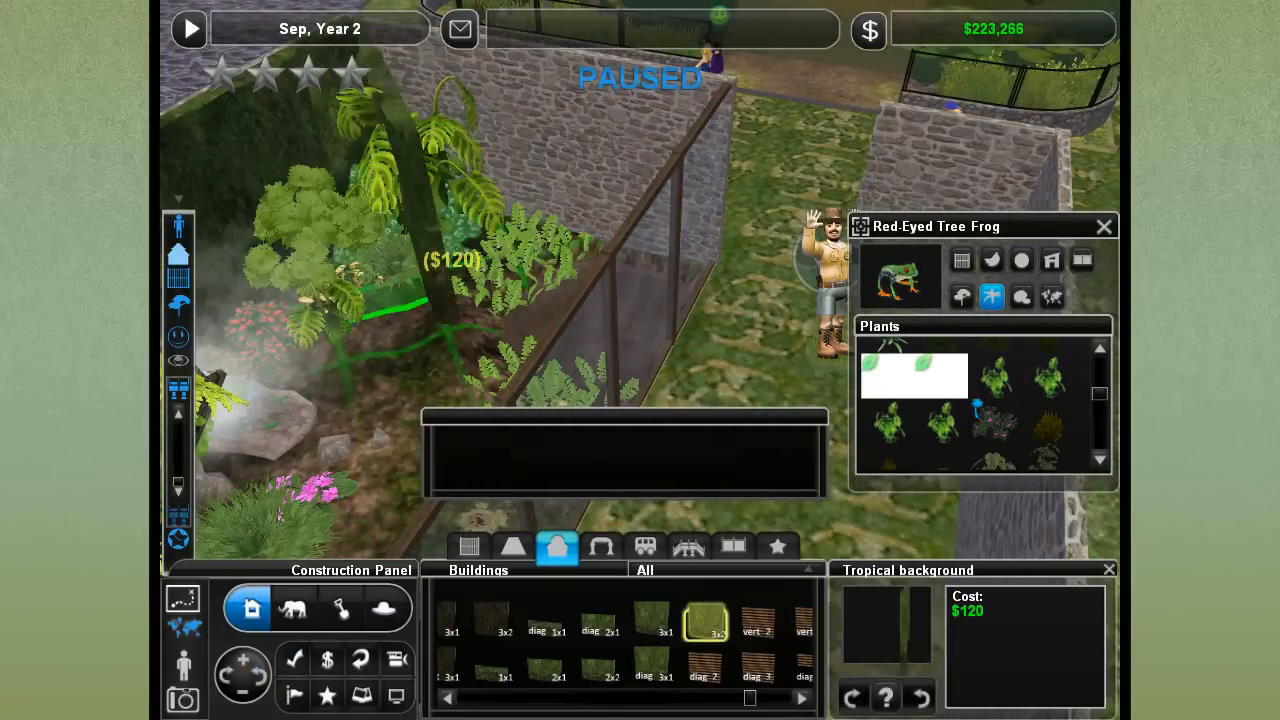
left_click(420, 290)
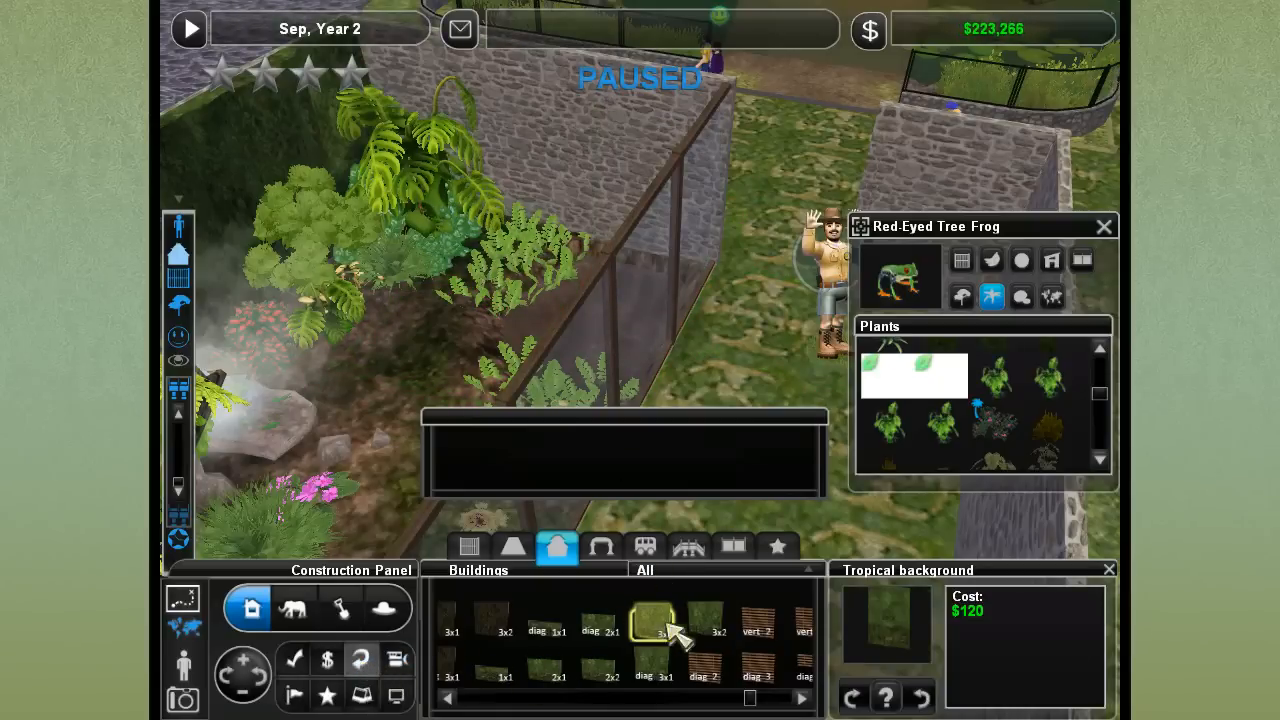
left_click(712, 636)
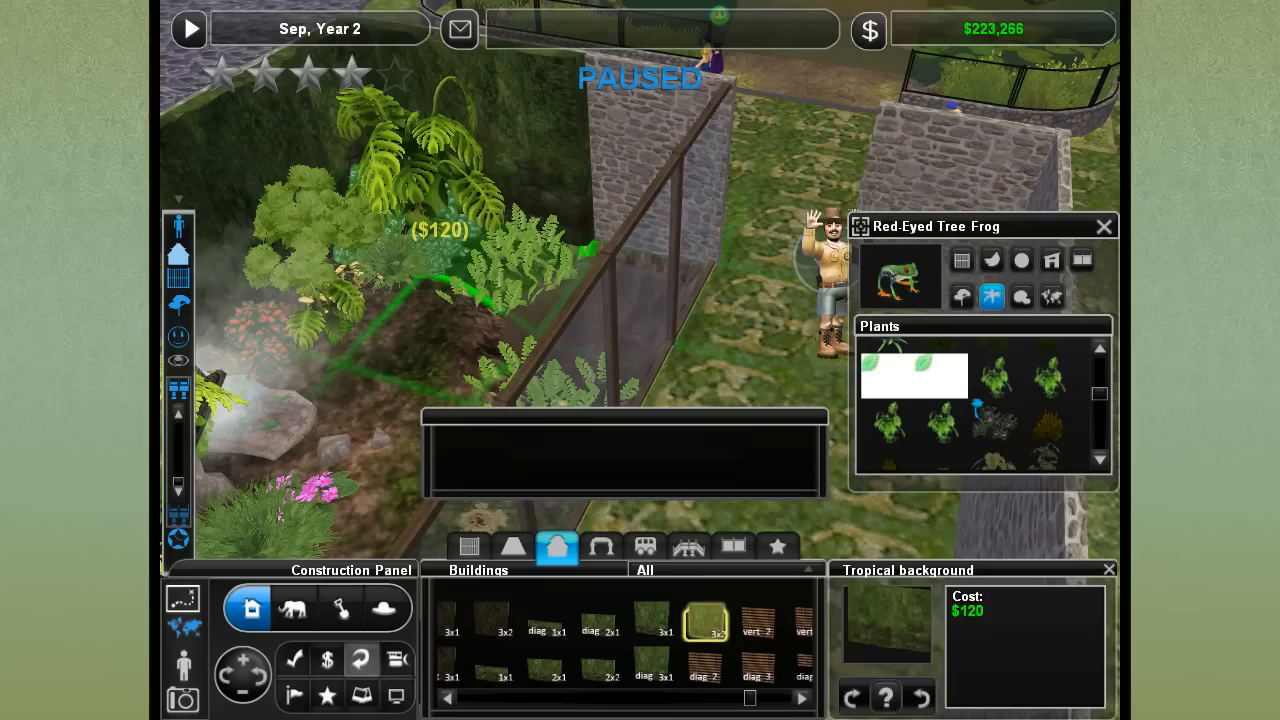
left_click(230, 680)
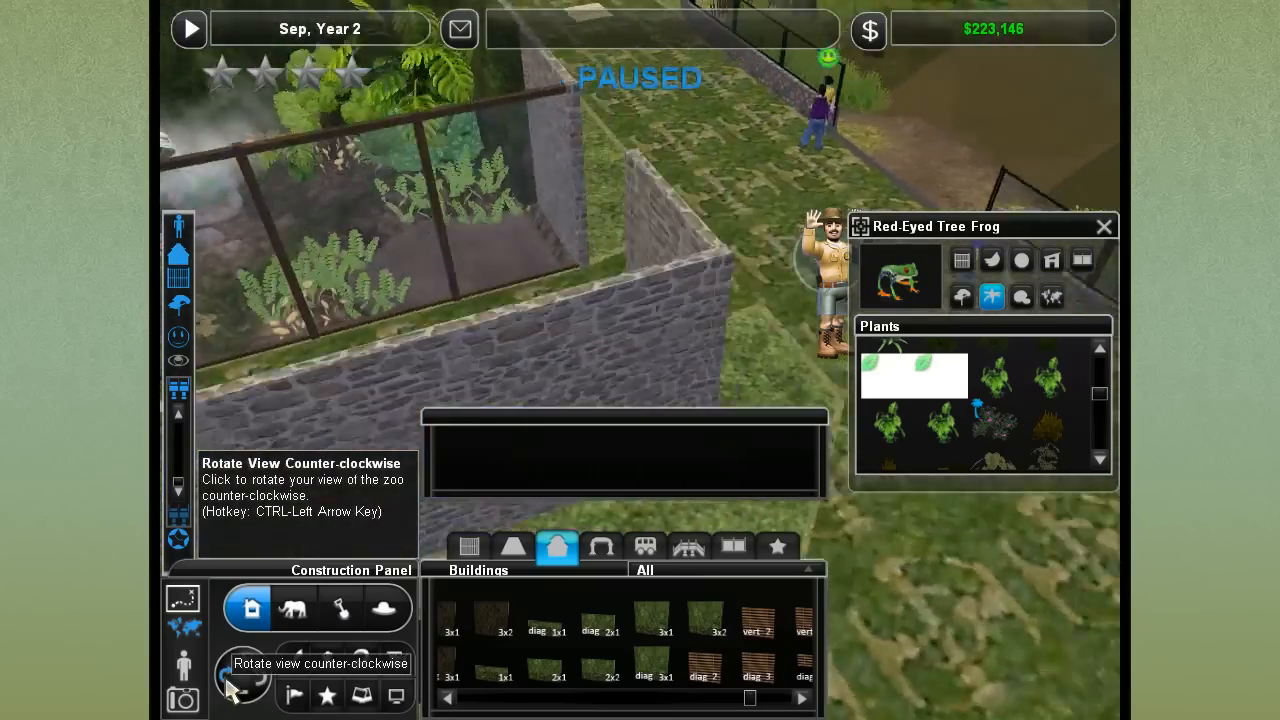
left_click(230, 694)
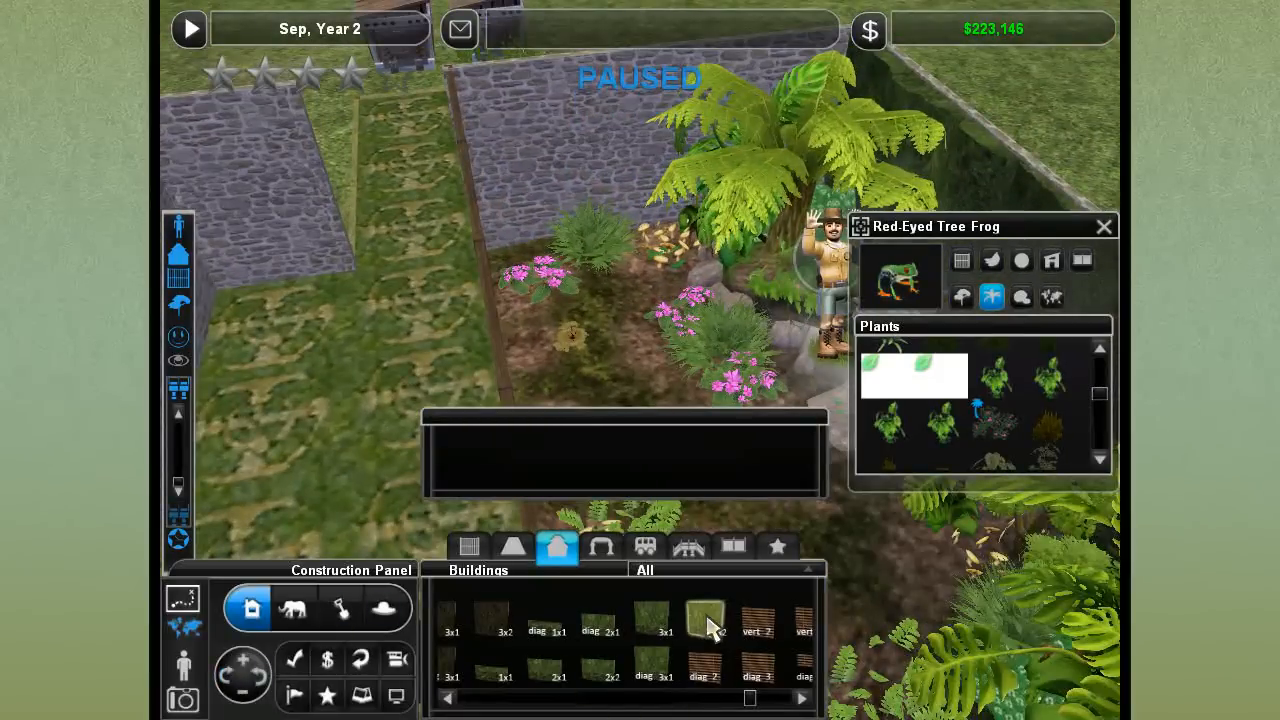
left_click(700, 630)
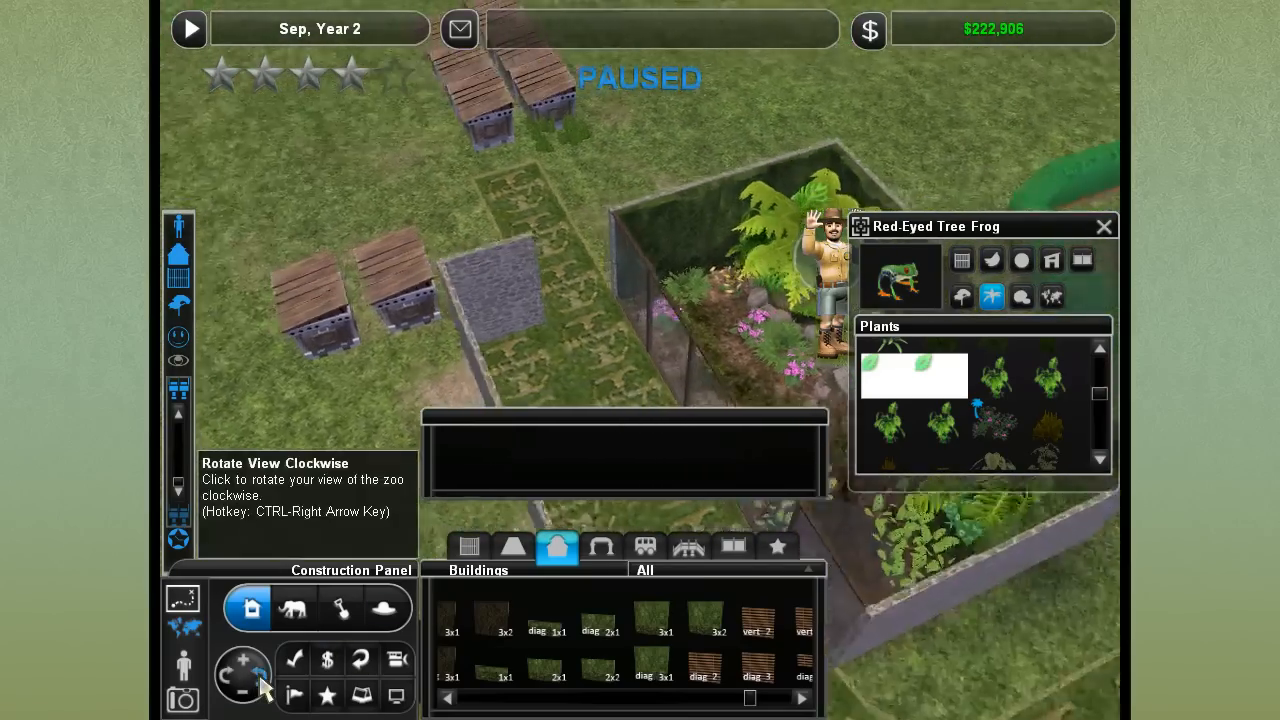
Place a Kauyan tinik ground plant and a large fern behind the glass front
left_click(264, 684)
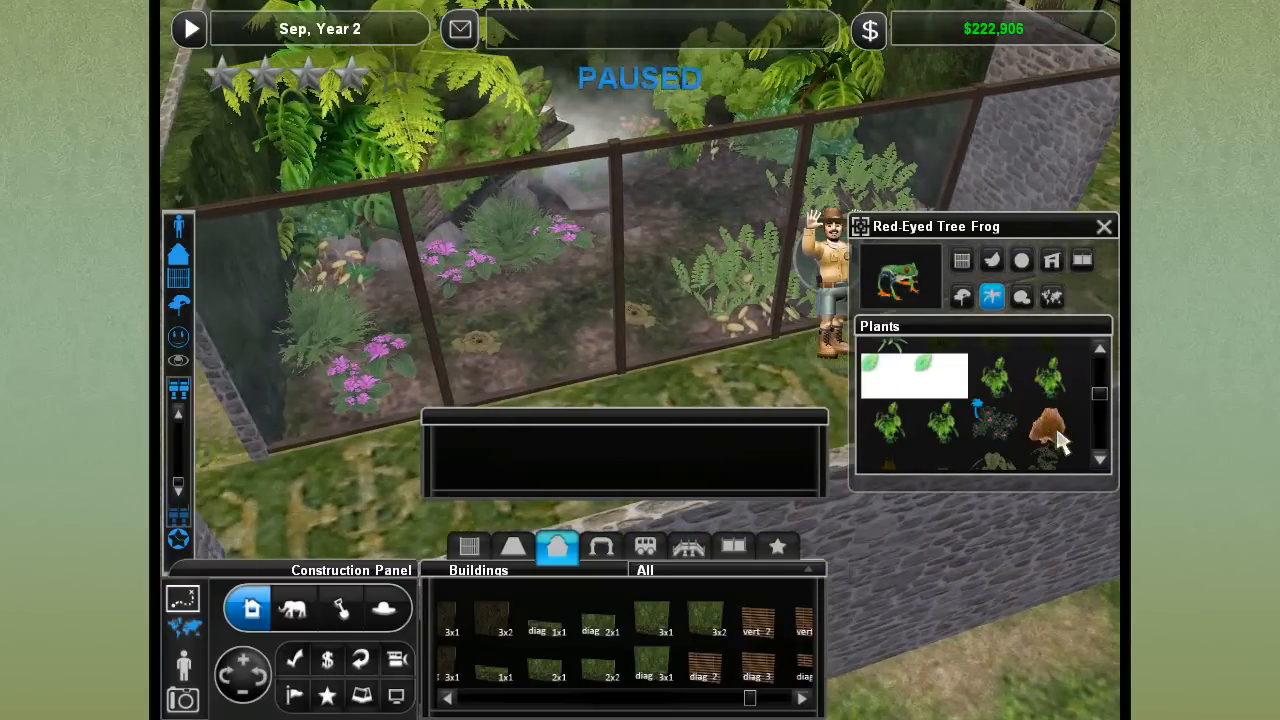
scroll("down", 3)
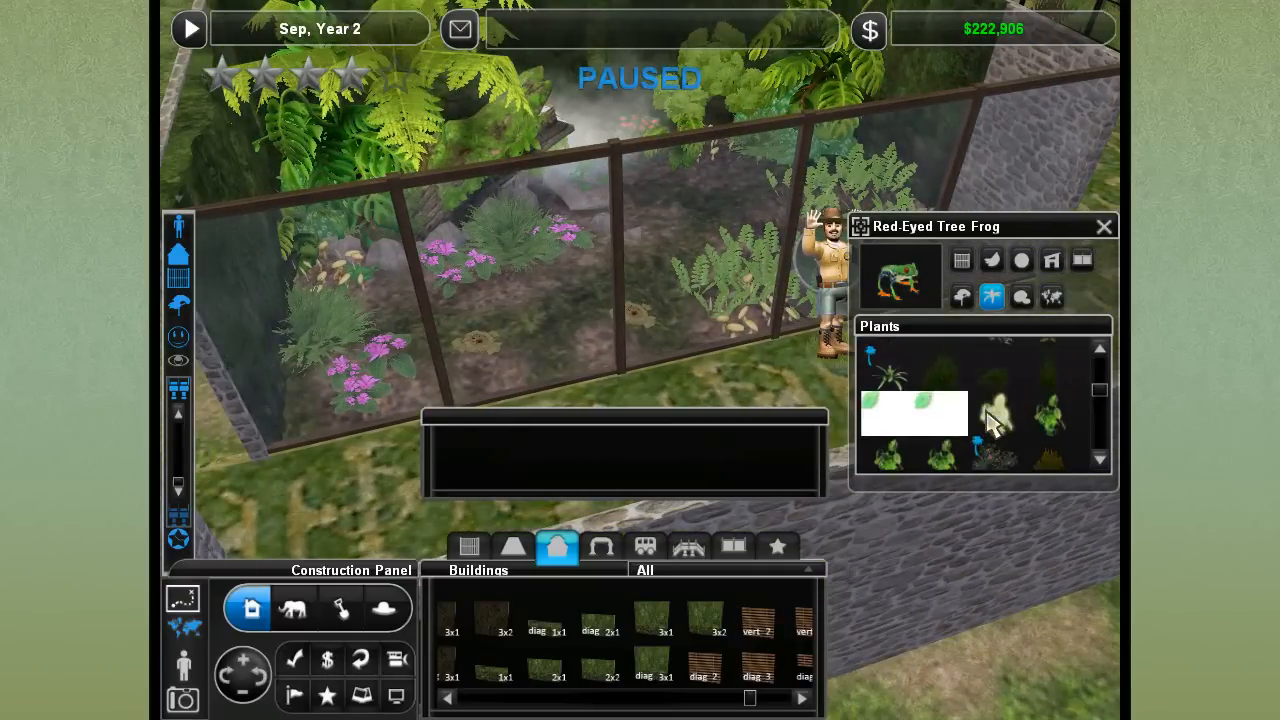
left_click(988, 440)
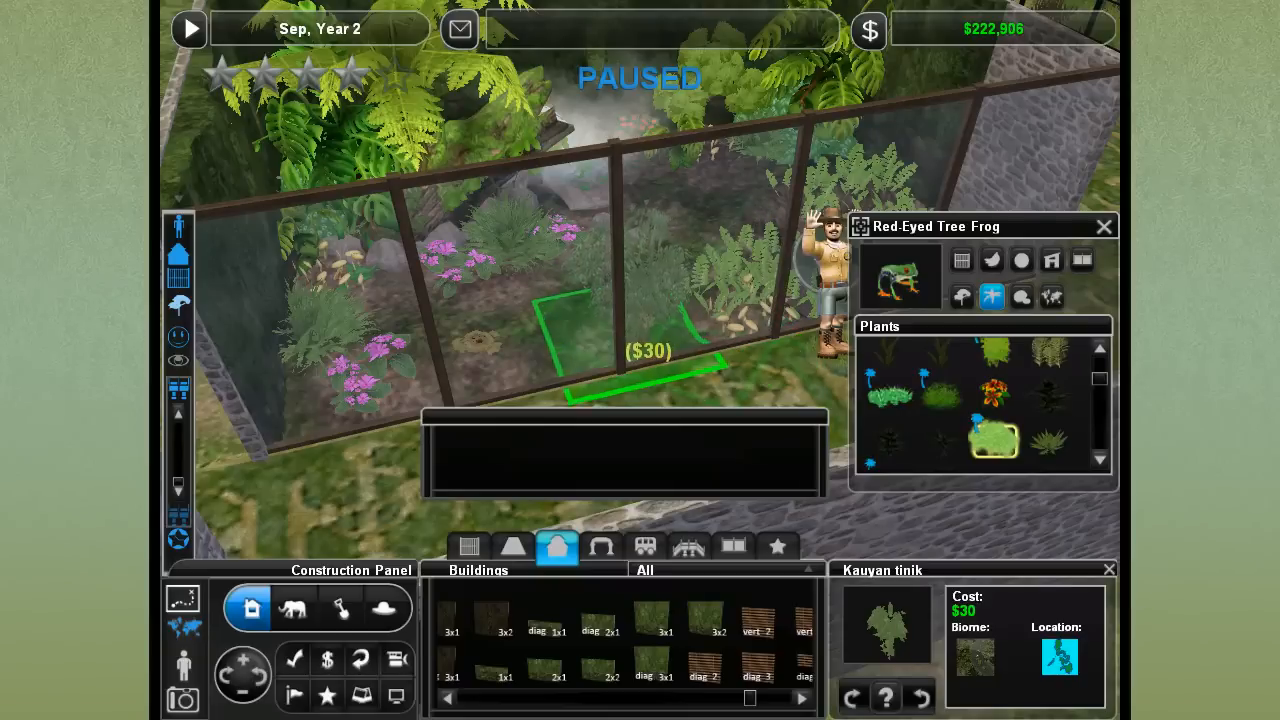
left_click(1048, 442)
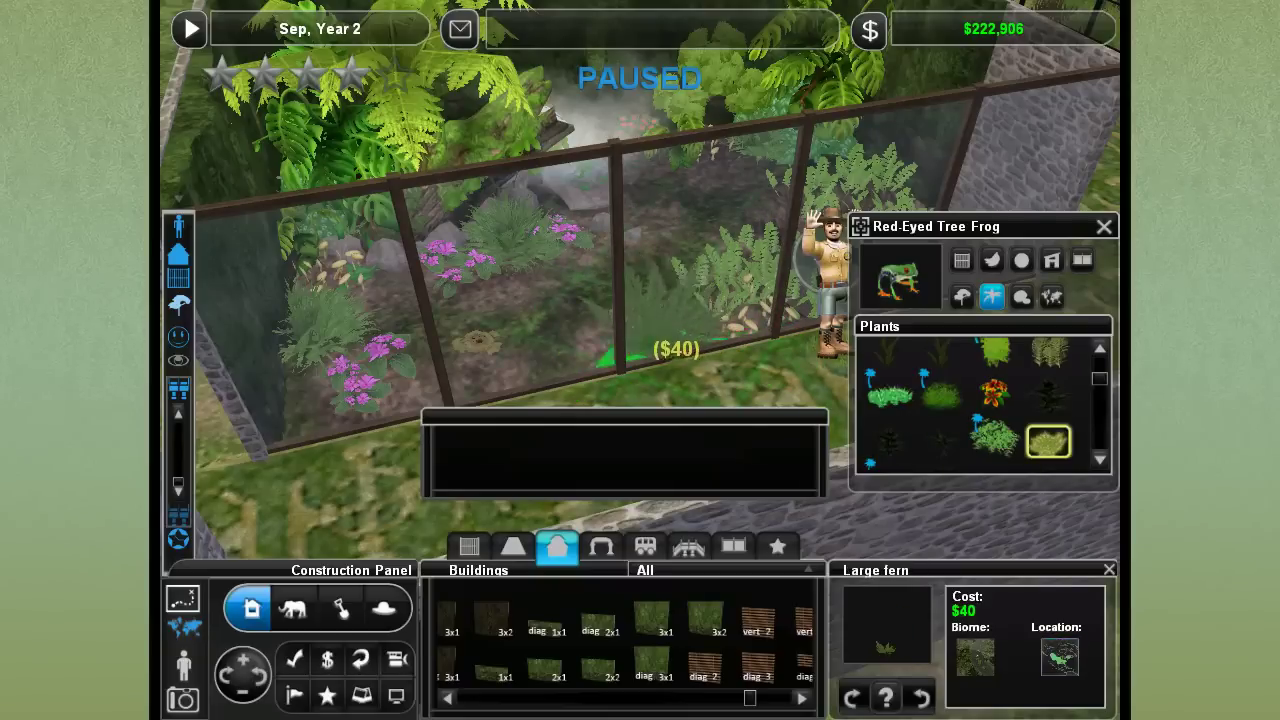
left_click(470, 344)
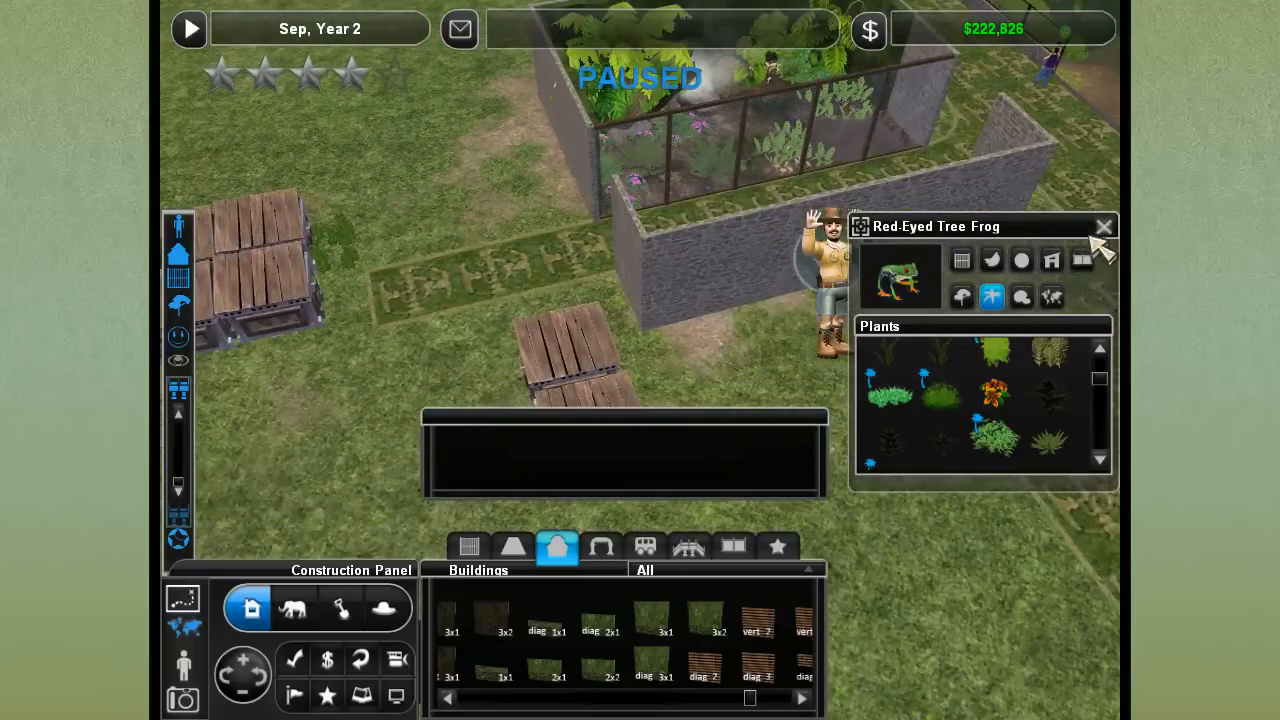
Drop the Red Eyed Tree Frog crate into the exhibit and bring up the Fences catalogue
left_click(1104, 226)
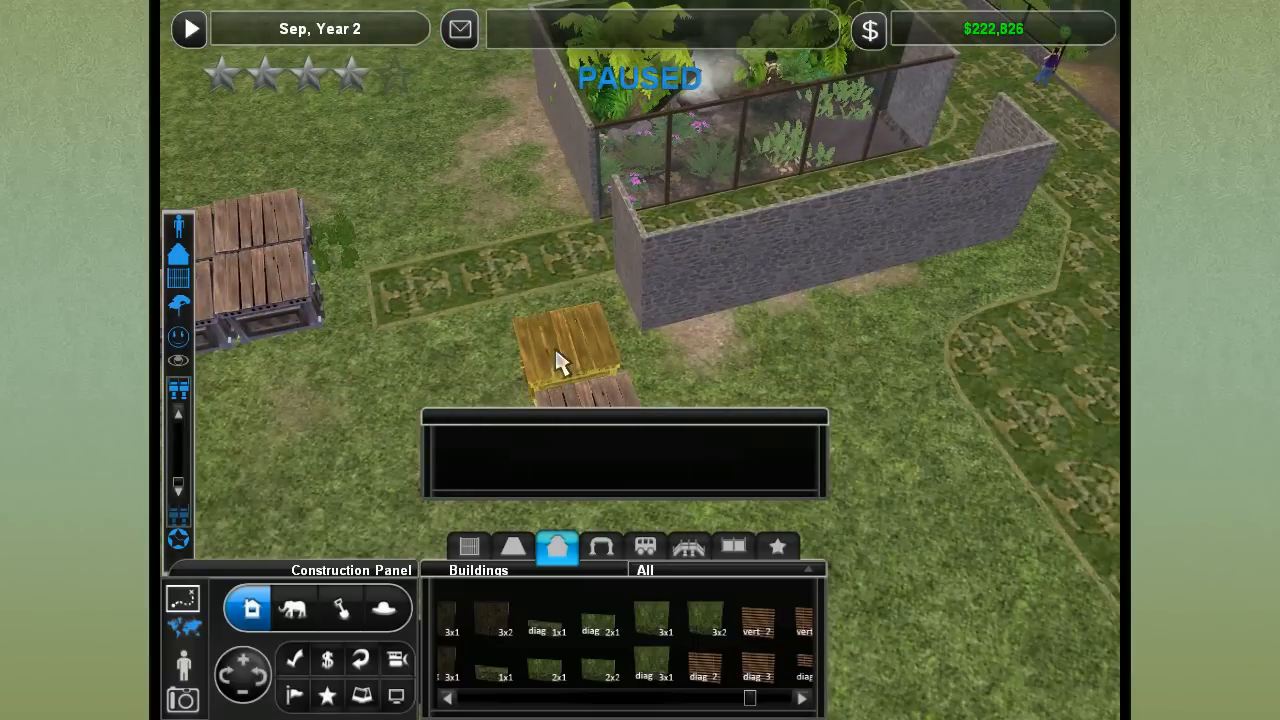
left_click(560, 360)
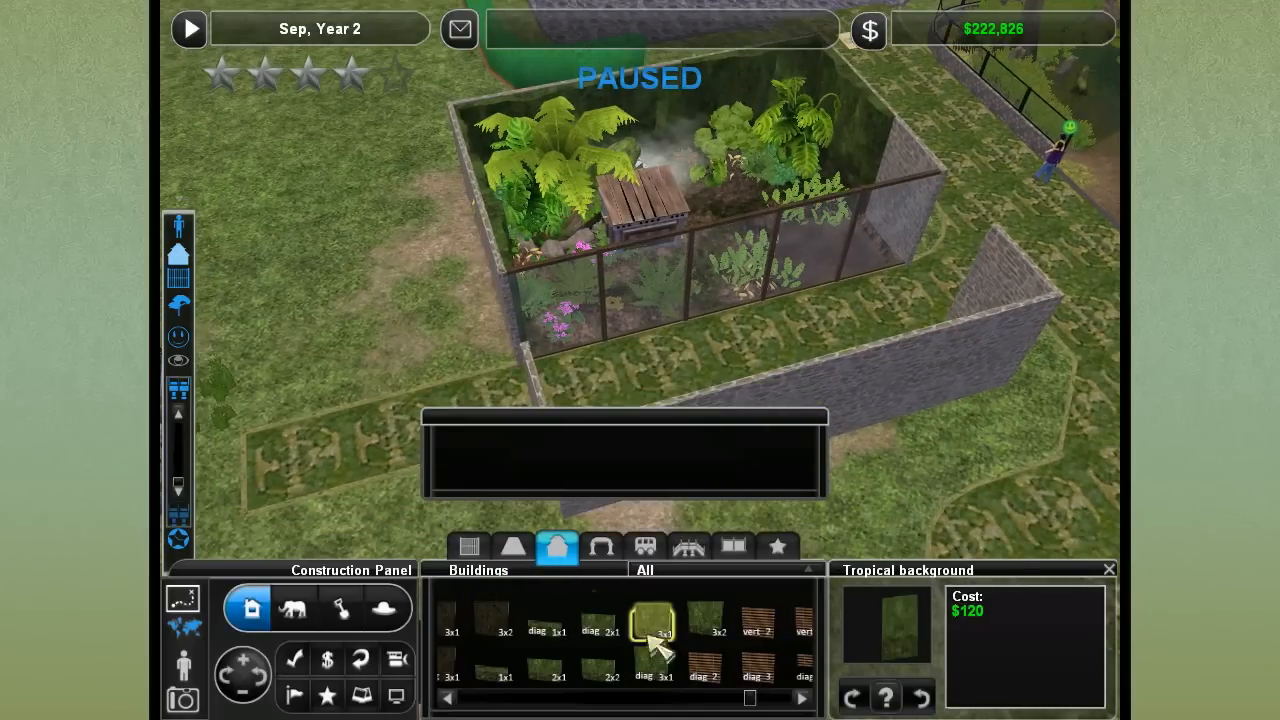
left_click(512, 548)
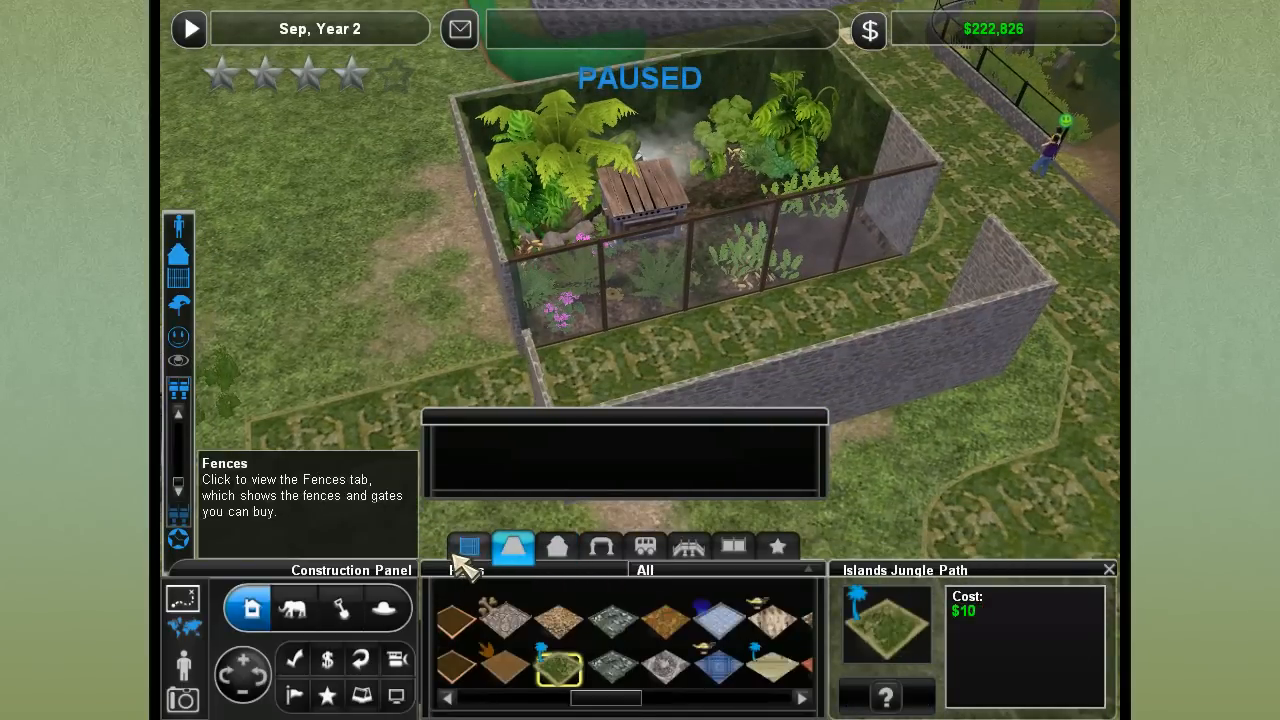
left_click(468, 548)
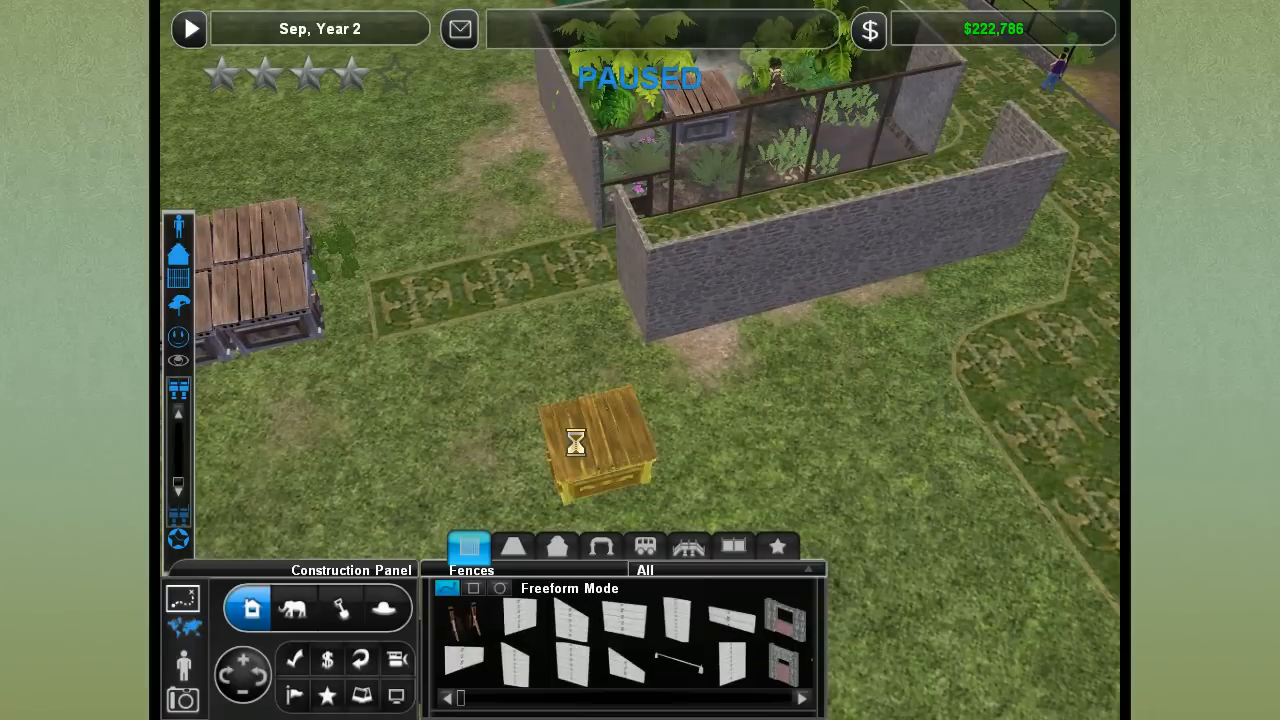
left_click(596, 444)
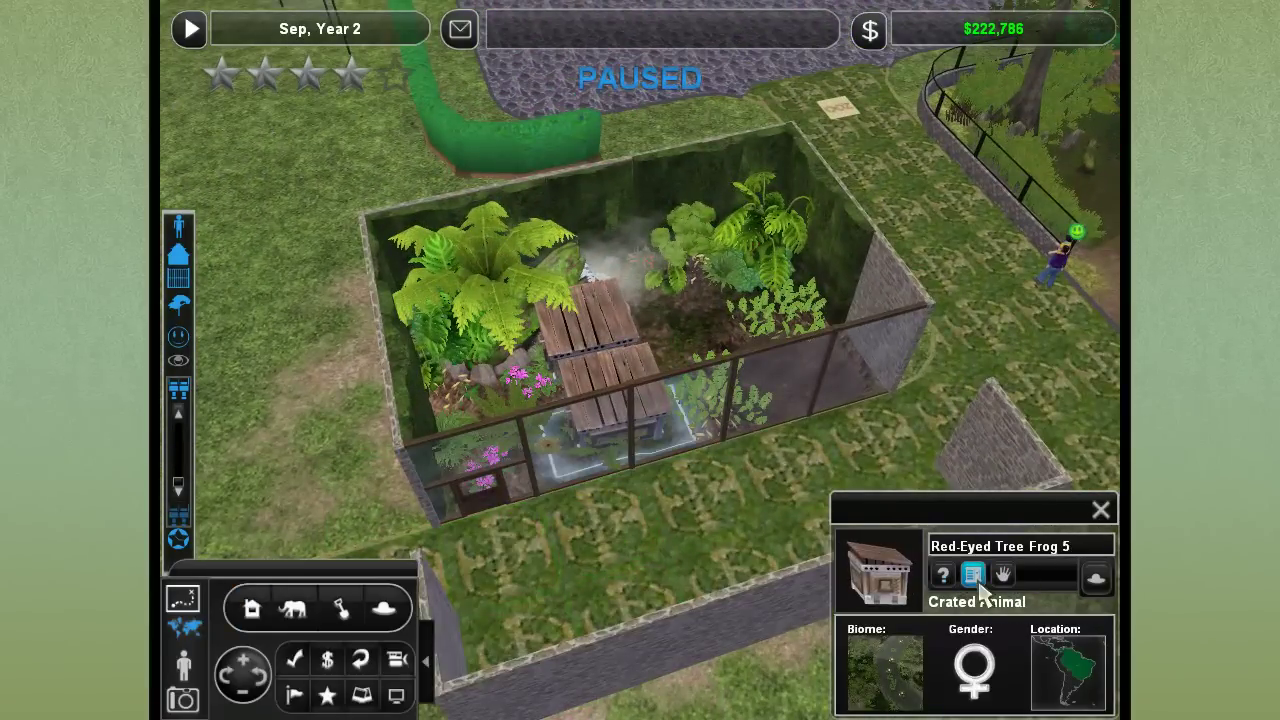
Release both red-eyed tree frogs from their crates into the exhibit
left_click(888, 508)
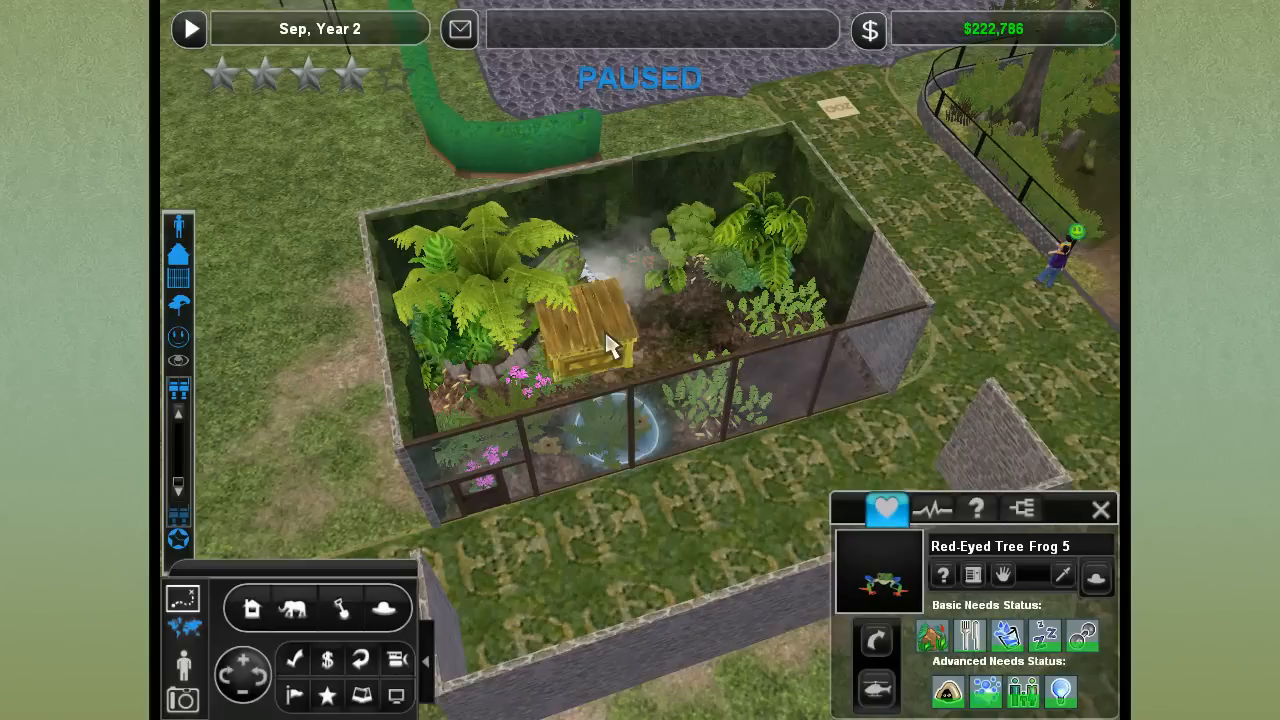
left_click(972, 576)
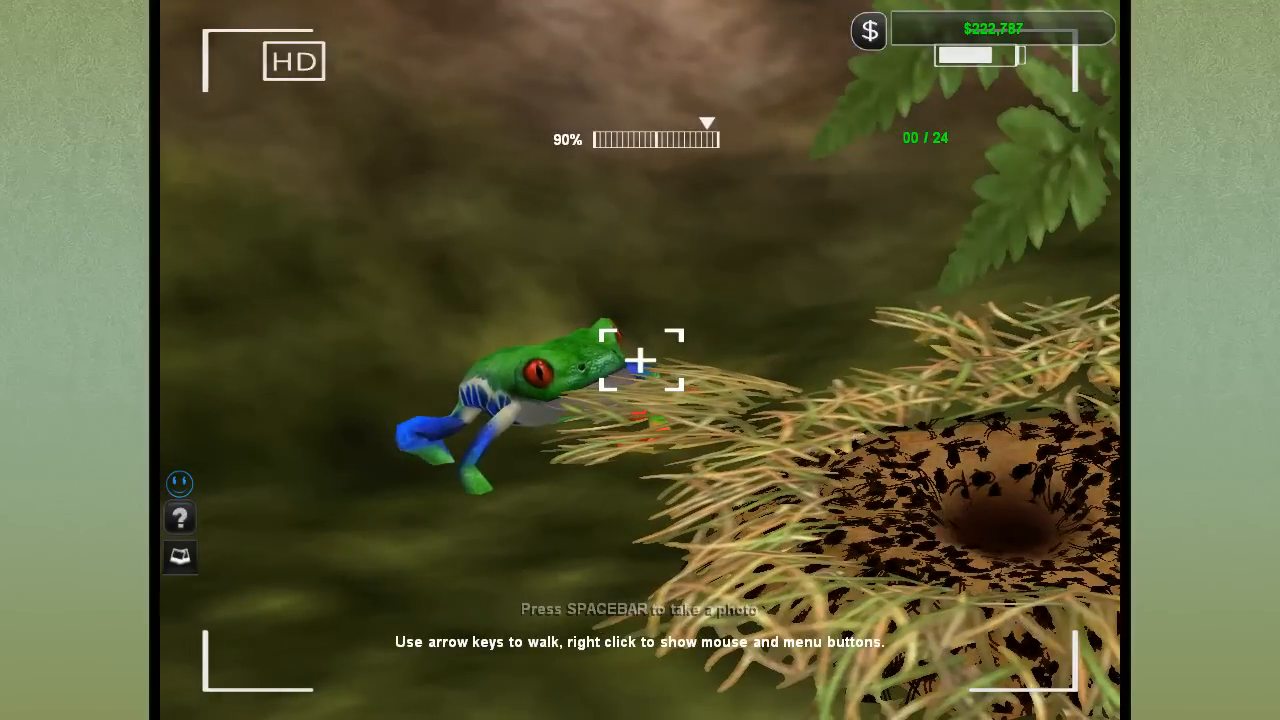
Snap a close-up photo of the red-eyed tree frog with Spacebar
key("space")
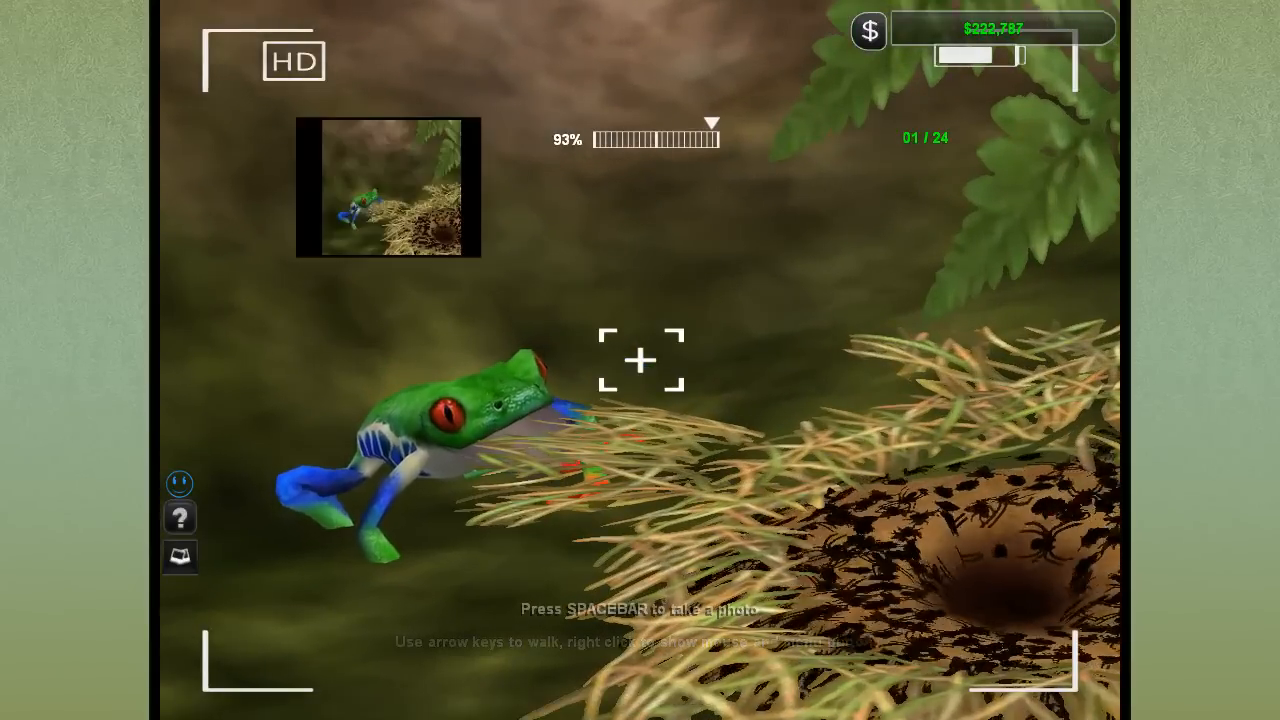
key("space")
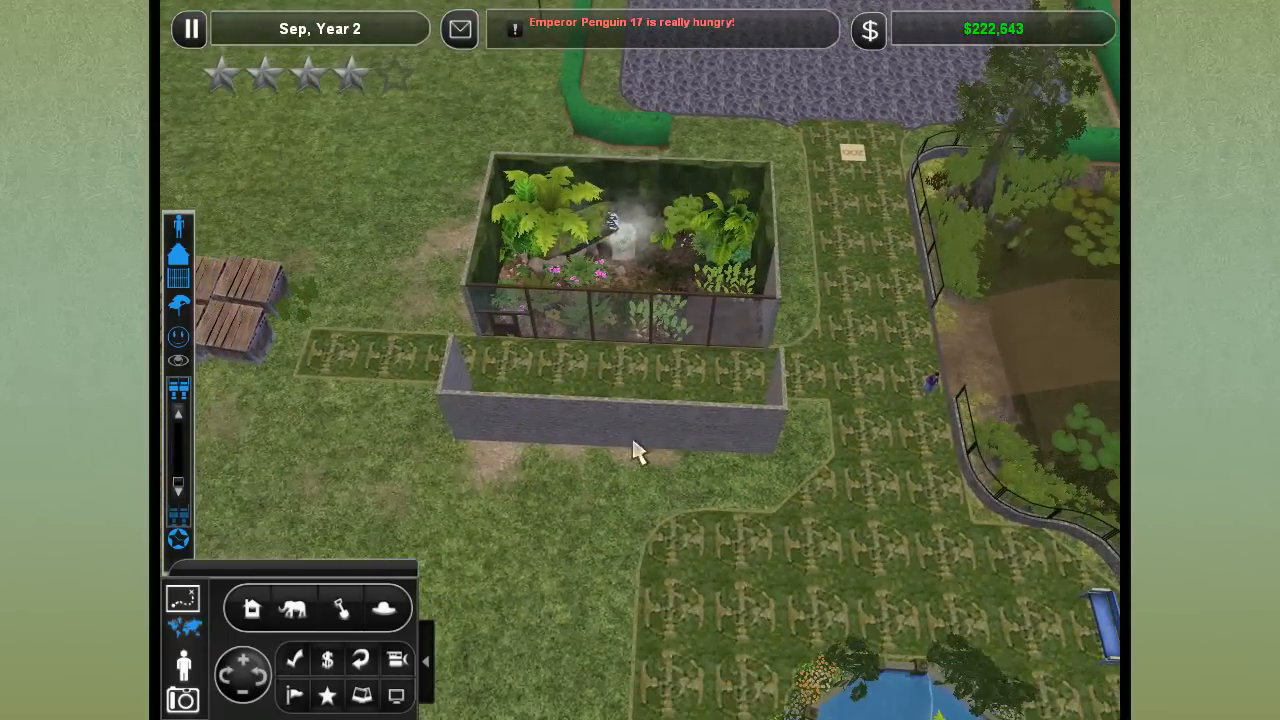
mouse_move(604, 404)
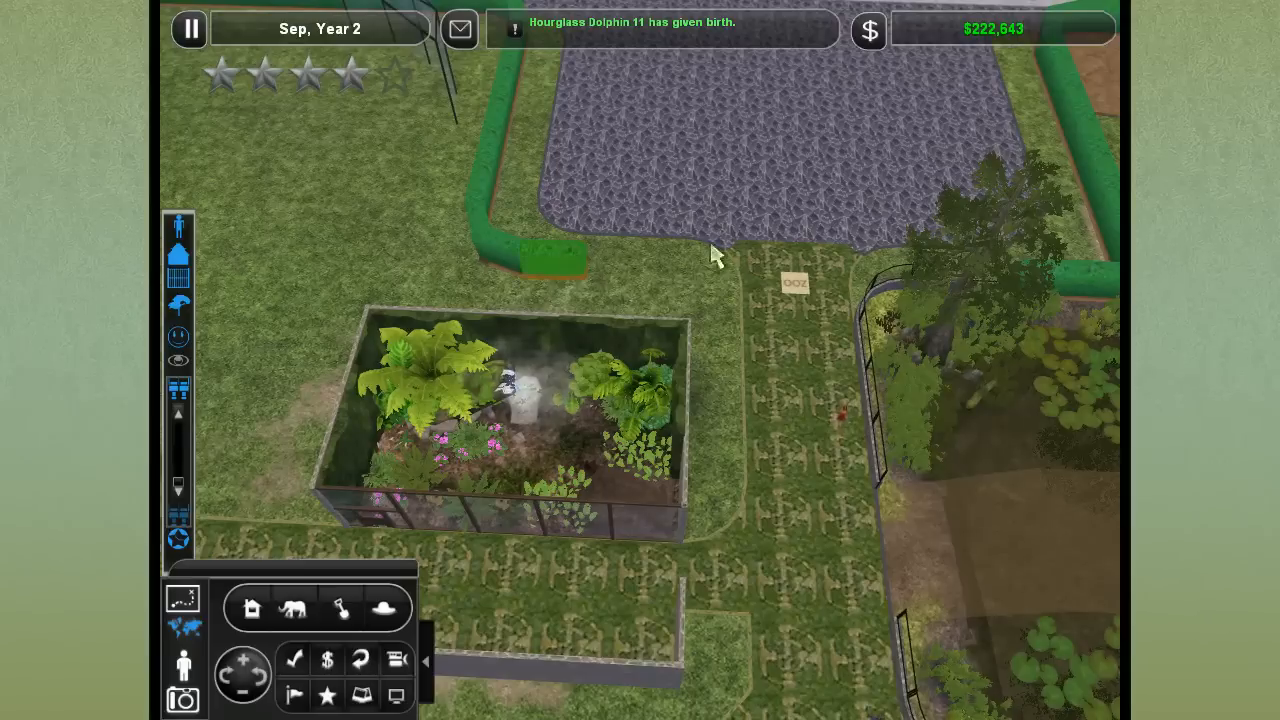
mouse_move(696, 268)
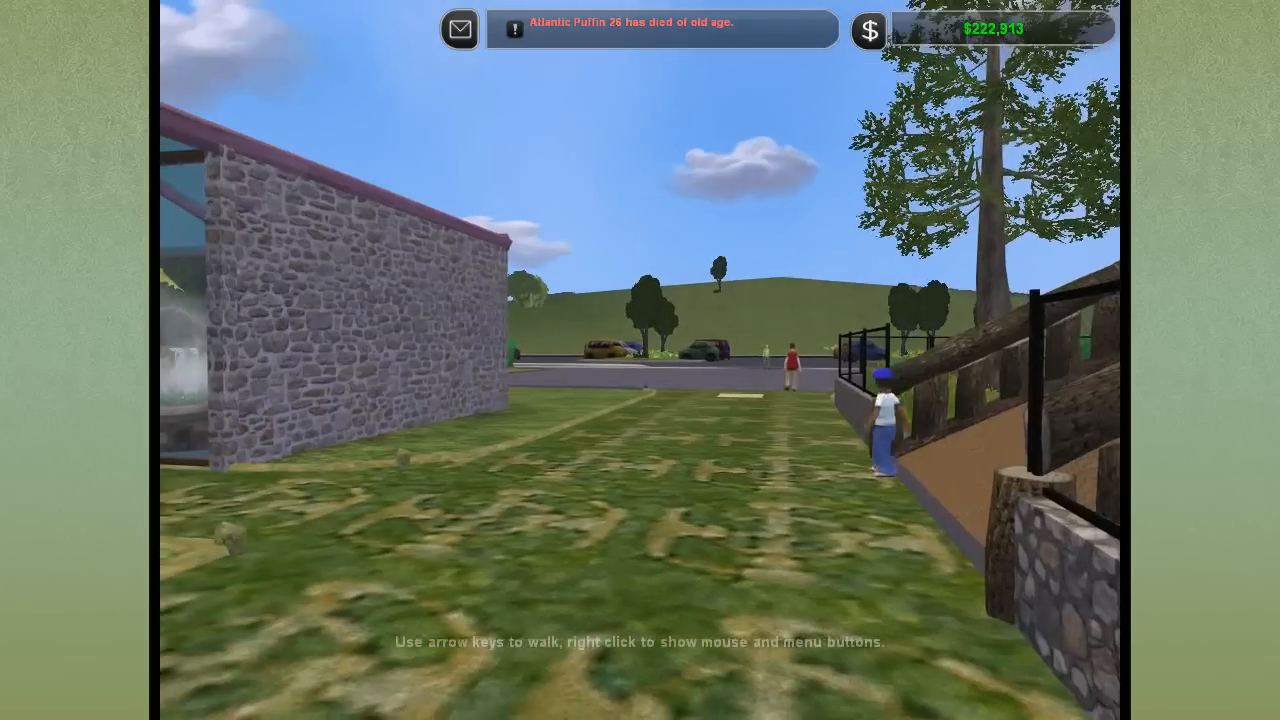
Walk in Zoo Walk mode toward the exhibit's glass-roofed passage
key("Up")
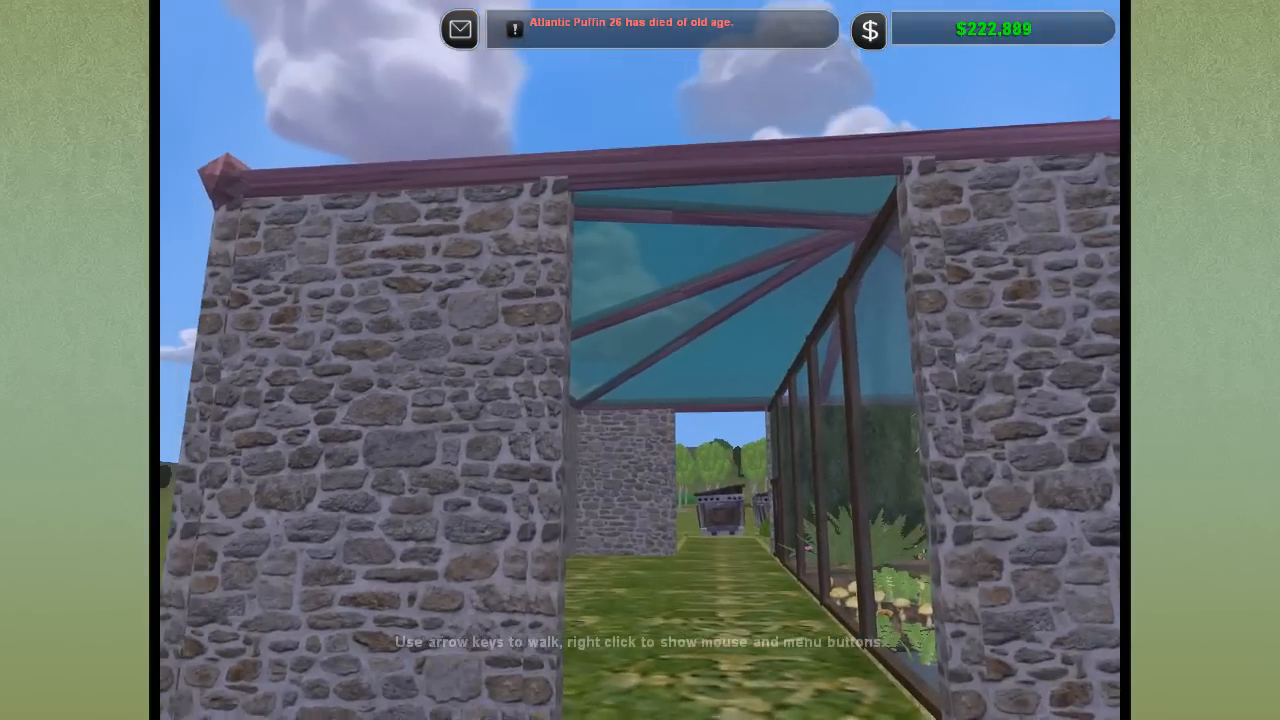